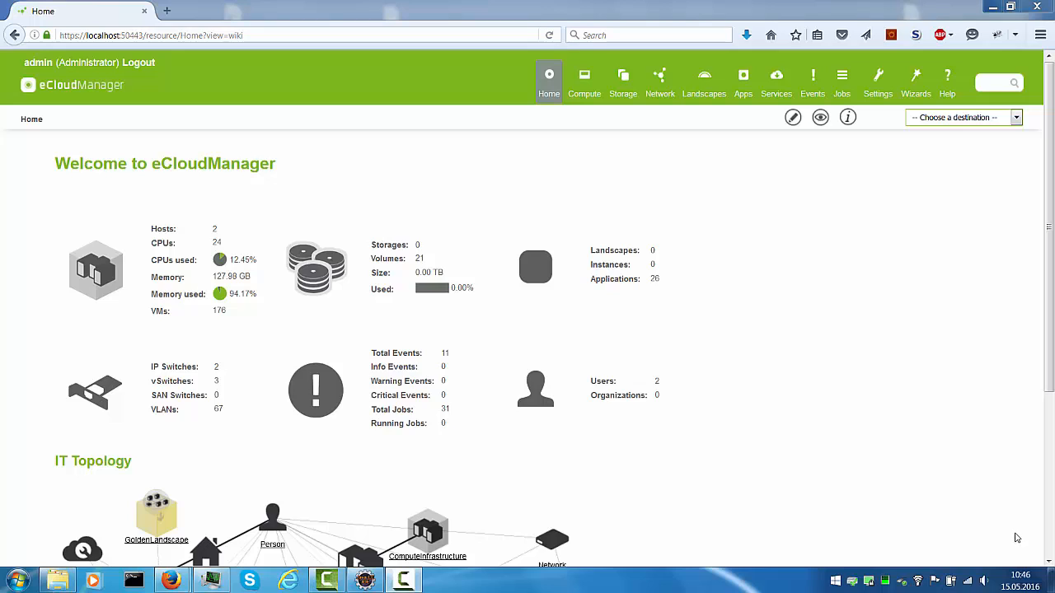
pyautogui.moveTo(973, 507)
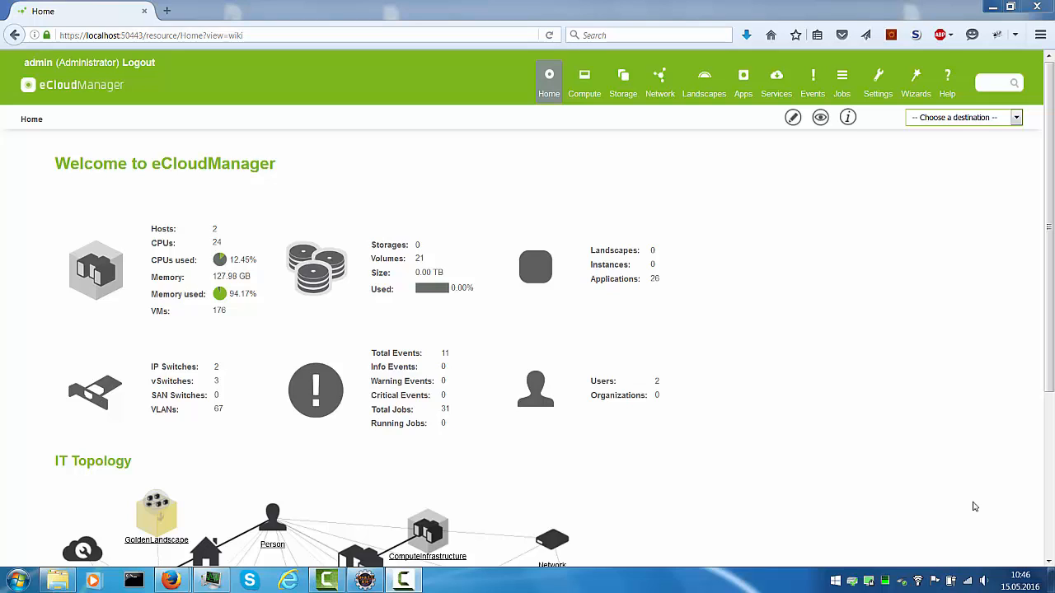
# Show the Compute Infrastructure dashboard and bring the vCenter resource utilization row into view
pyautogui.click(595, 80)
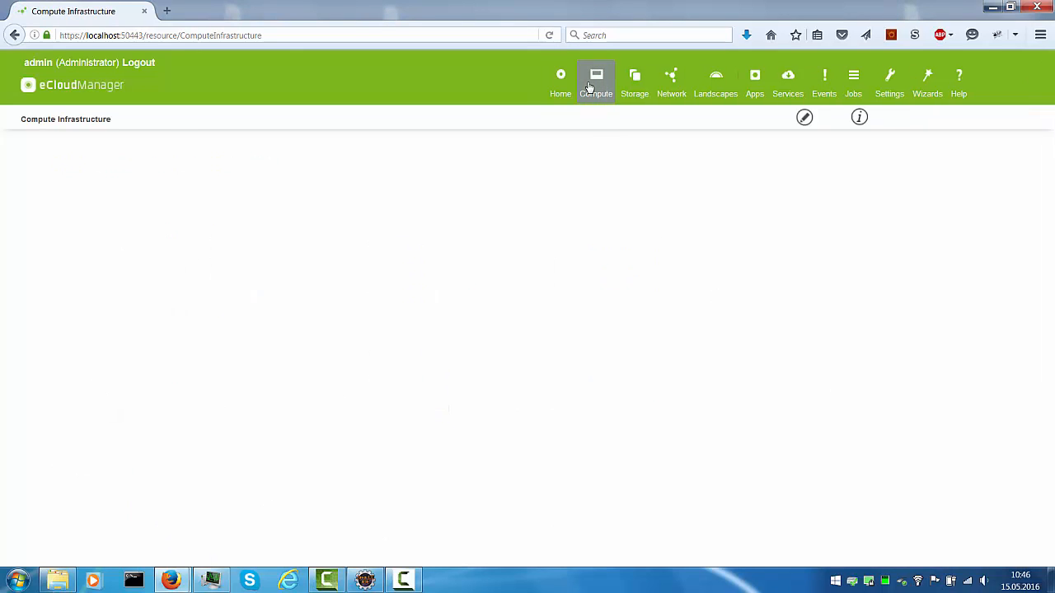
pyautogui.click(596, 80)
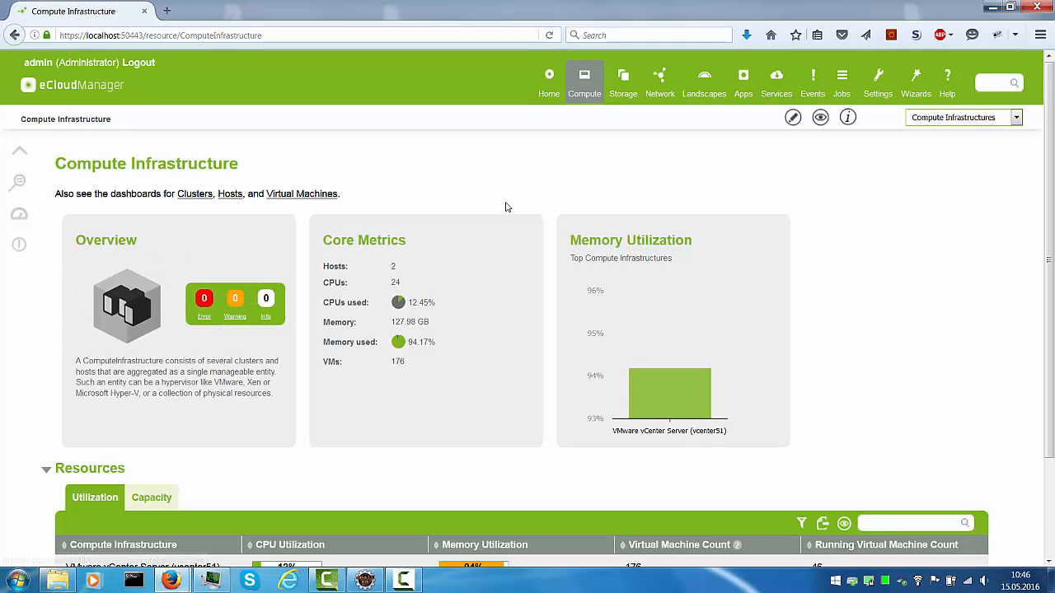
pyautogui.moveTo(500, 221)
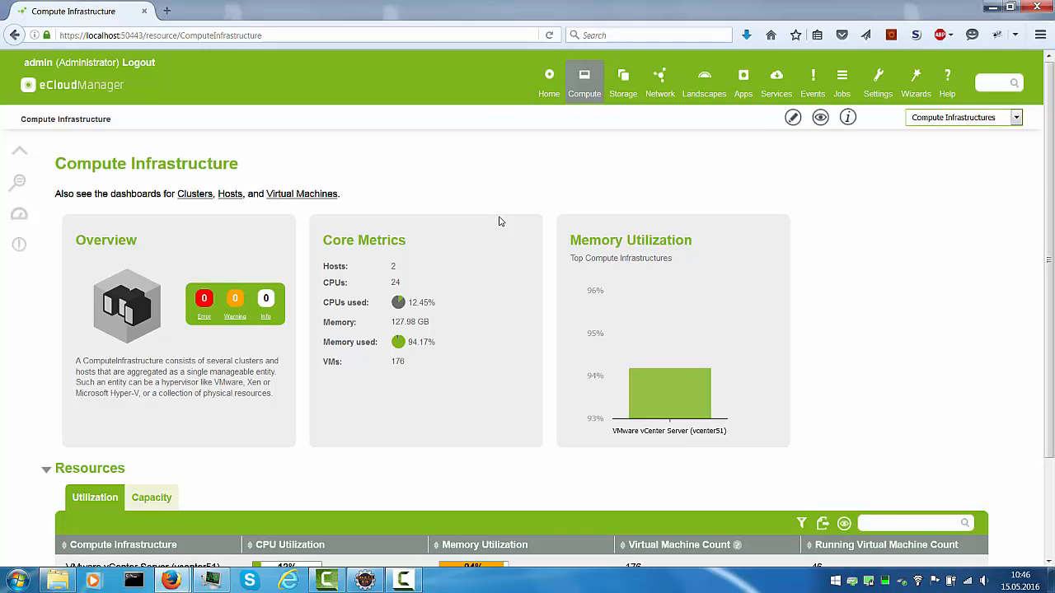
pyautogui.scroll(-3)
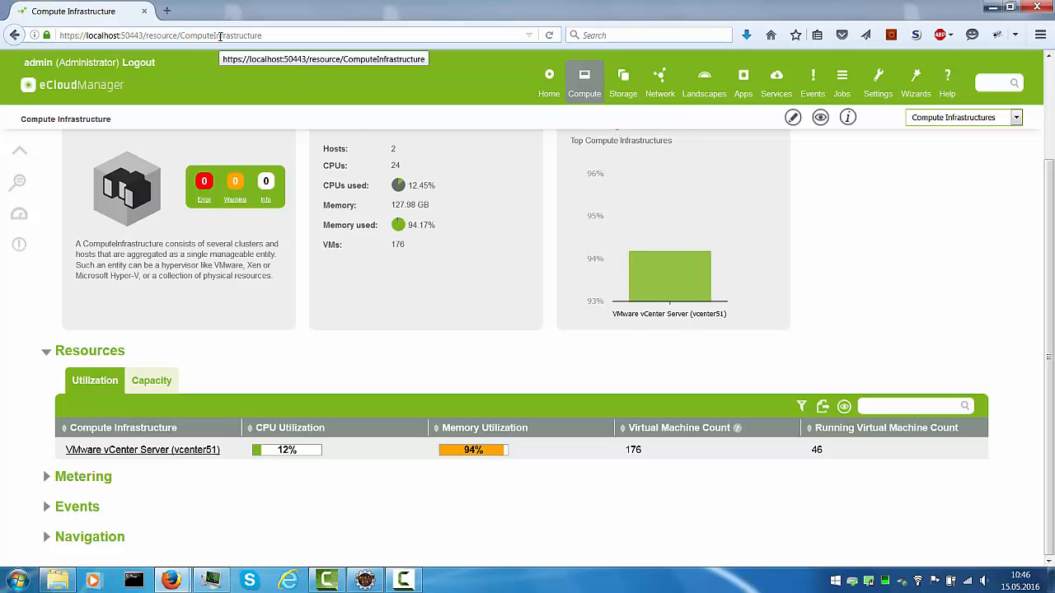
# Change the address to the GraphExplorer resource URL and load that page
pyautogui.doubleClick(224, 35)
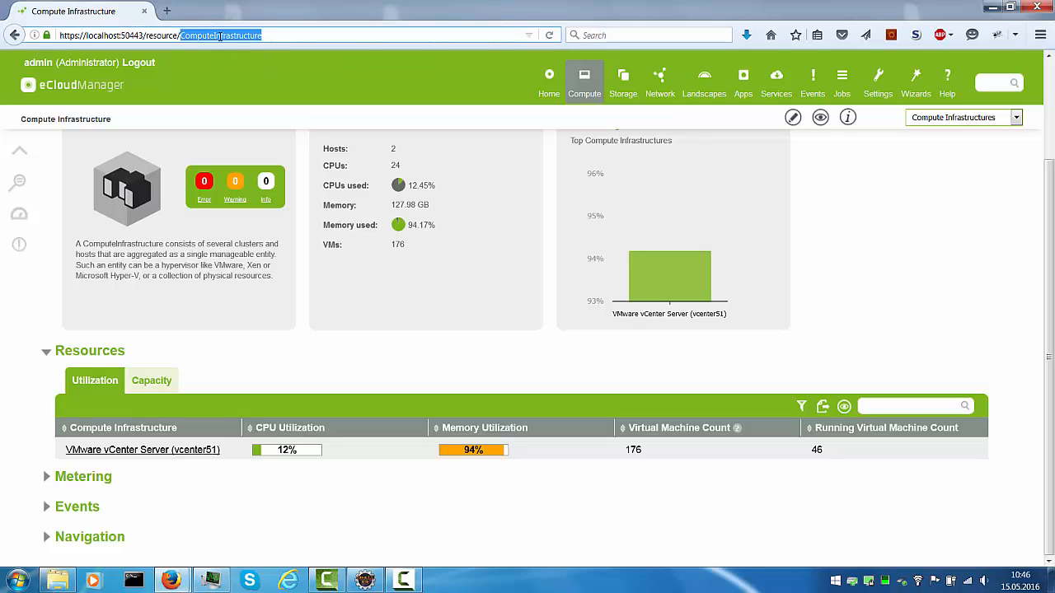
pyautogui.write('GraphExplorer')
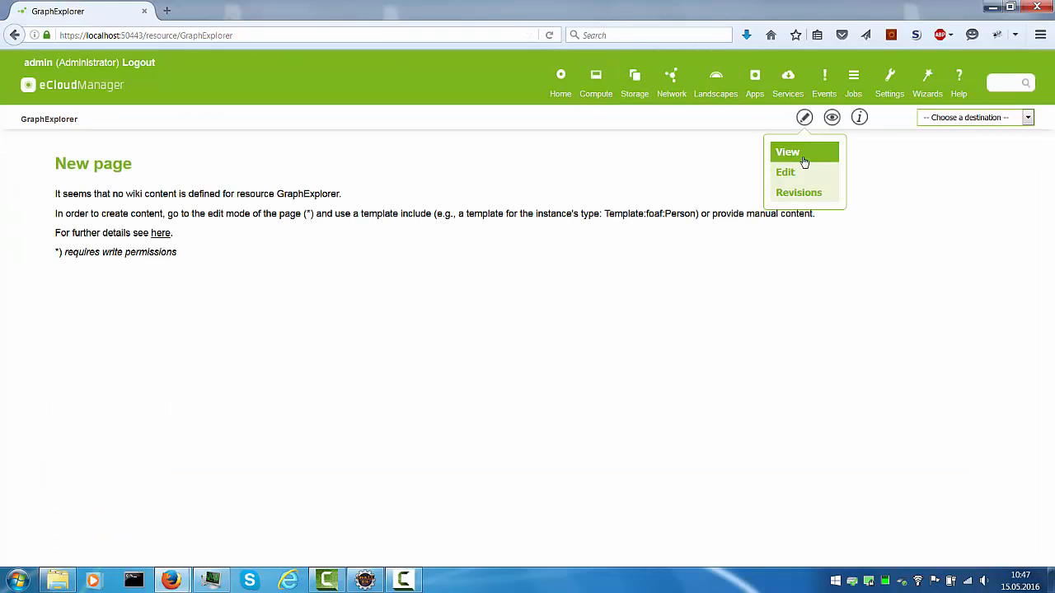
# Edit the wiki content defining GraphExplorerWidget (width 1400, height 800) and save it
pyautogui.click(784, 173)
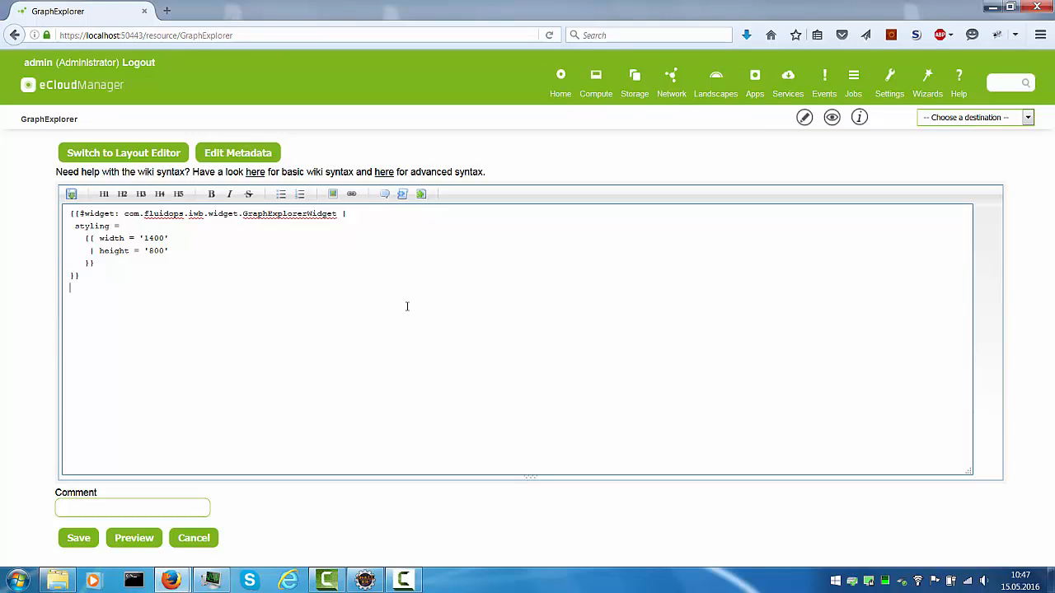
pyautogui.press('Backspace')
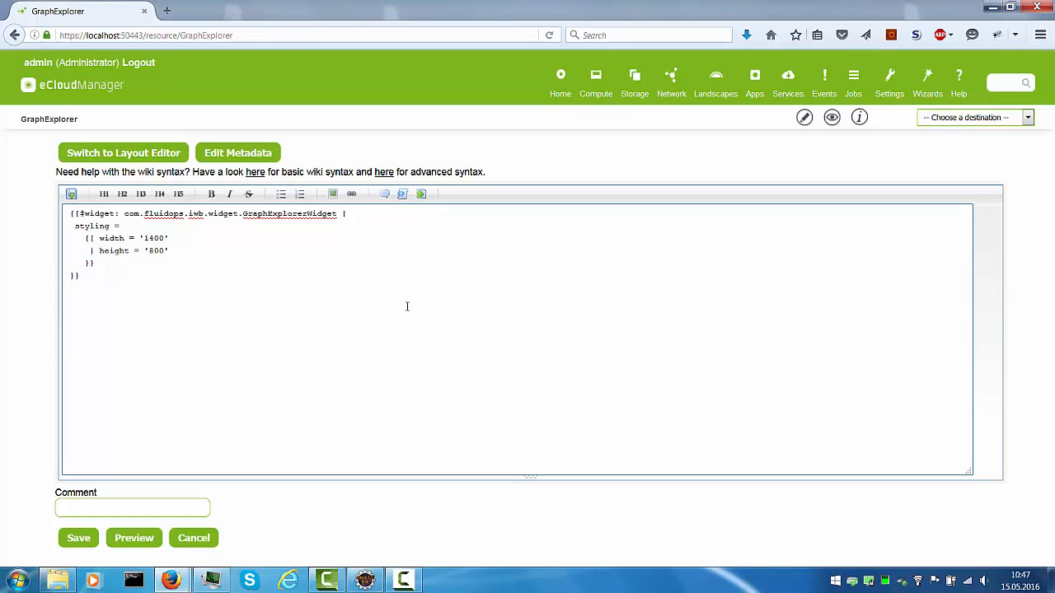
pyautogui.moveTo(377, 301)
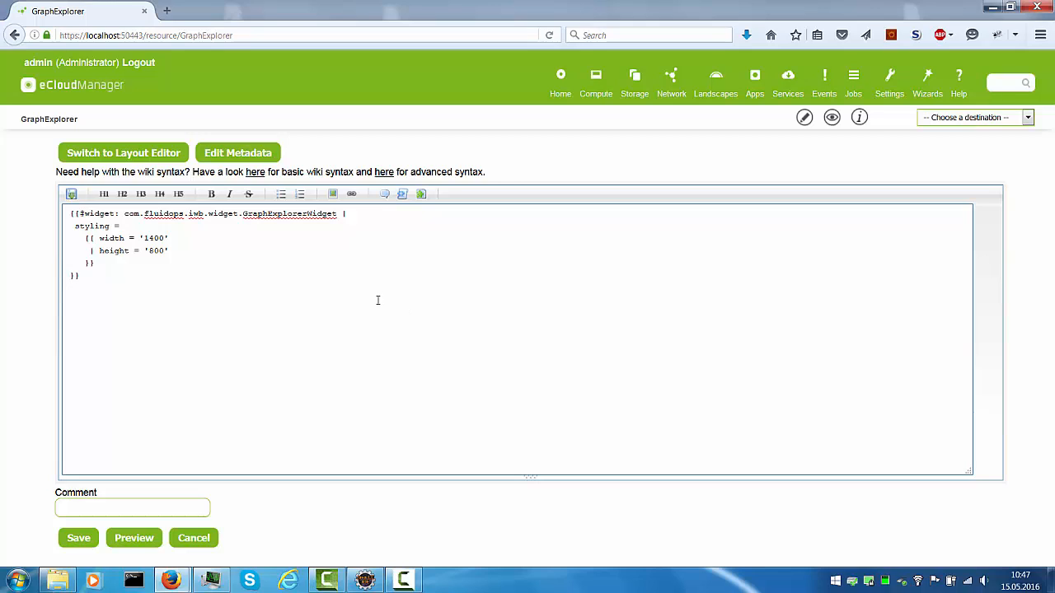
pyautogui.doubleClick(289, 213)
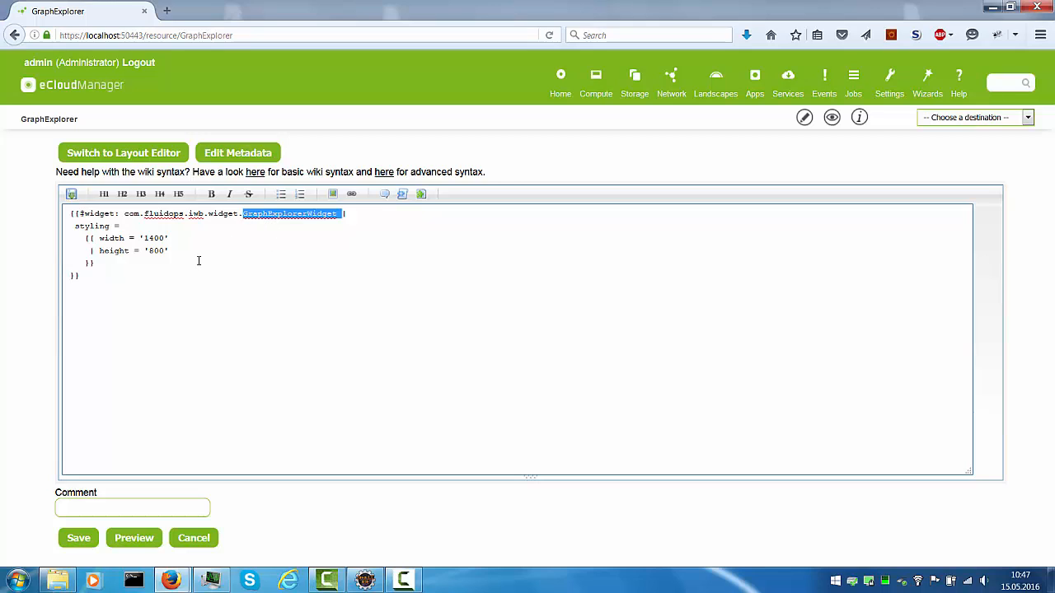
pyautogui.click(128, 238)
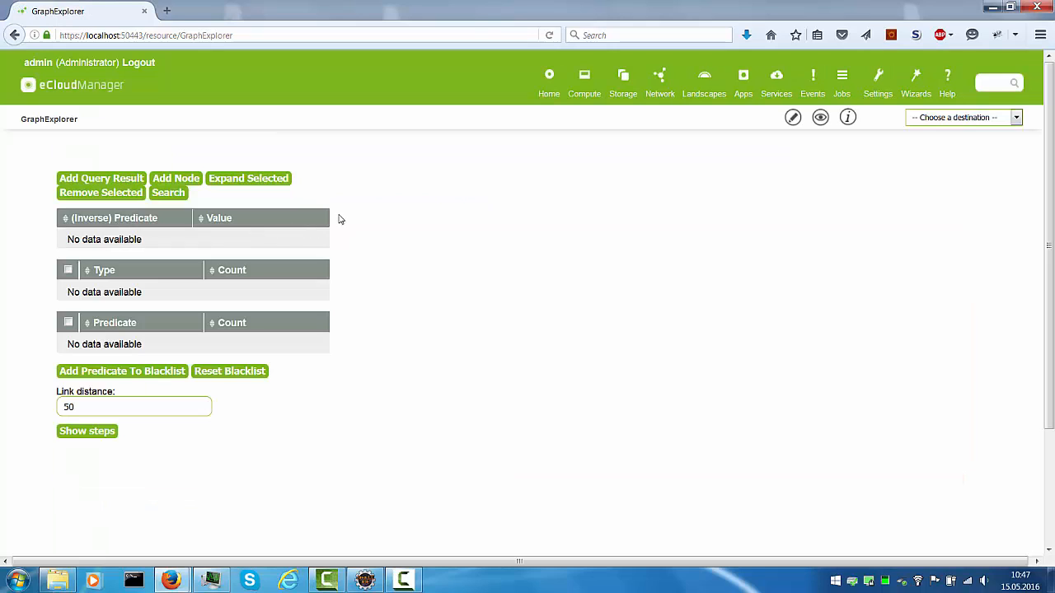
pyautogui.moveTo(373, 219)
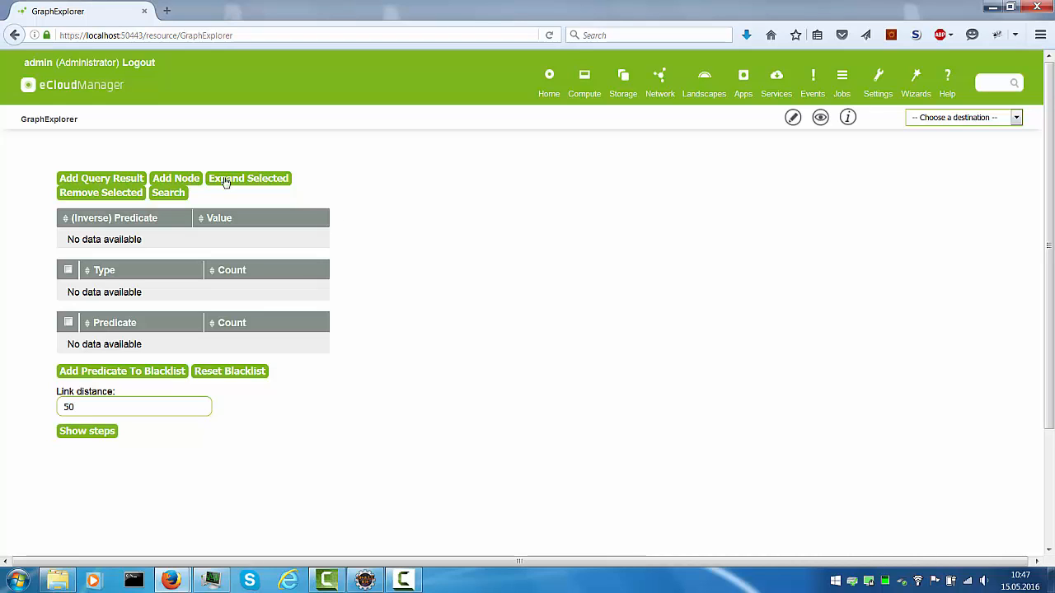
pyautogui.moveTo(122, 181)
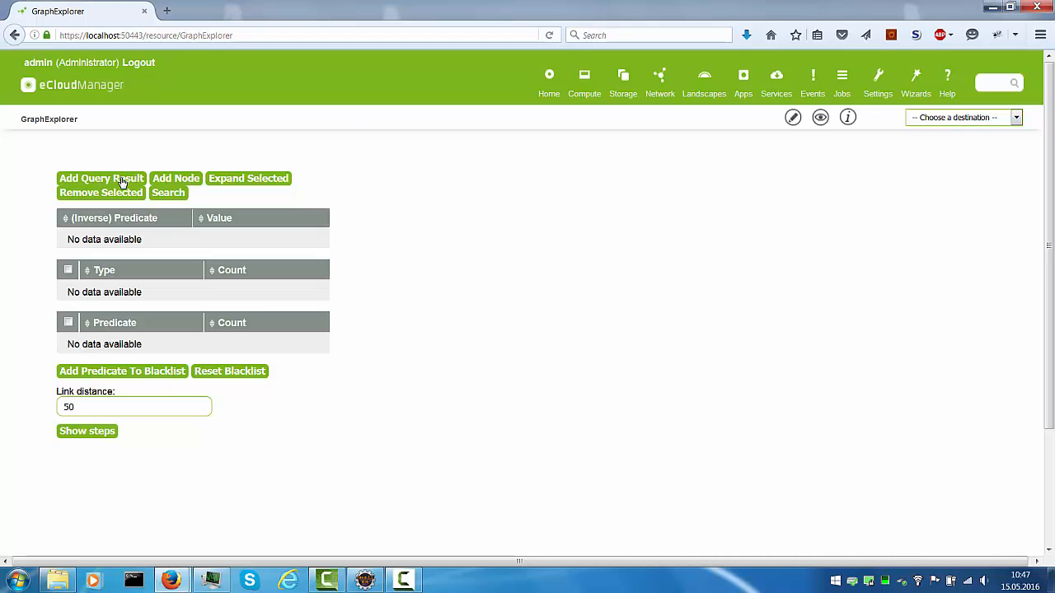
# Build a node query in the graphical editor with PhysicalHost as its base type
pyautogui.click(101, 178)
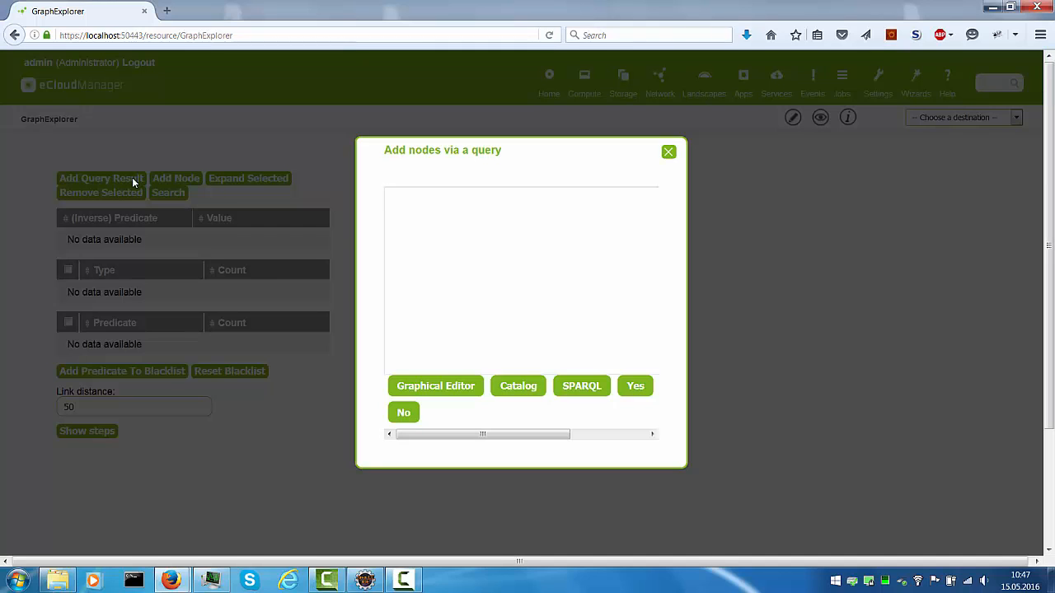
pyautogui.moveTo(435, 394)
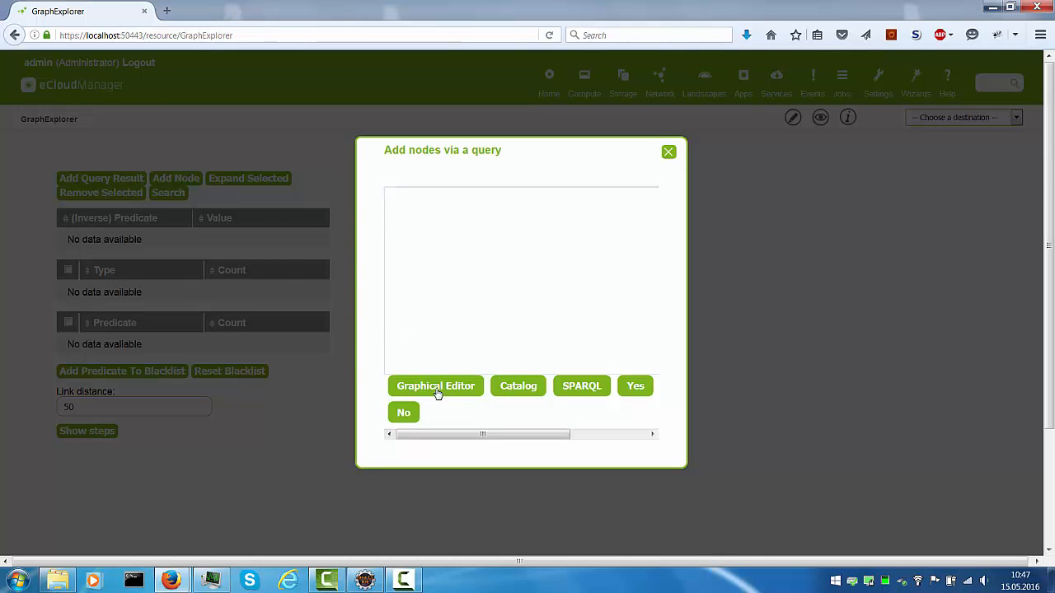
pyautogui.click(435, 386)
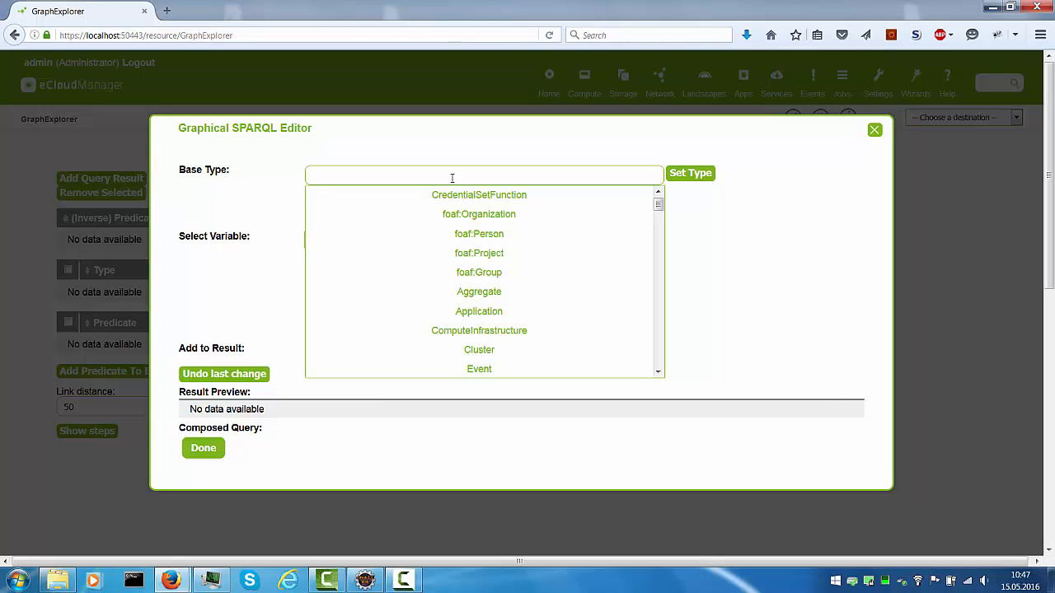
pyautogui.write('ph')
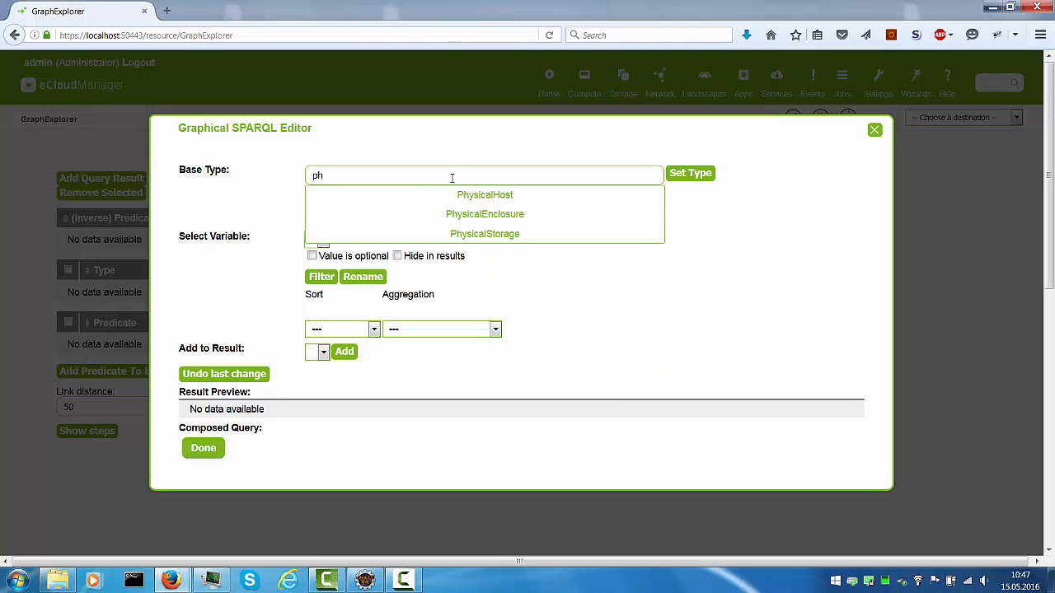
pyautogui.click(485, 195)
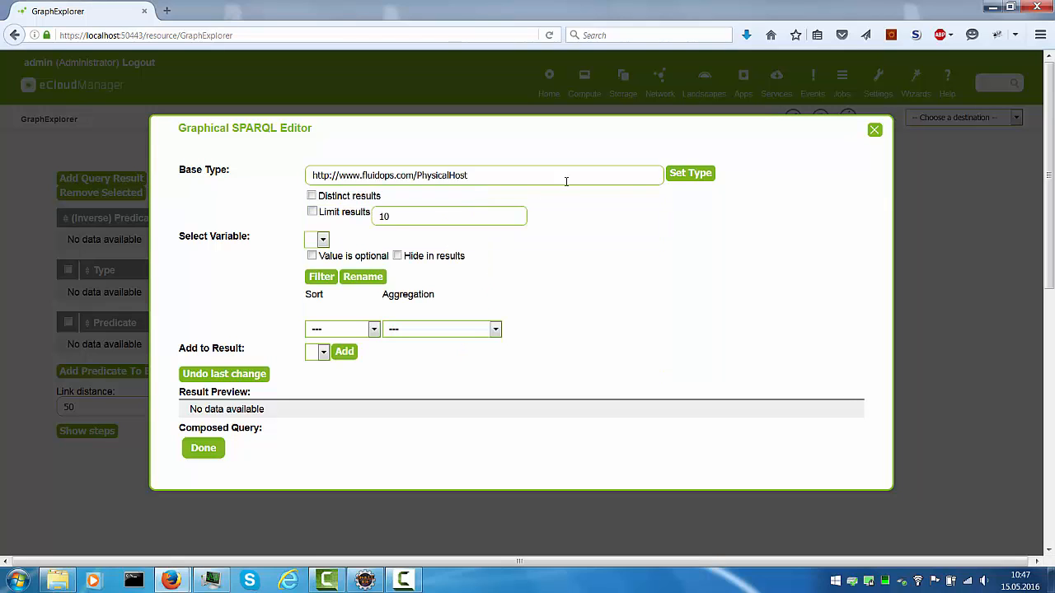
pyautogui.click(686, 173)
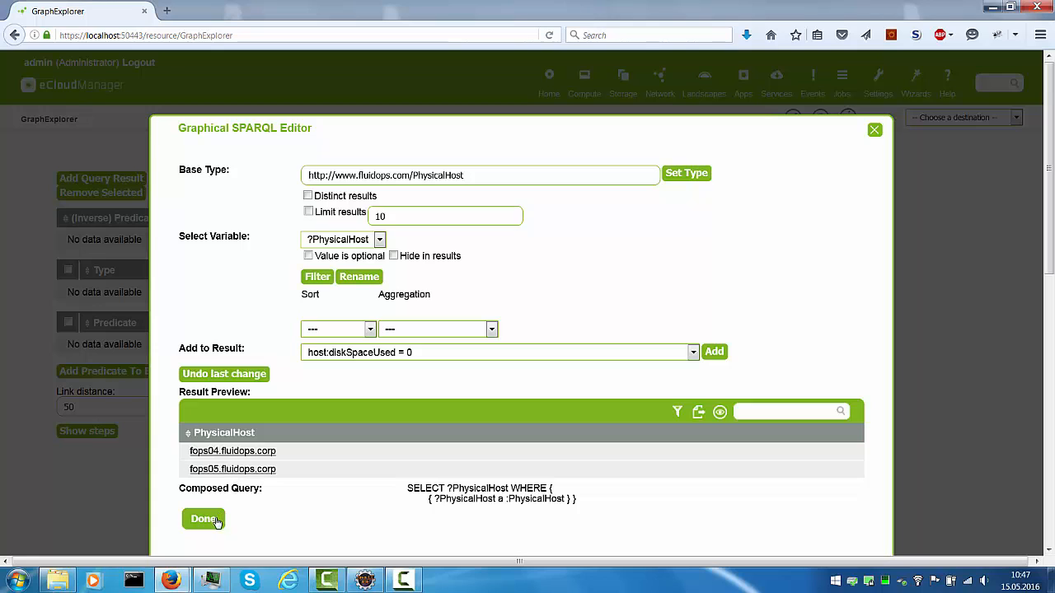
# Run the query, adding hosts fops04 and fops05 as graph nodes
pyautogui.click(202, 520)
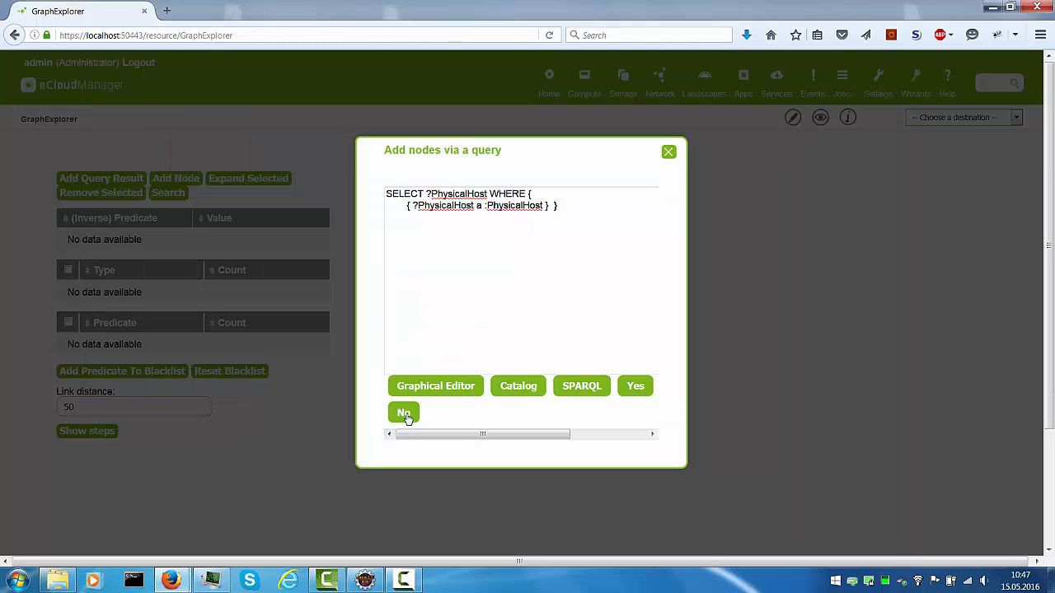
pyautogui.moveTo(635, 385)
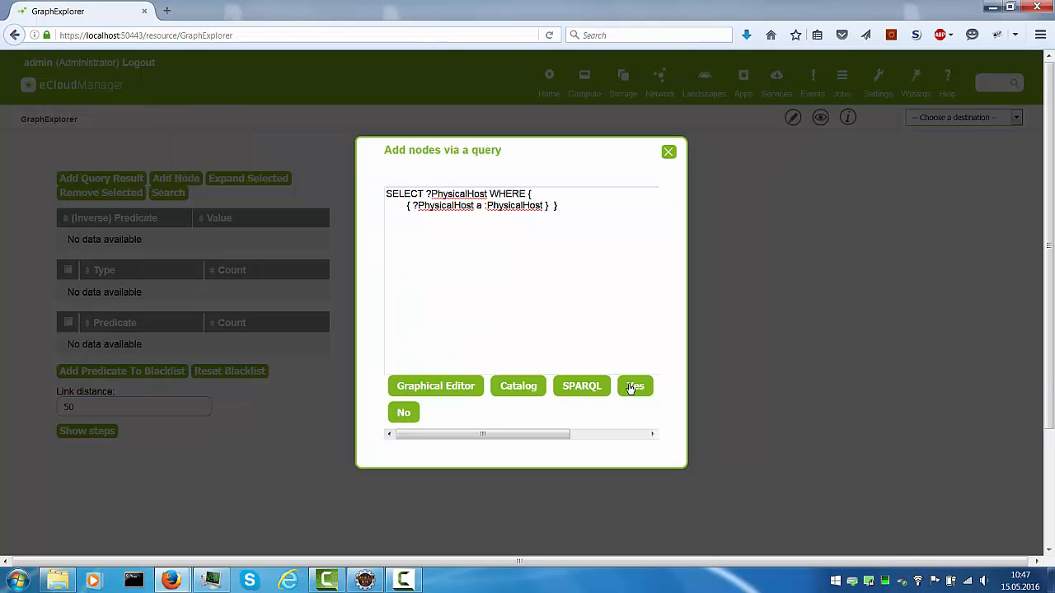
pyautogui.click(633, 386)
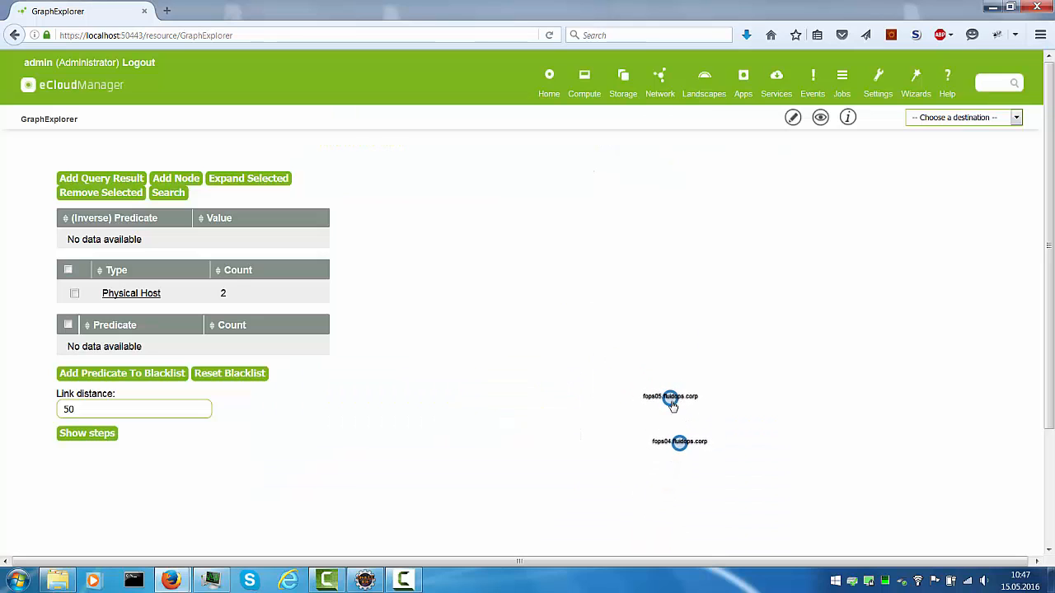
# Show fops05.fluidops.corp's details and open its host page in a new tab
pyautogui.click(670, 396)
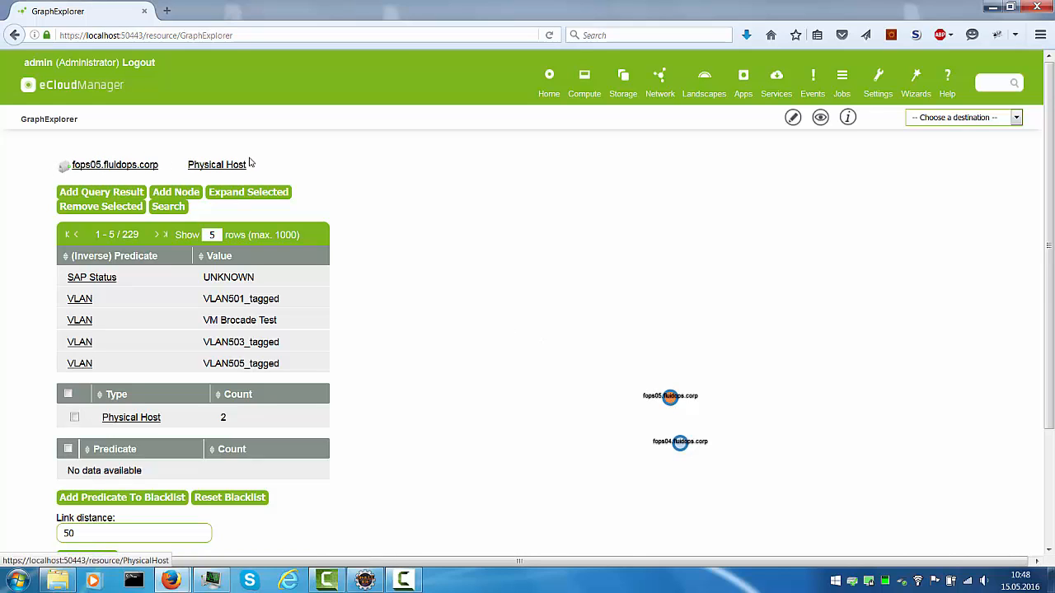
pyautogui.moveTo(115, 173)
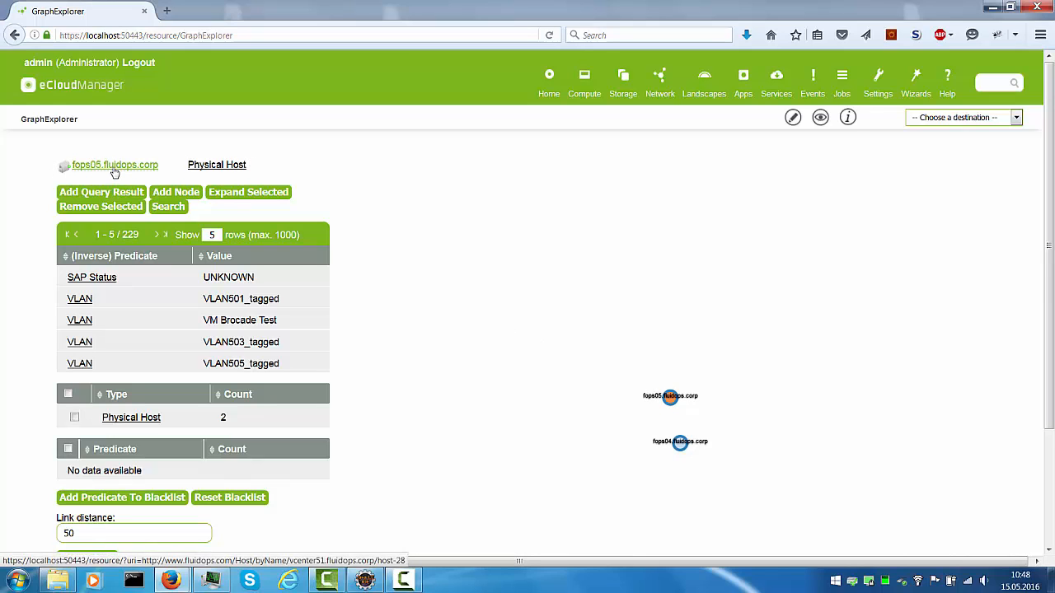
pyautogui.rightClick(115, 164)
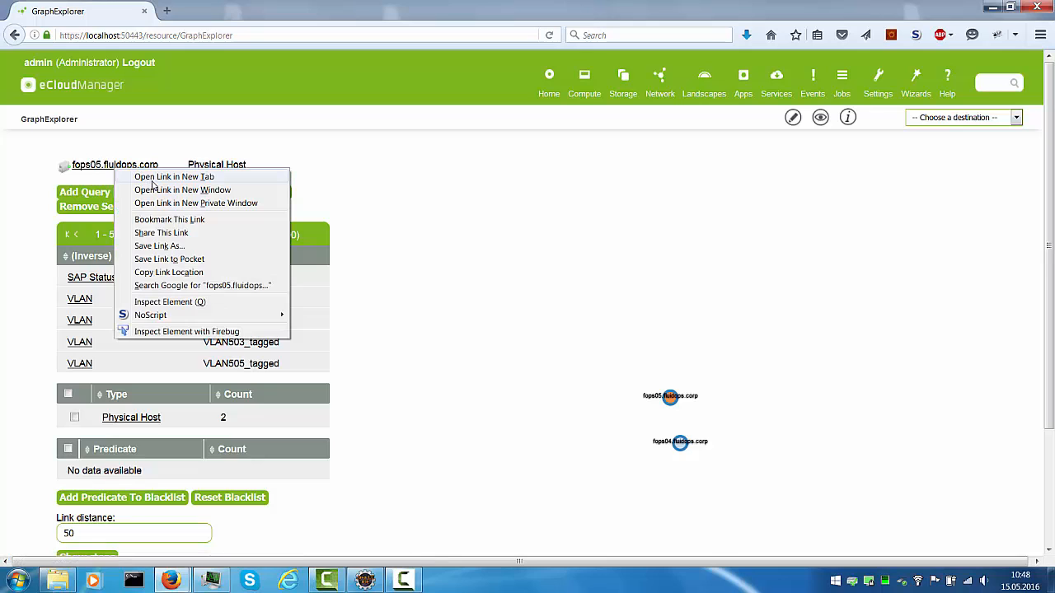
pyautogui.click(173, 176)
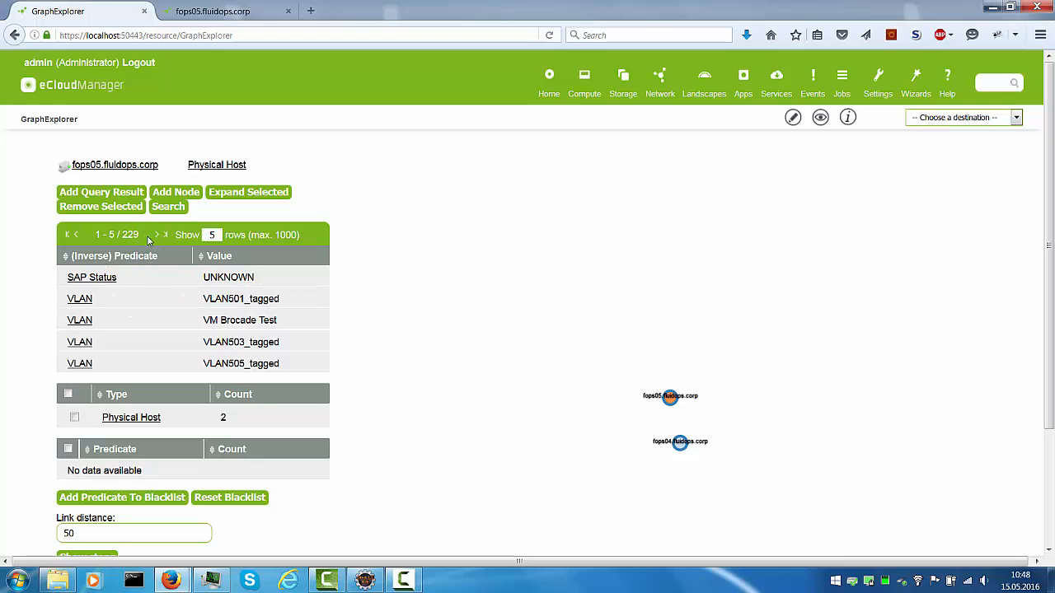
# Page forward through the host's property list
pyautogui.click(158, 235)
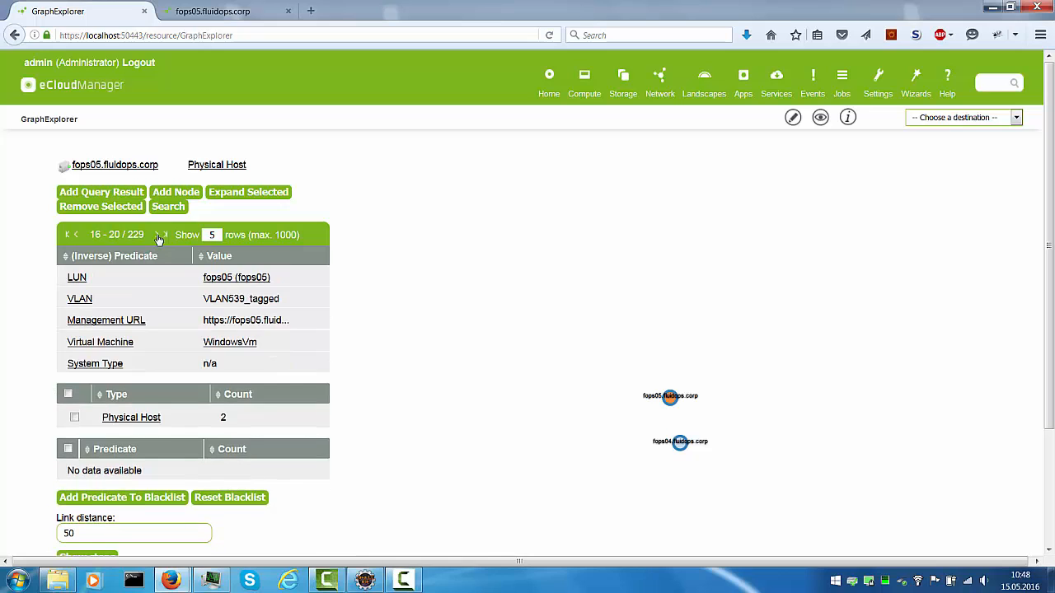
pyautogui.click(157, 235)
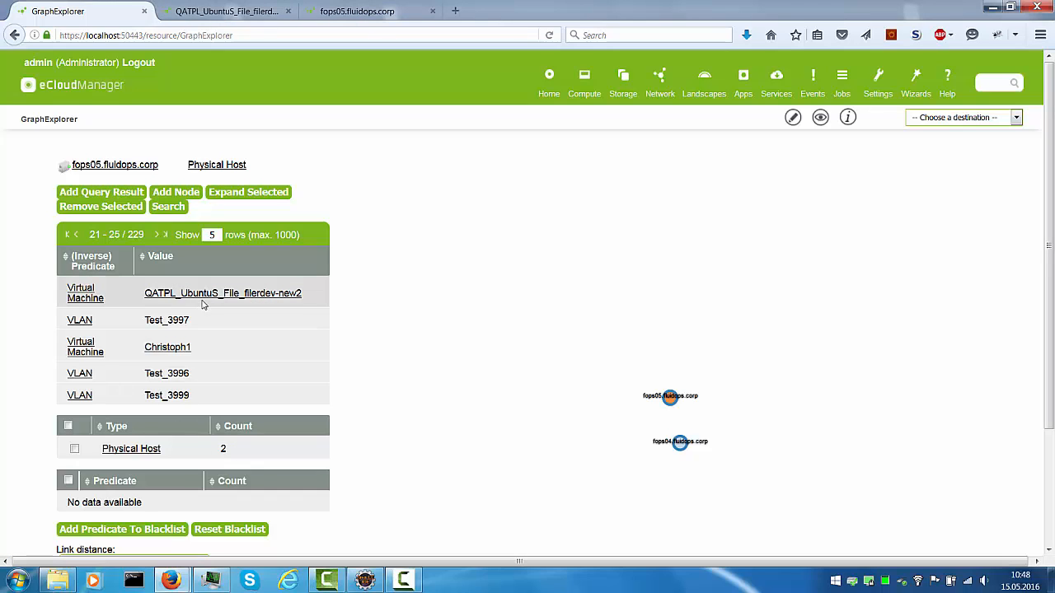
pyautogui.moveTo(184, 316)
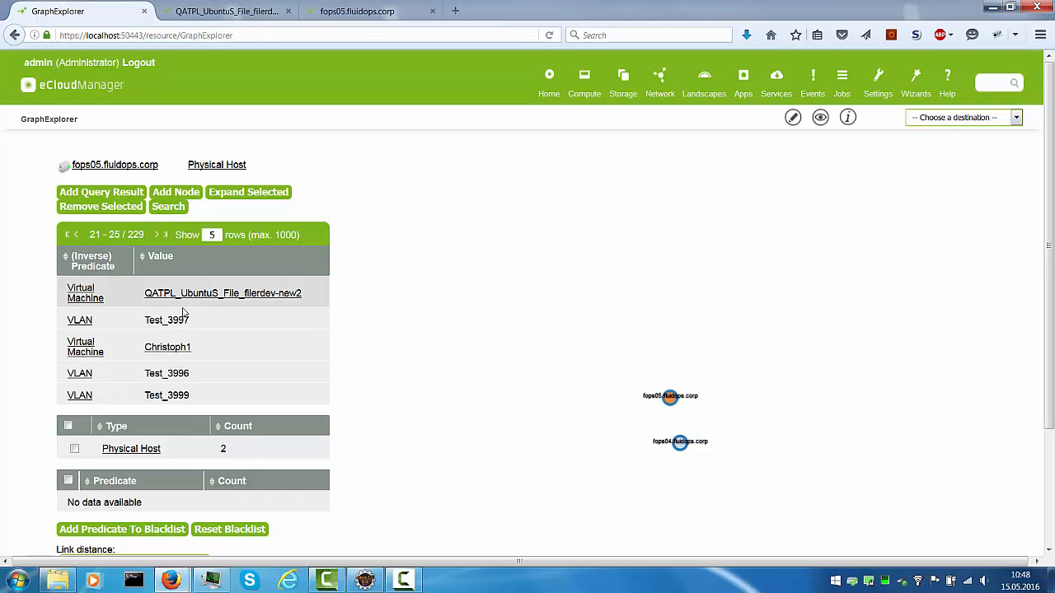
# Tick the Physical Host type so both host nodes are selected
pyautogui.scroll(-3)
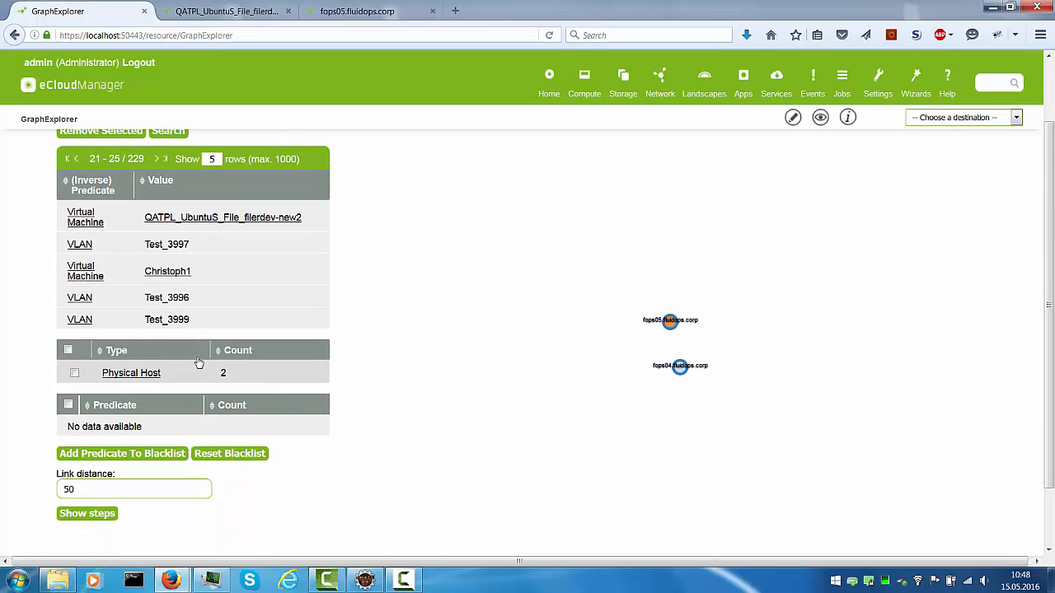
pyautogui.moveTo(191, 389)
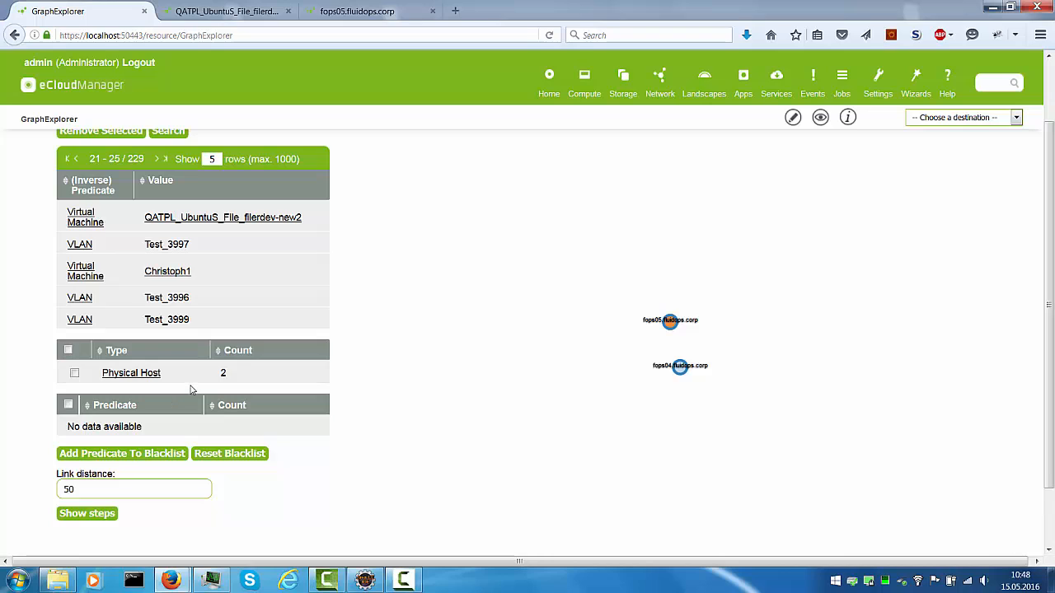
pyautogui.moveTo(140, 375)
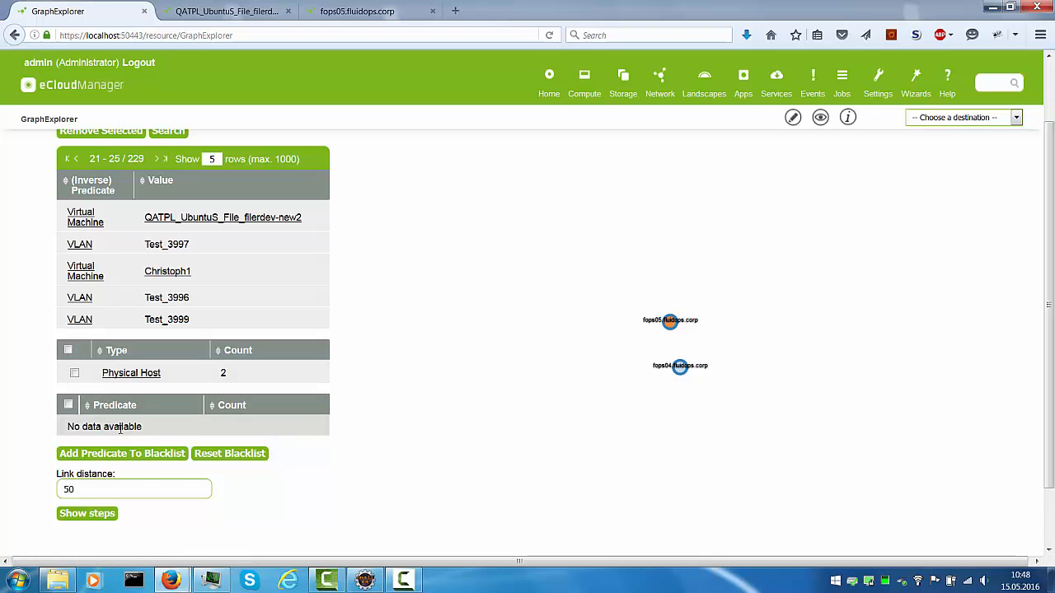
pyautogui.moveTo(173, 432)
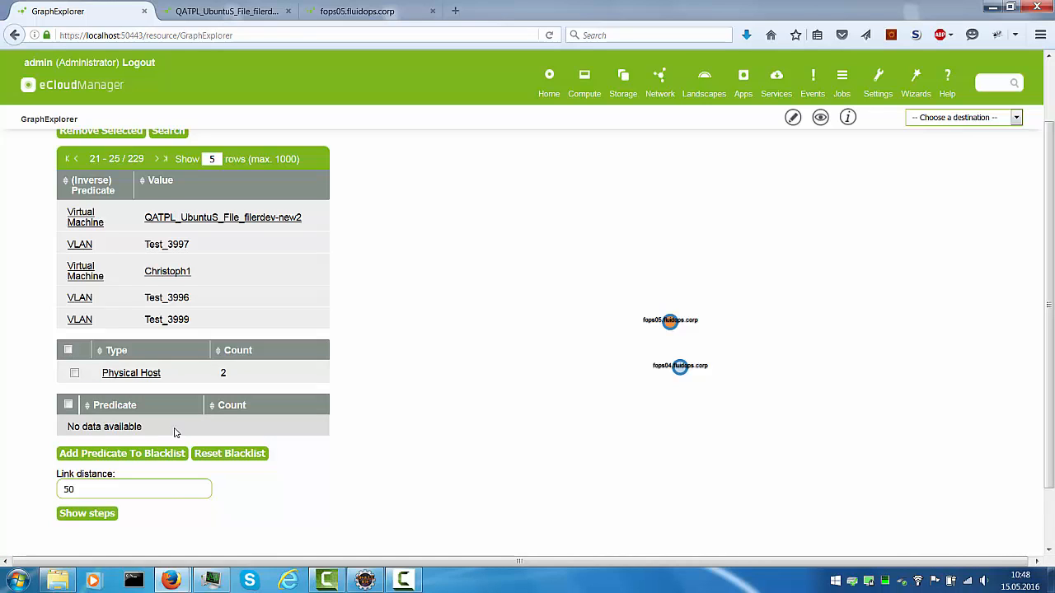
pyautogui.moveTo(81, 387)
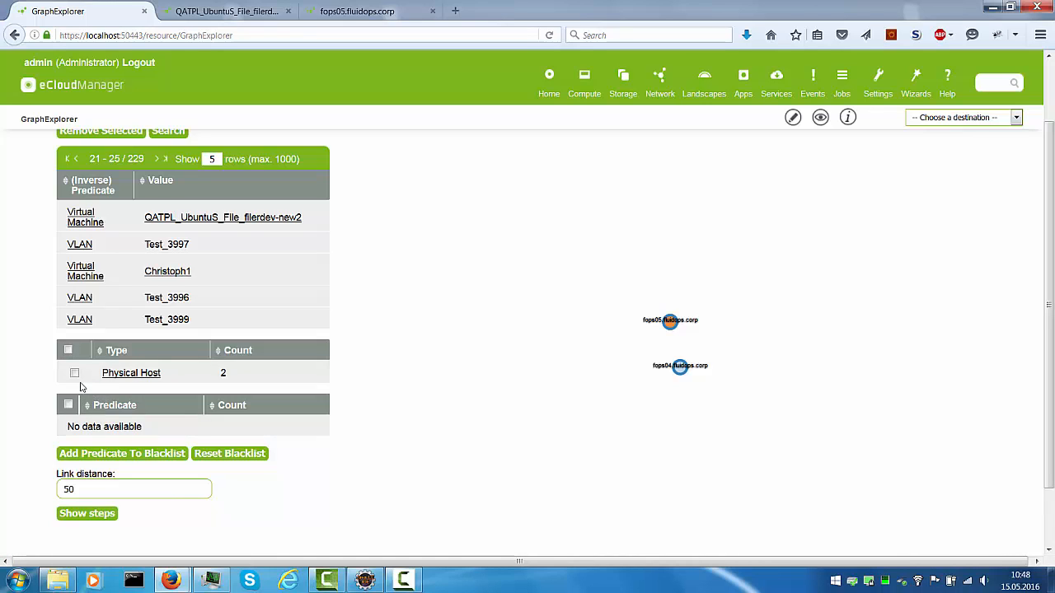
pyautogui.click(74, 373)
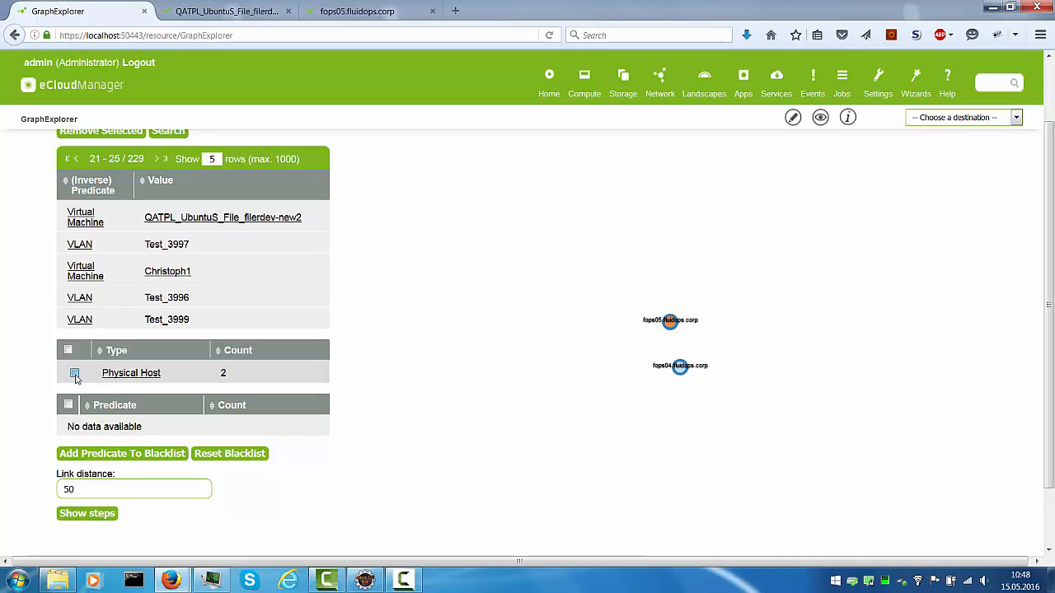
pyautogui.click(74, 375)
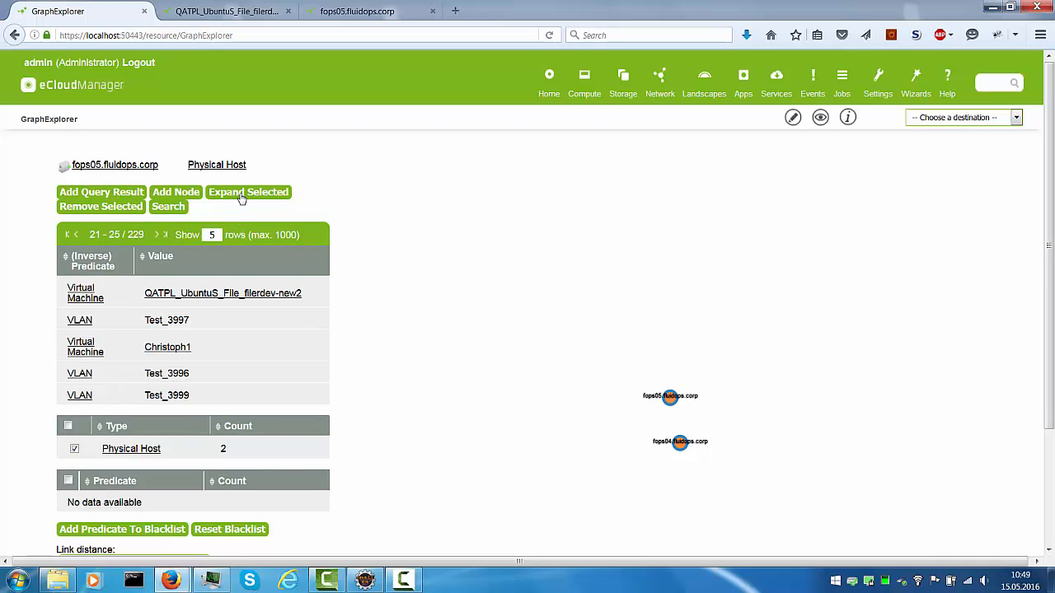
# Expand the selected hosts, pulling their clusters, volumes and VM templates into the graph
pyautogui.click(248, 192)
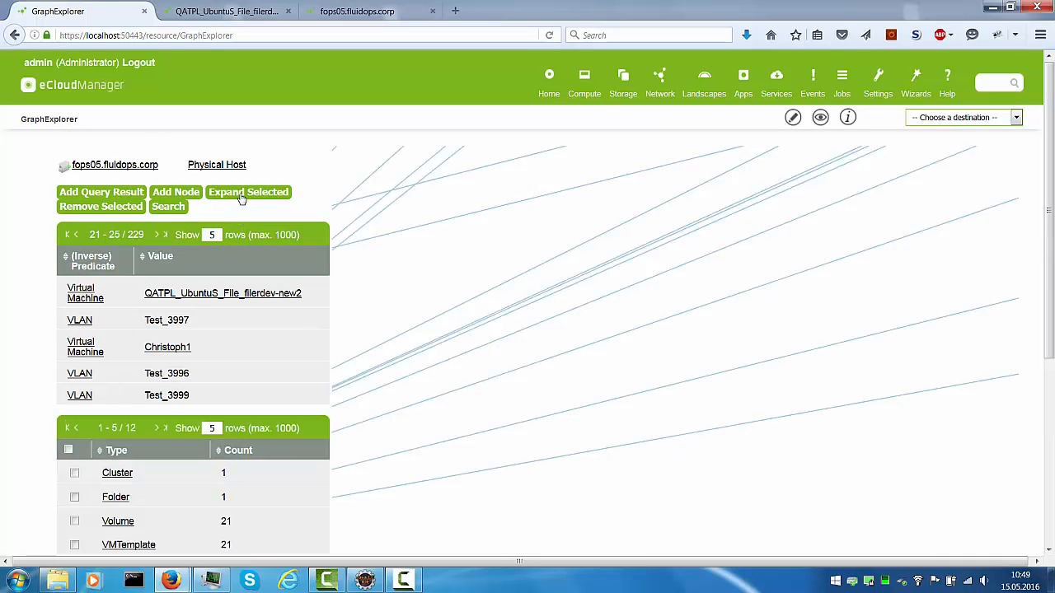
pyautogui.click(248, 192)
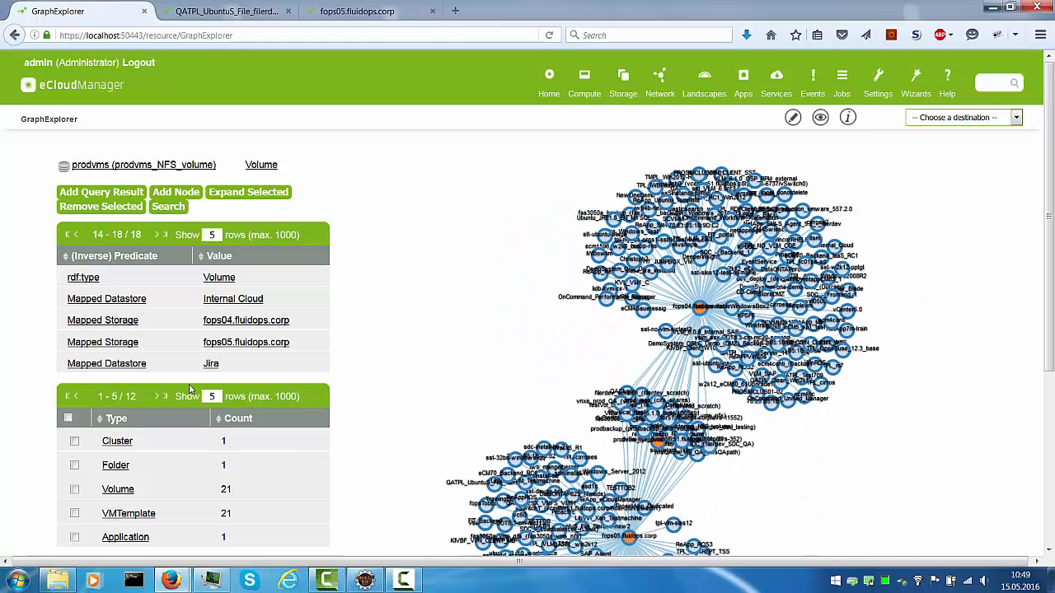
# Sort the Type table by count so VM (176) comes first
pyautogui.scroll(-3)
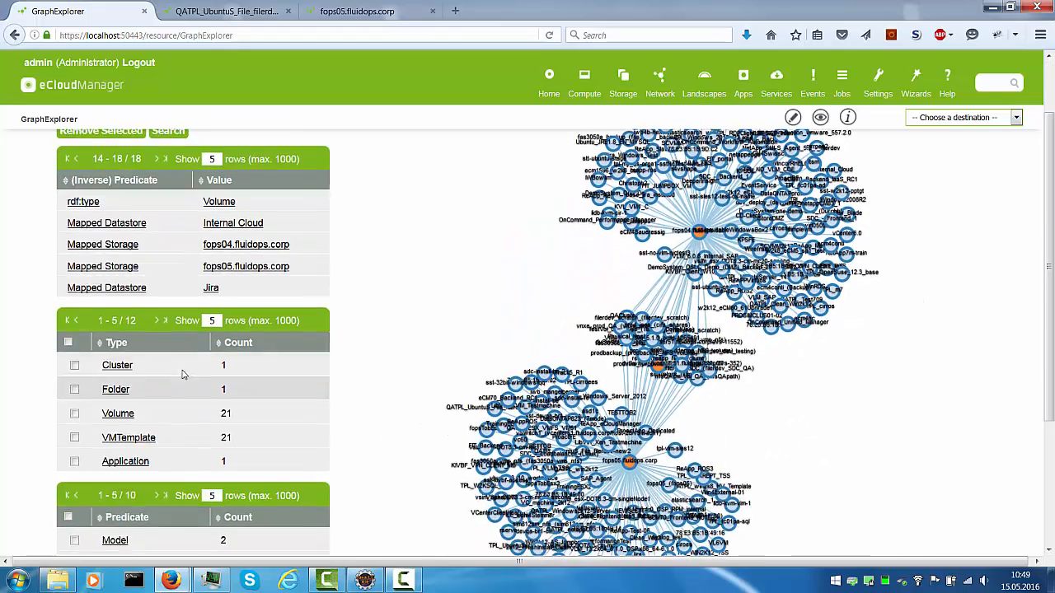
pyautogui.scroll(-3)
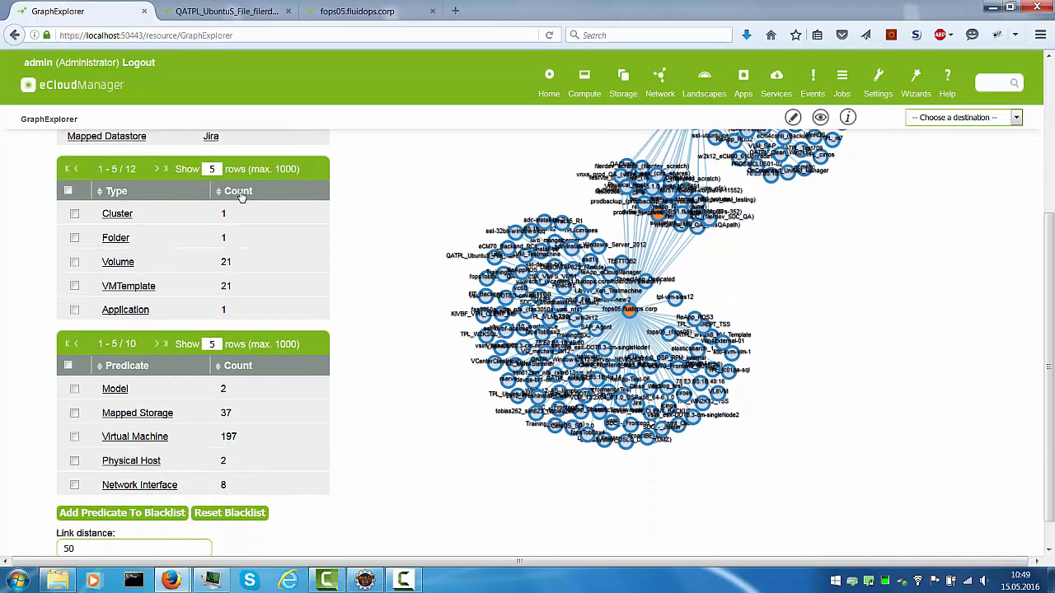
pyautogui.click(239, 190)
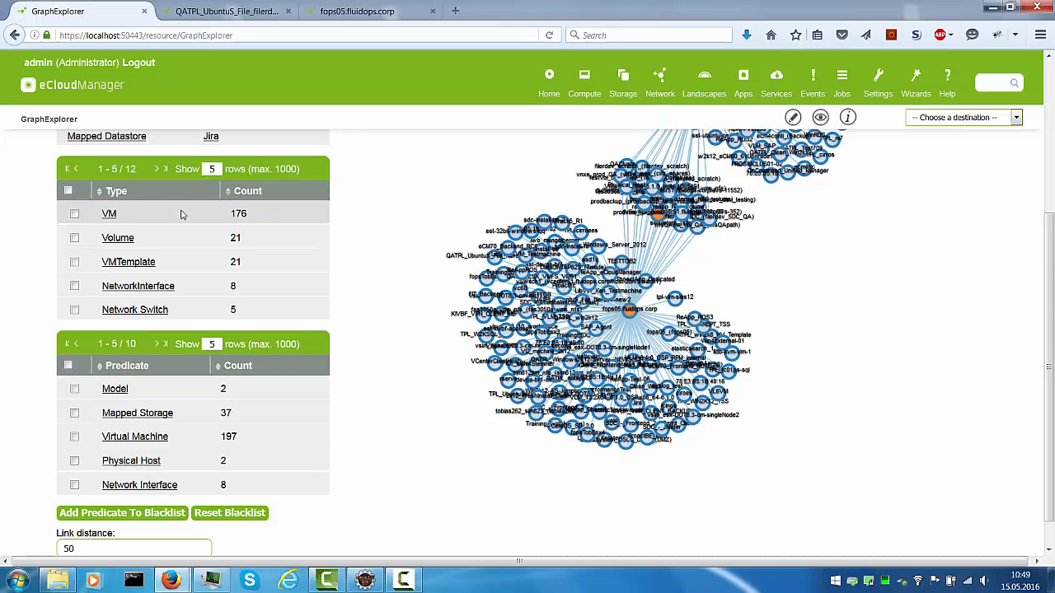
pyautogui.moveTo(173, 221)
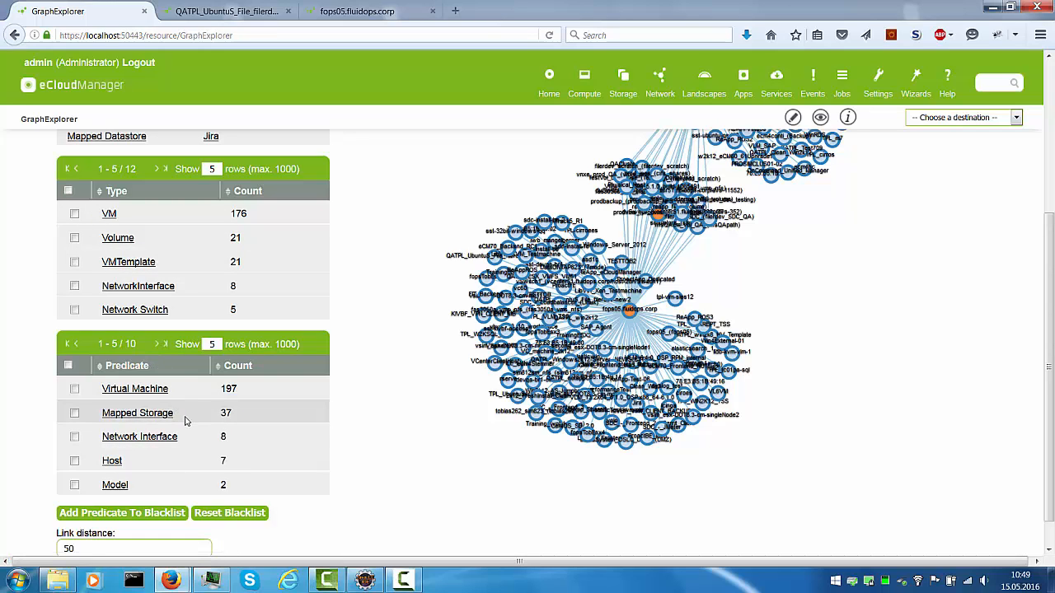
pyautogui.moveTo(196, 441)
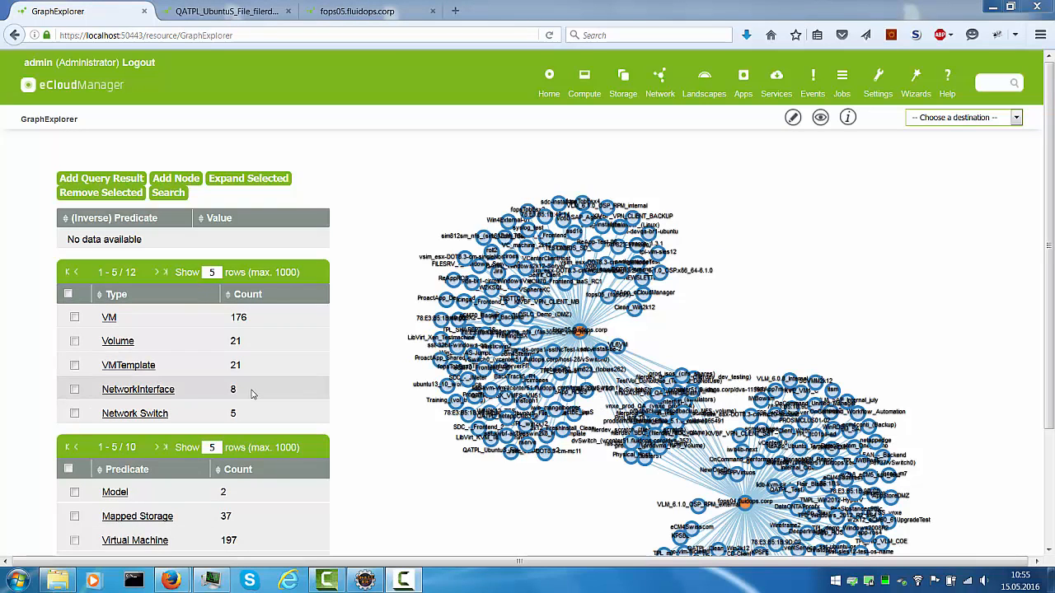
pyautogui.moveTo(207, 413)
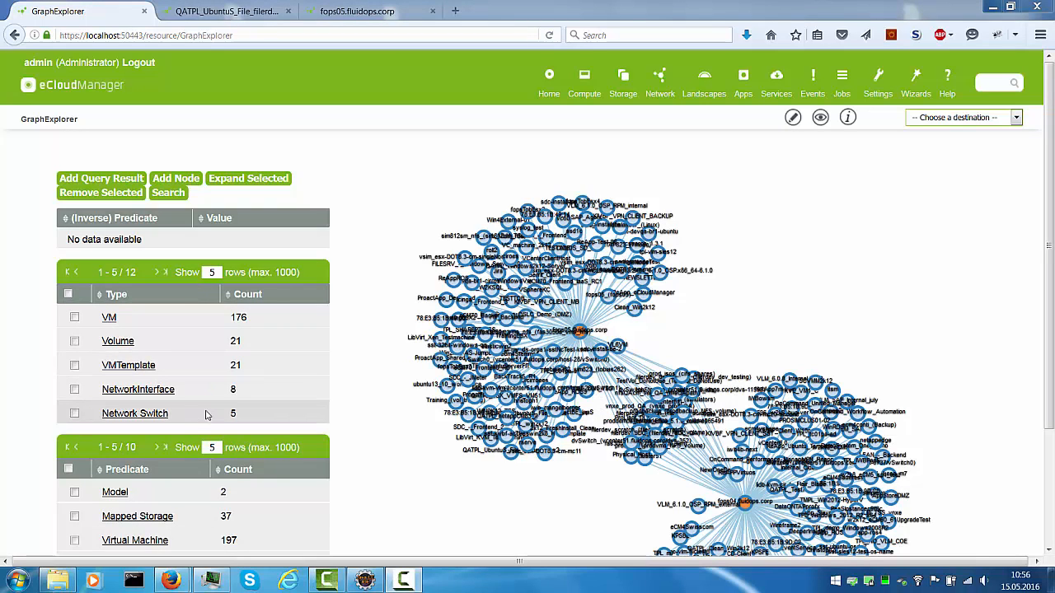
# Select all 176 VM nodes and remove them from the graph
pyautogui.scroll(-3)
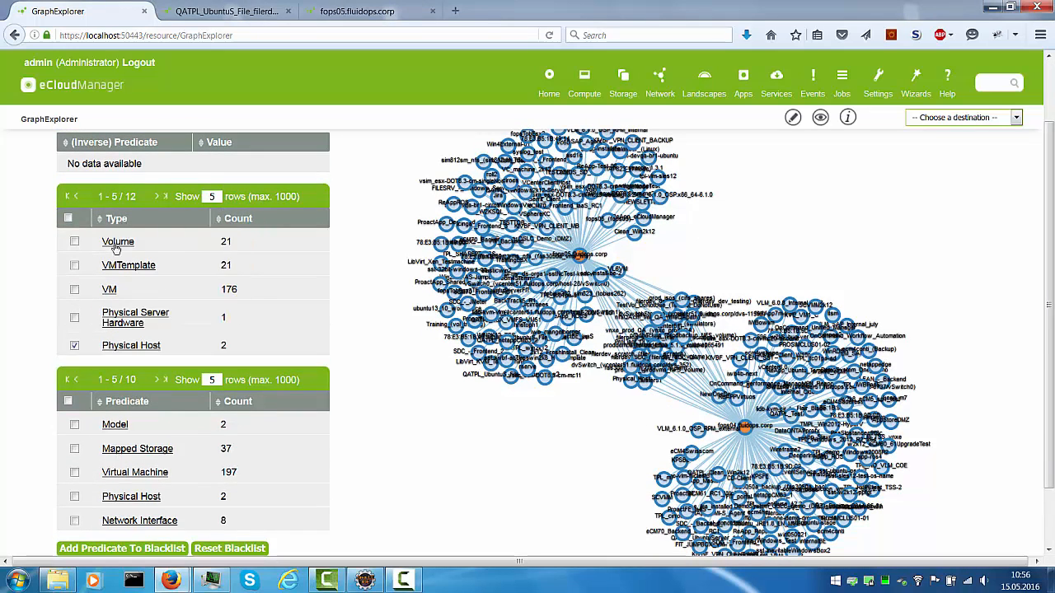
pyautogui.click(74, 345)
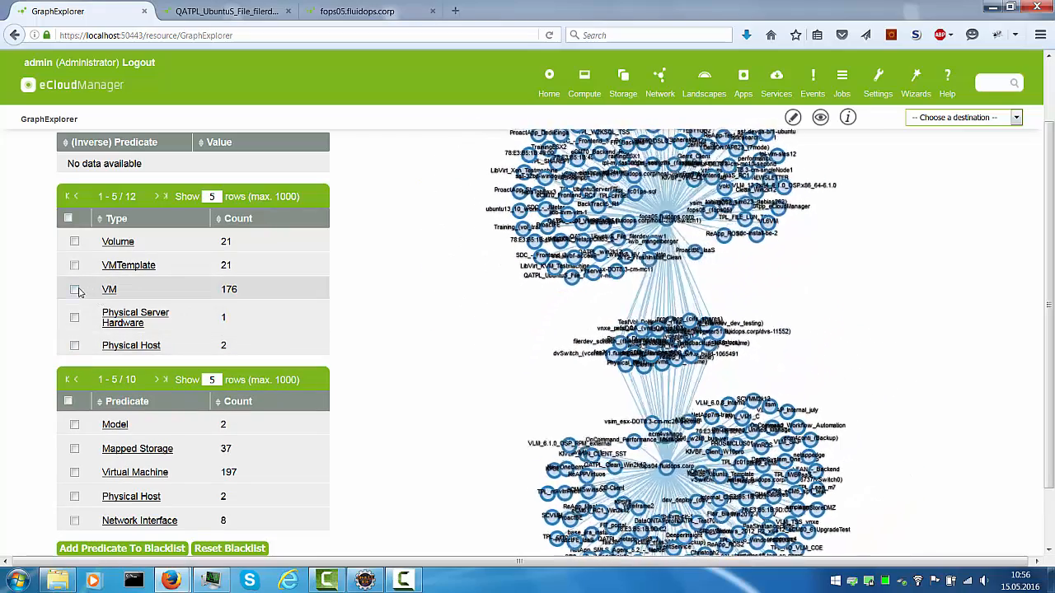
pyautogui.click(74, 289)
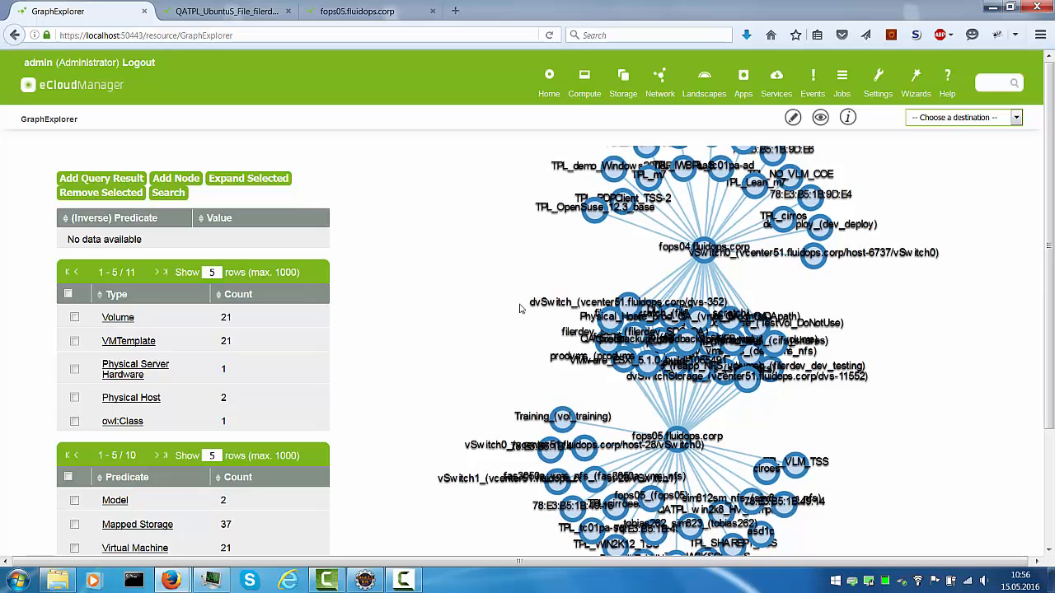
pyautogui.moveTo(513, 385)
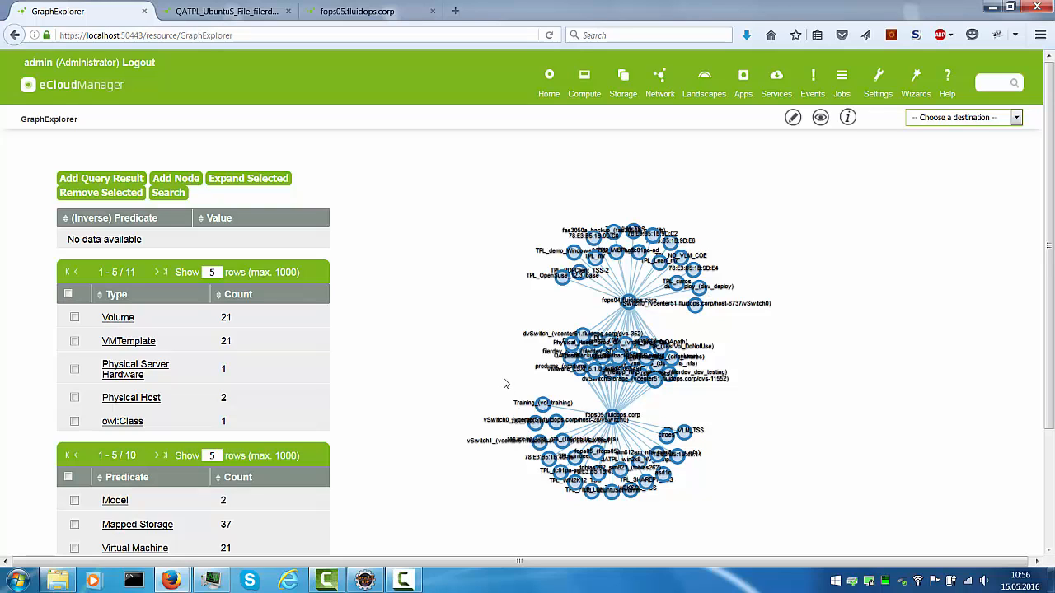
pyautogui.moveTo(580, 296)
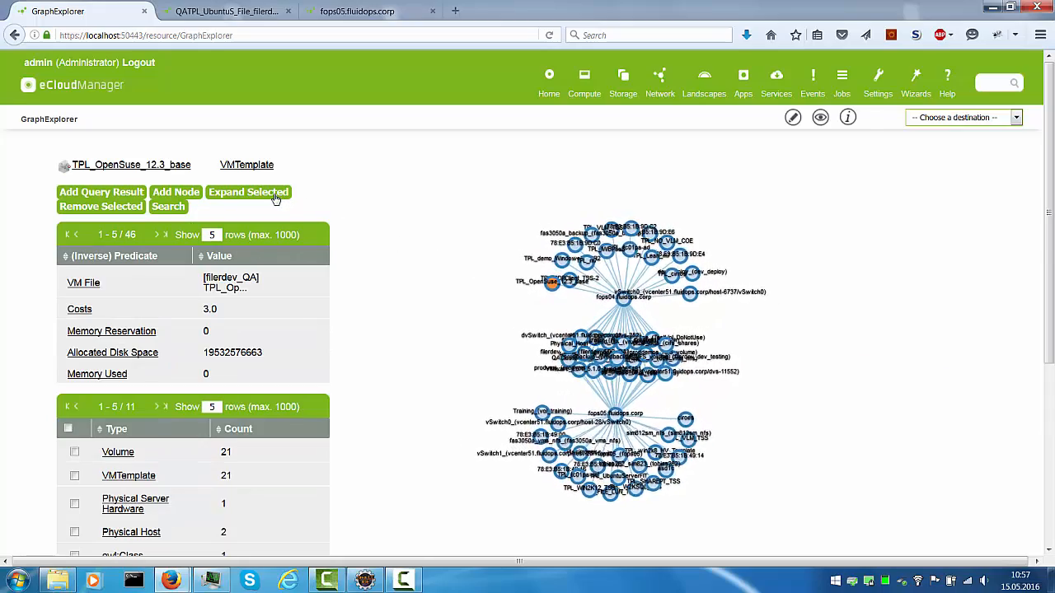
# Expand the TPL_OpenSuse_12.3_base template node and then its Network adapter 1 node
pyautogui.click(249, 192)
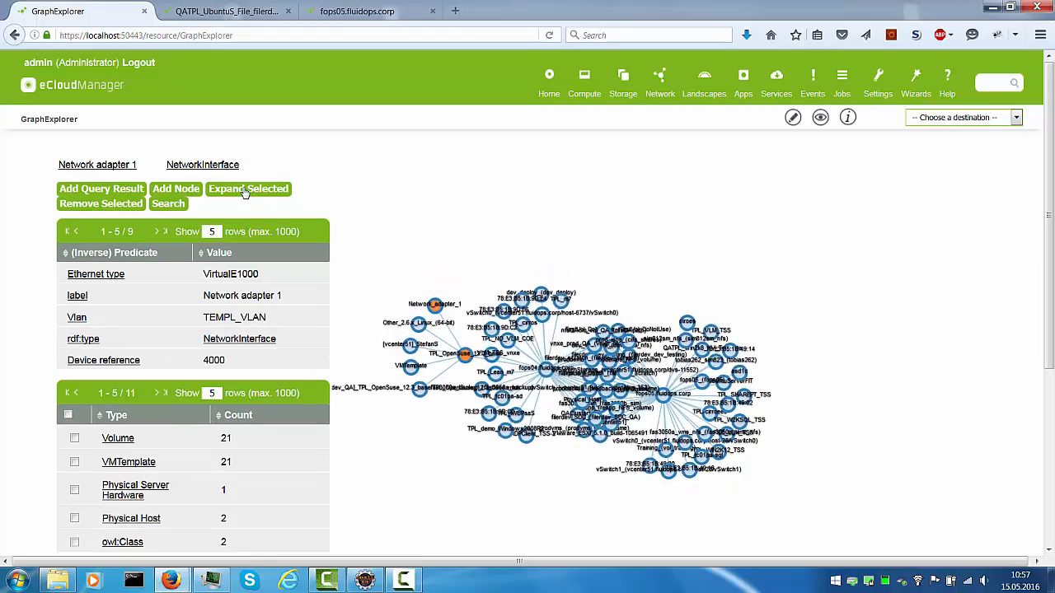
pyautogui.click(248, 189)
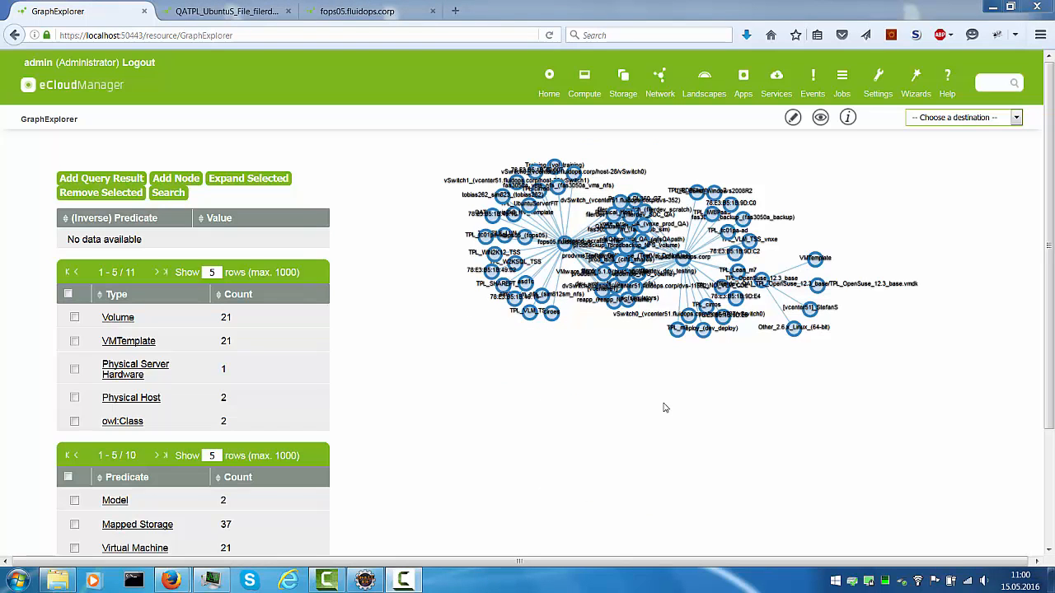
pyautogui.moveTo(646, 402)
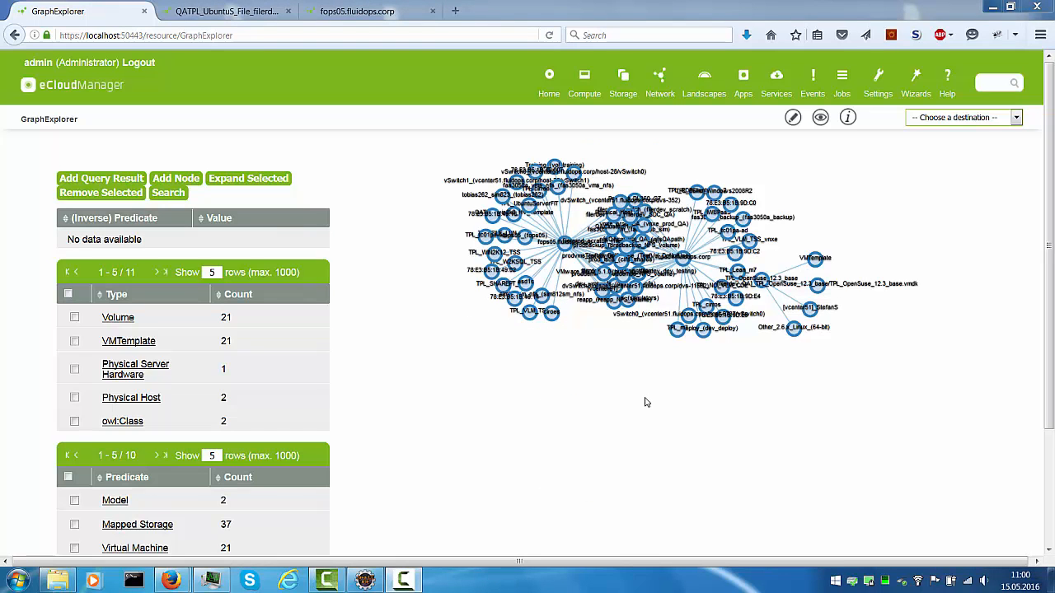
pyautogui.moveTo(638, 372)
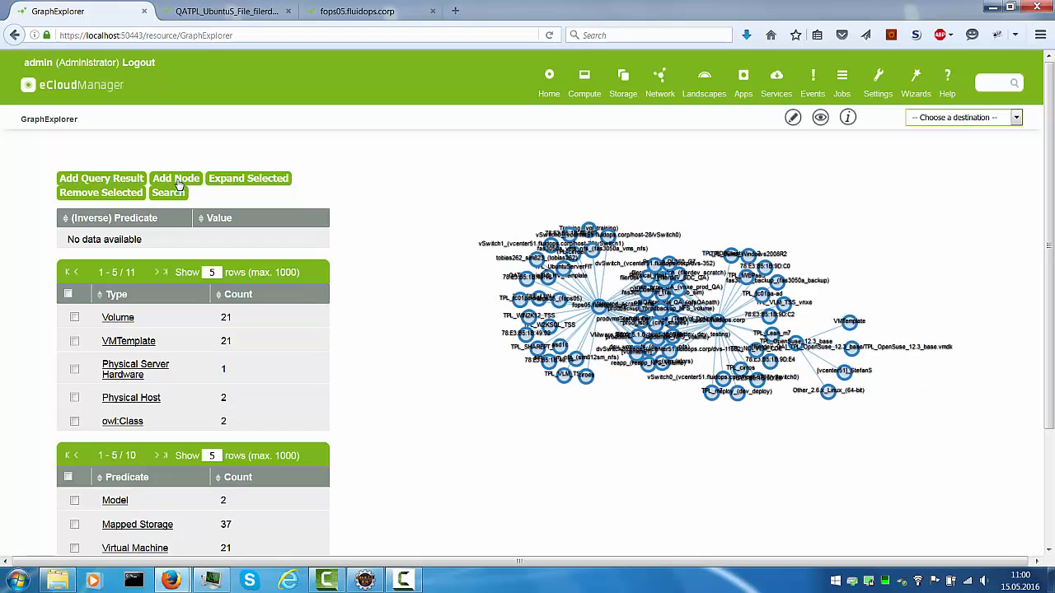
# Add the IWBowlim VM as a new node via Add Node, picking it from the suggestions
pyautogui.click(176, 178)
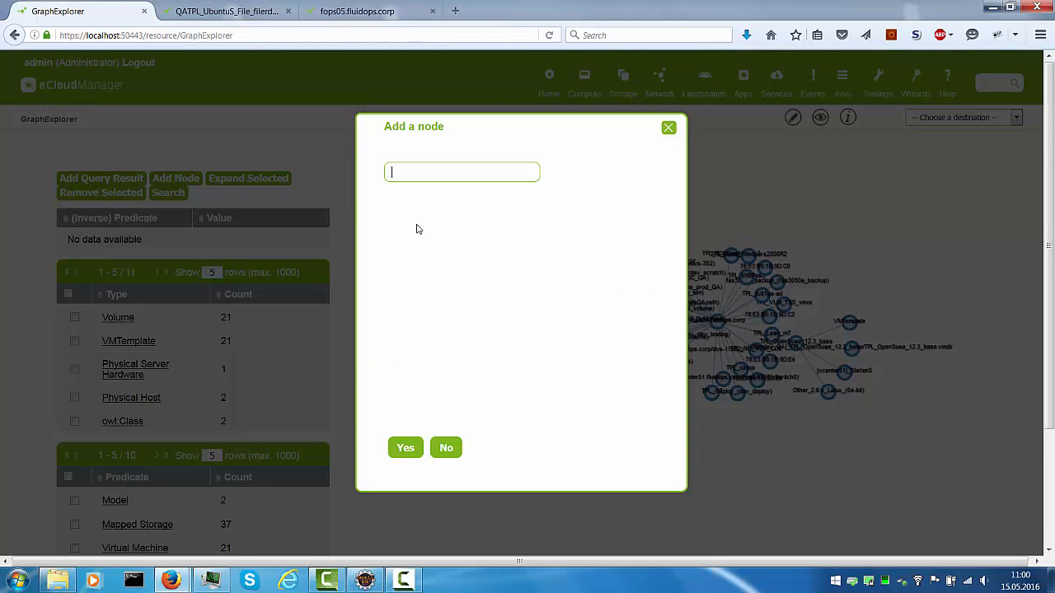
pyautogui.moveTo(425, 230)
pyautogui.write('I')
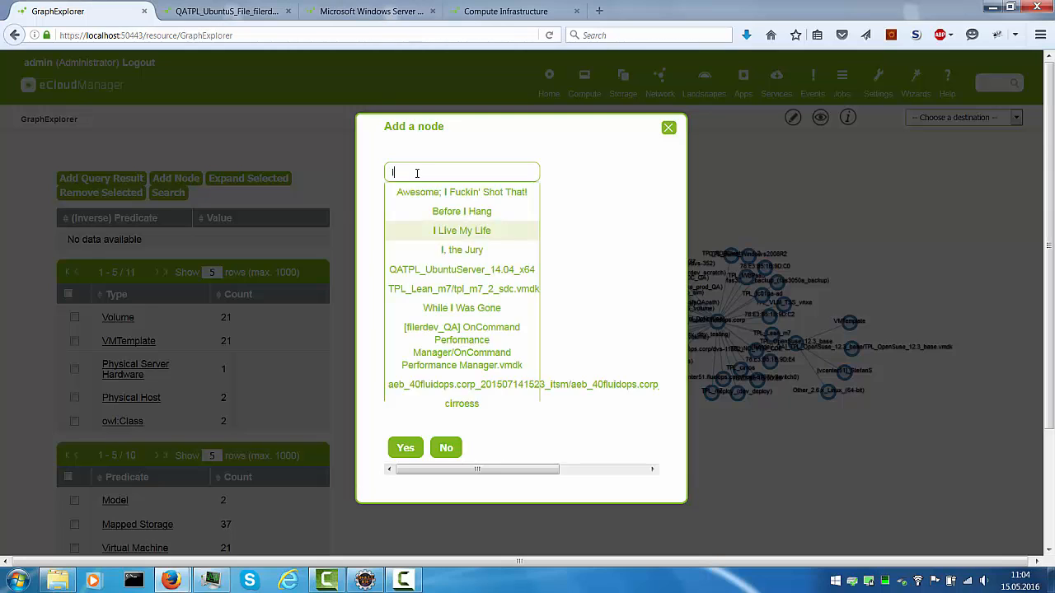
pyautogui.write('wb')
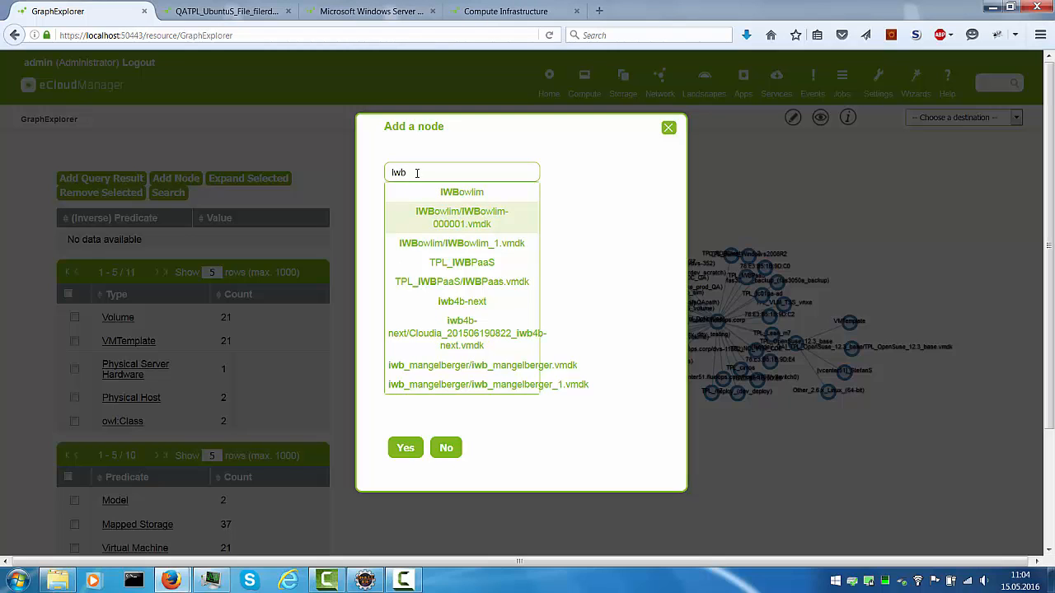
pyautogui.moveTo(462, 192)
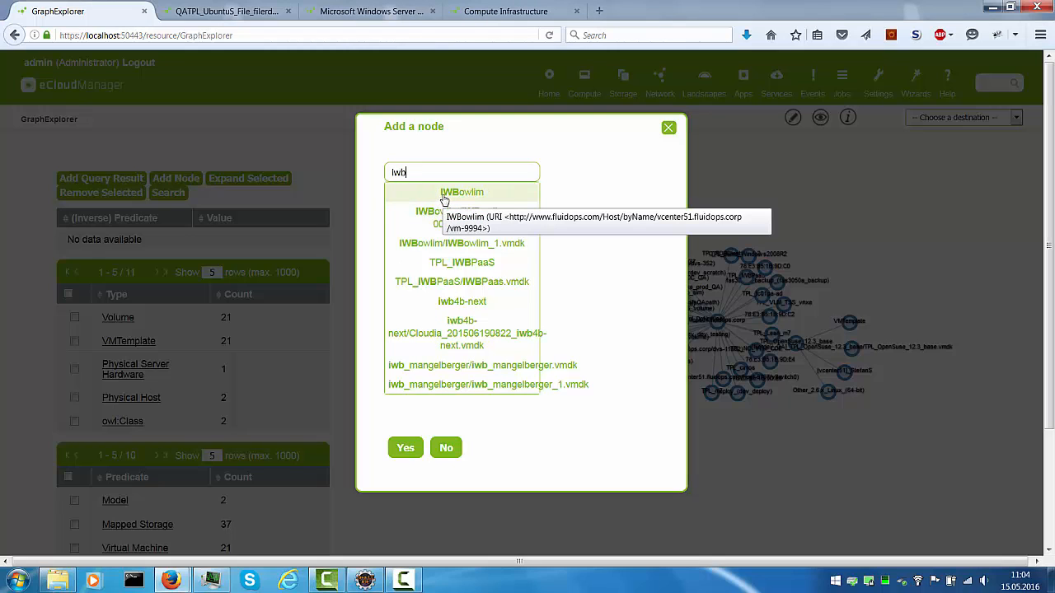
pyautogui.click(462, 192)
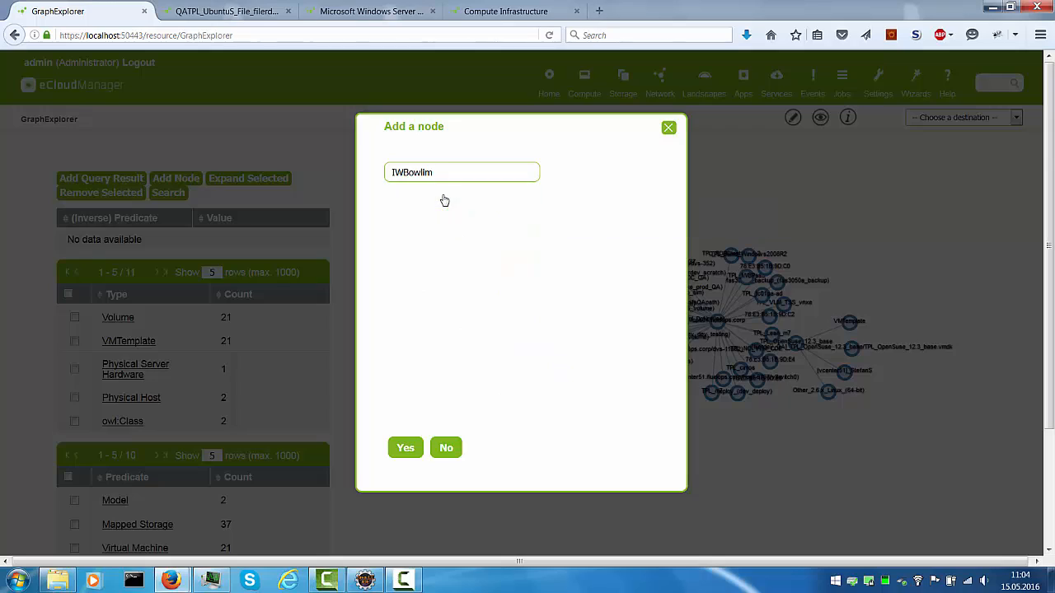
pyautogui.click(405, 447)
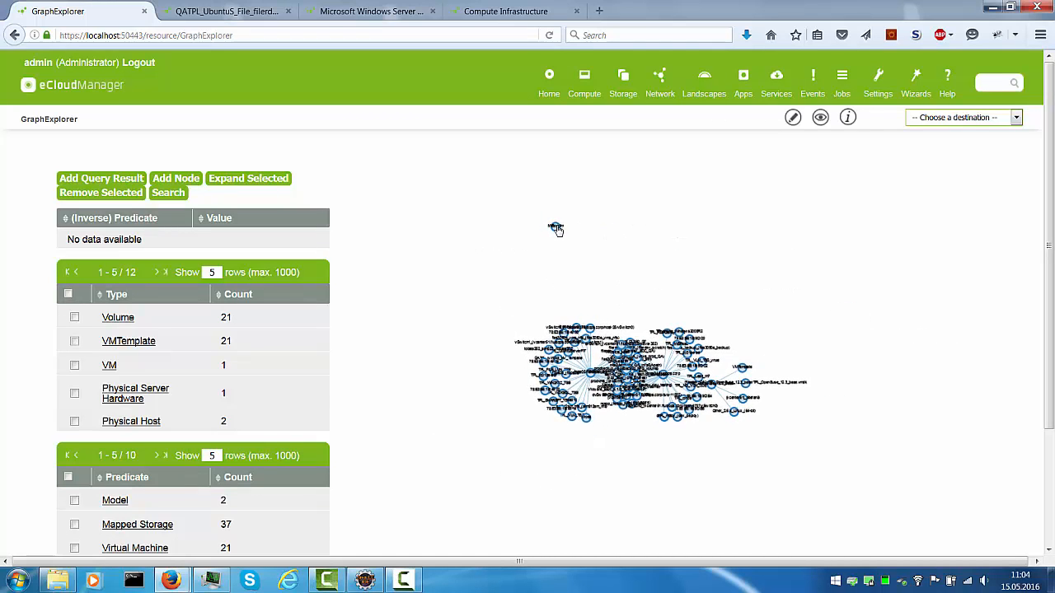
# Select the newly added IWBowlim node to expand its connected resources
pyautogui.click(557, 229)
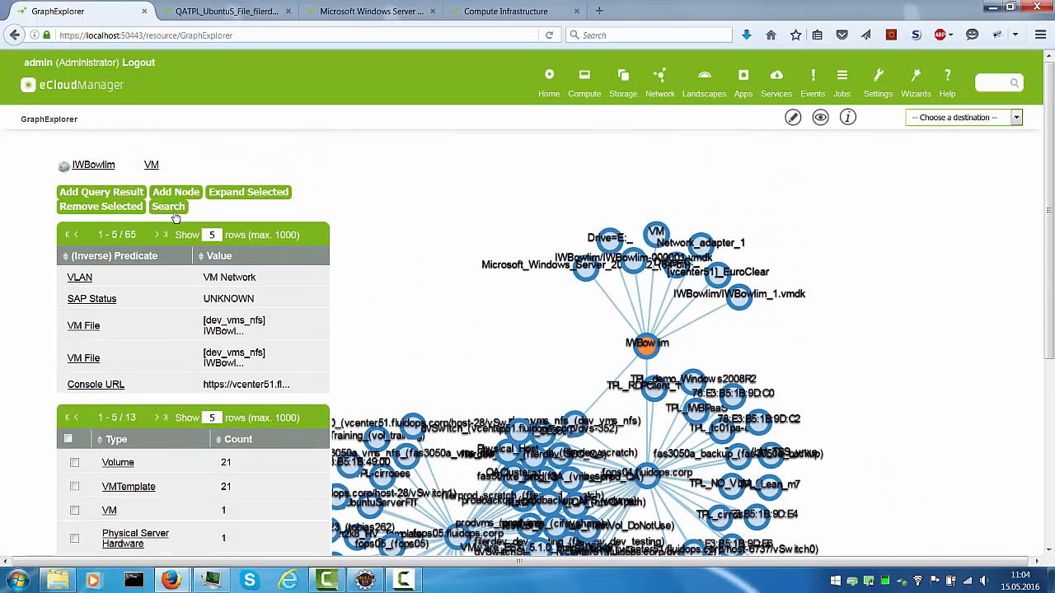
pyautogui.moveTo(168, 311)
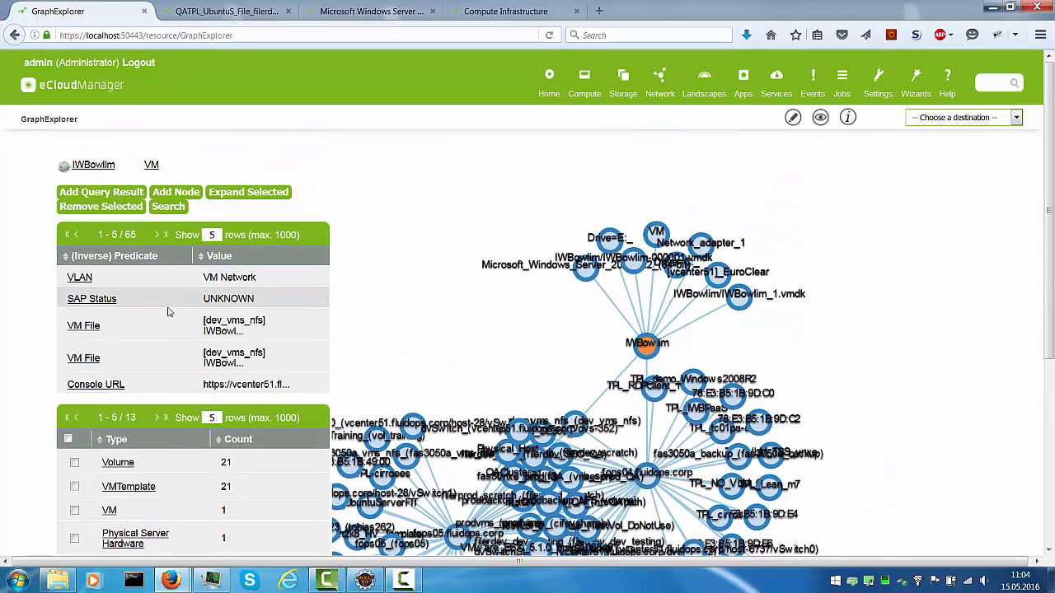
# Tick predicates such as Mapped Storage in the Predicate table to exclude them from the graph
pyautogui.scroll(-3)
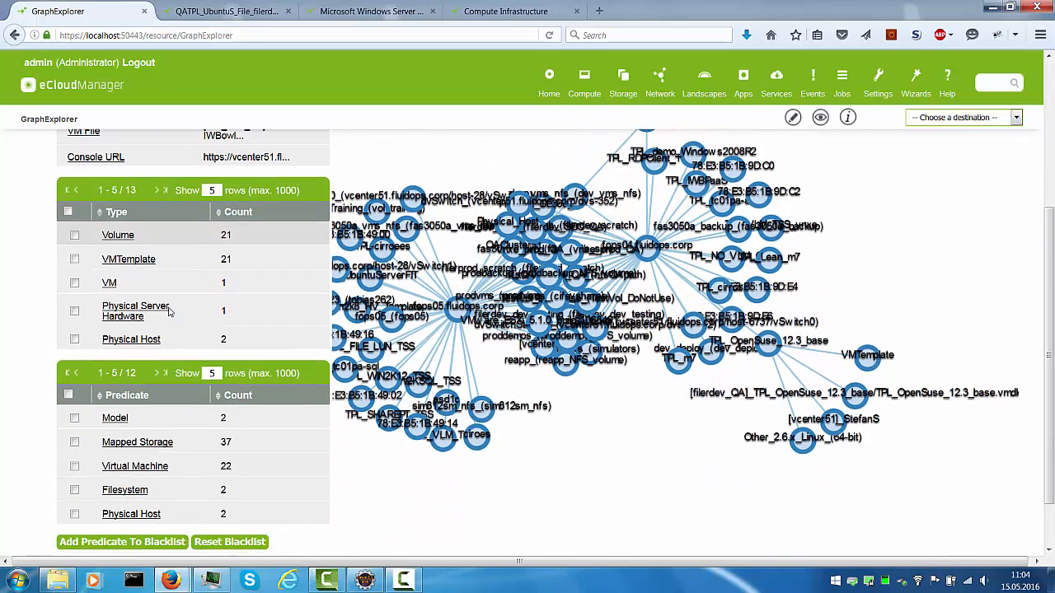
pyautogui.scroll(-3)
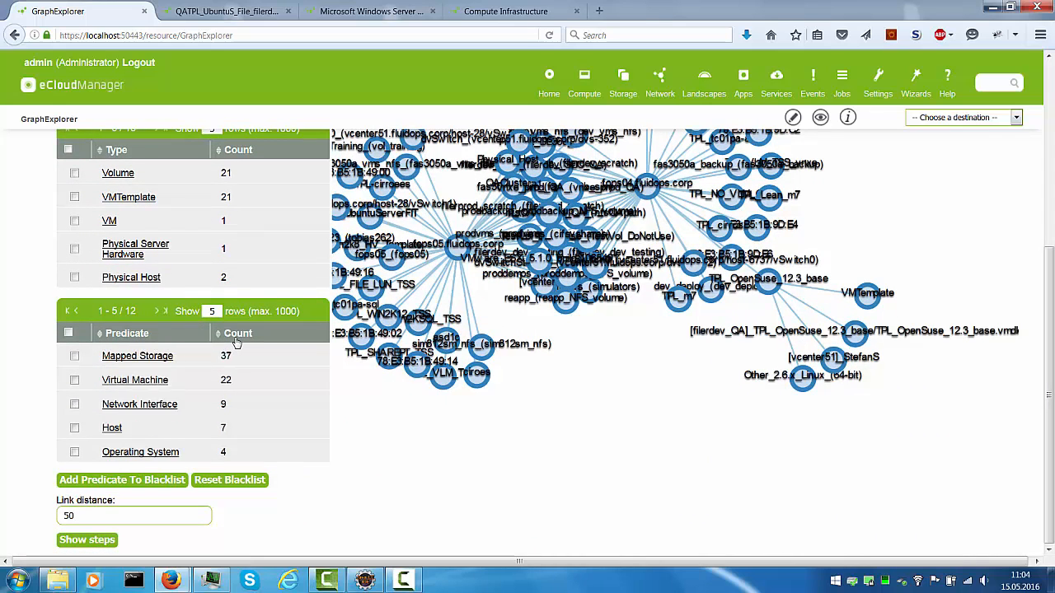
pyautogui.moveTo(189, 342)
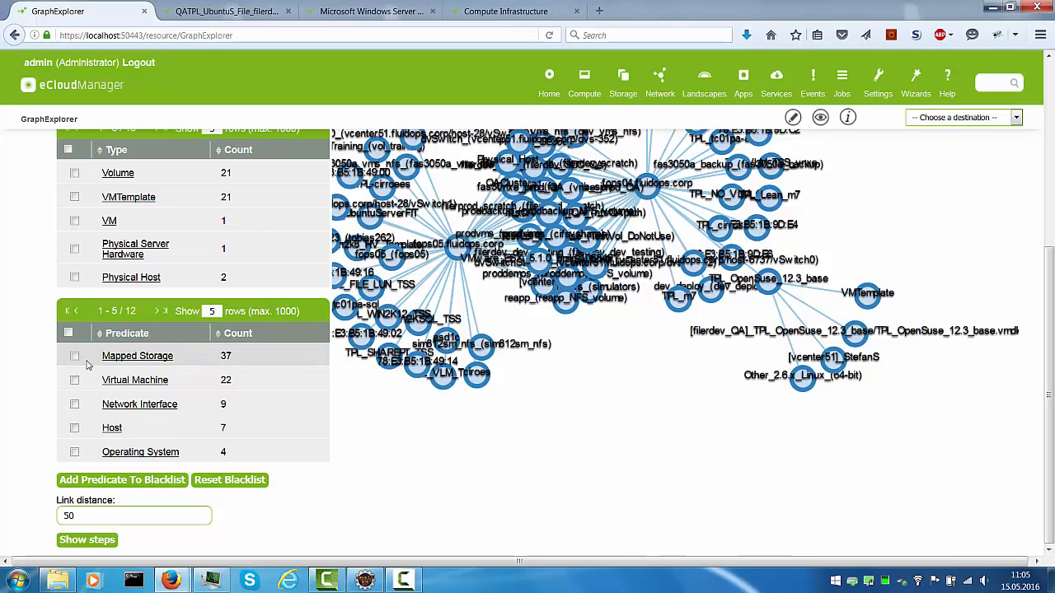
pyautogui.moveTo(139, 405)
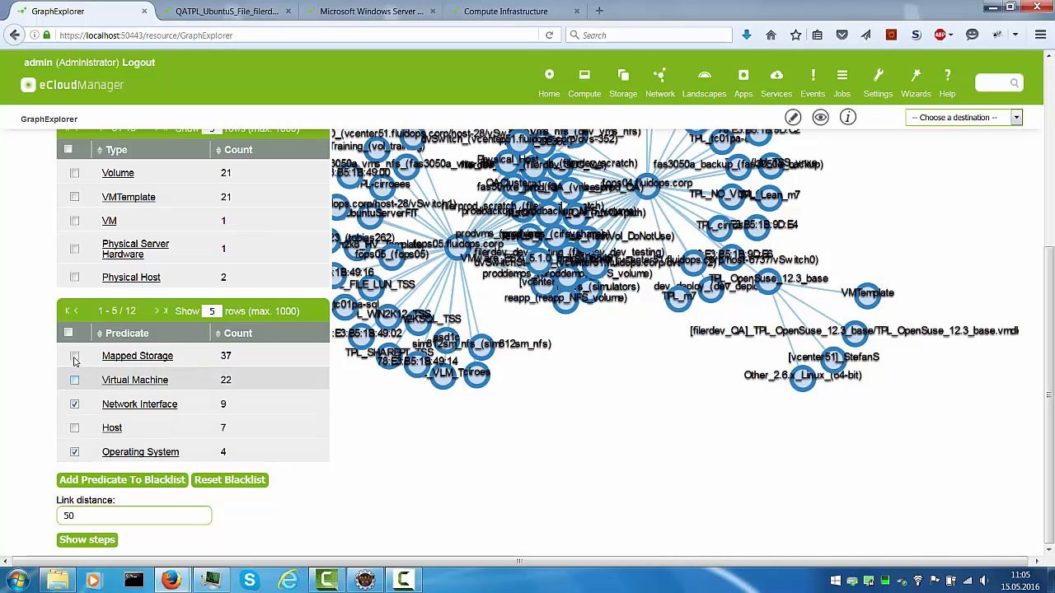
pyautogui.click(74, 356)
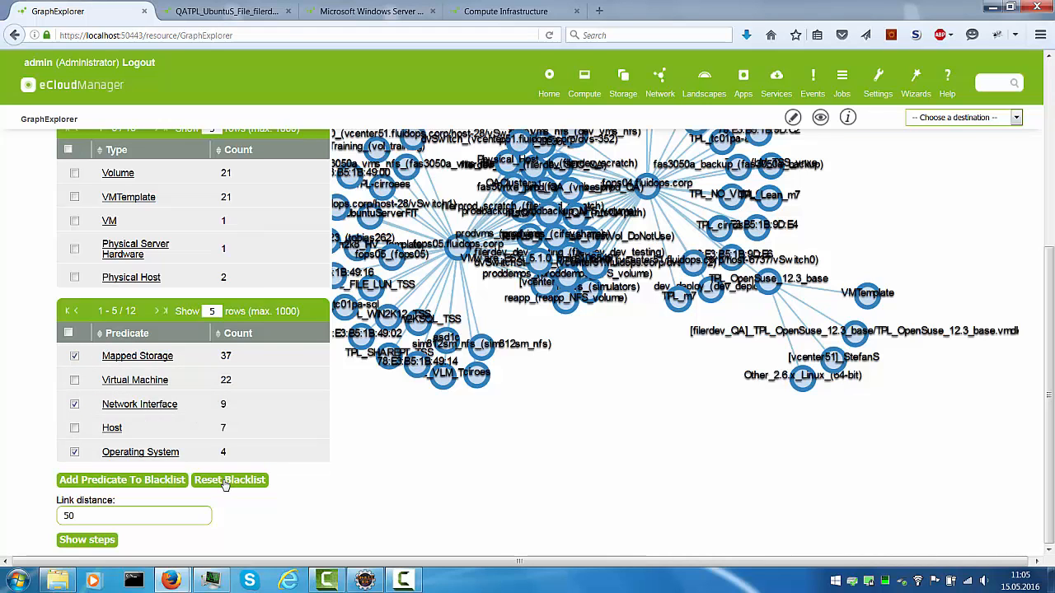
pyautogui.click(230, 481)
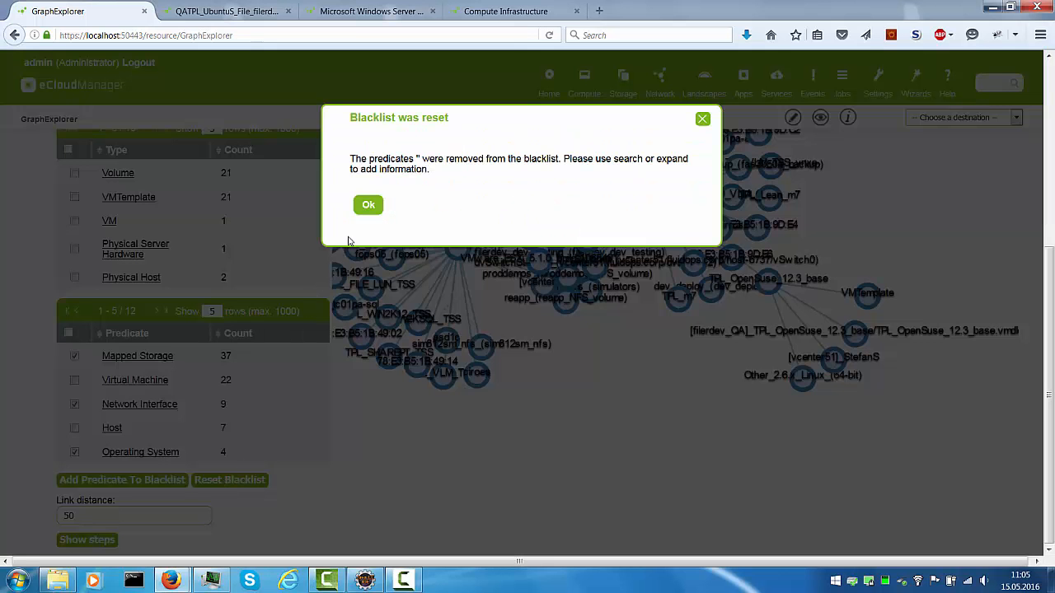
pyautogui.click(367, 204)
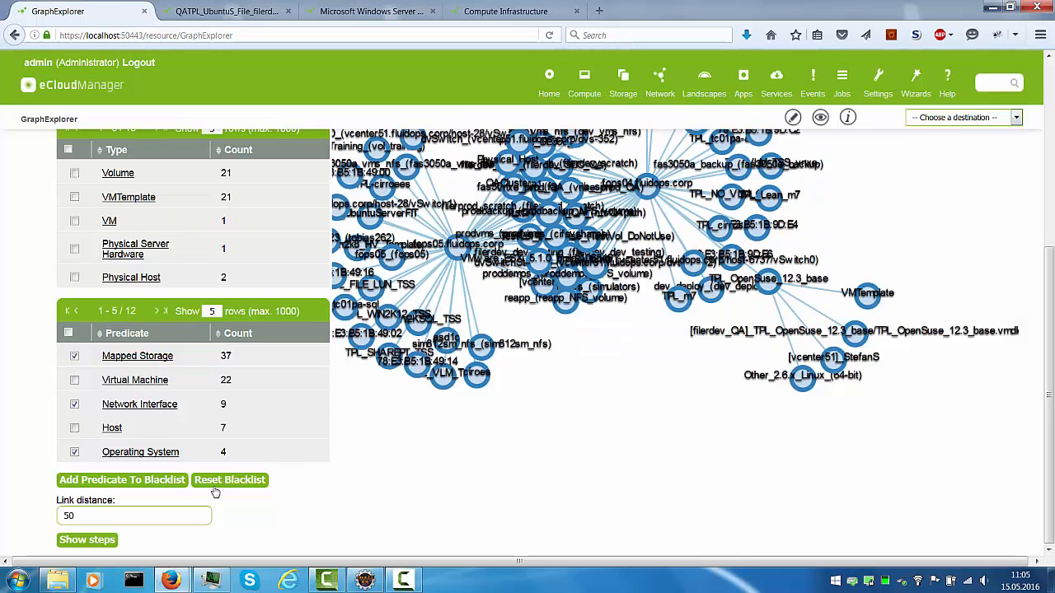
pyautogui.moveTo(110, 480)
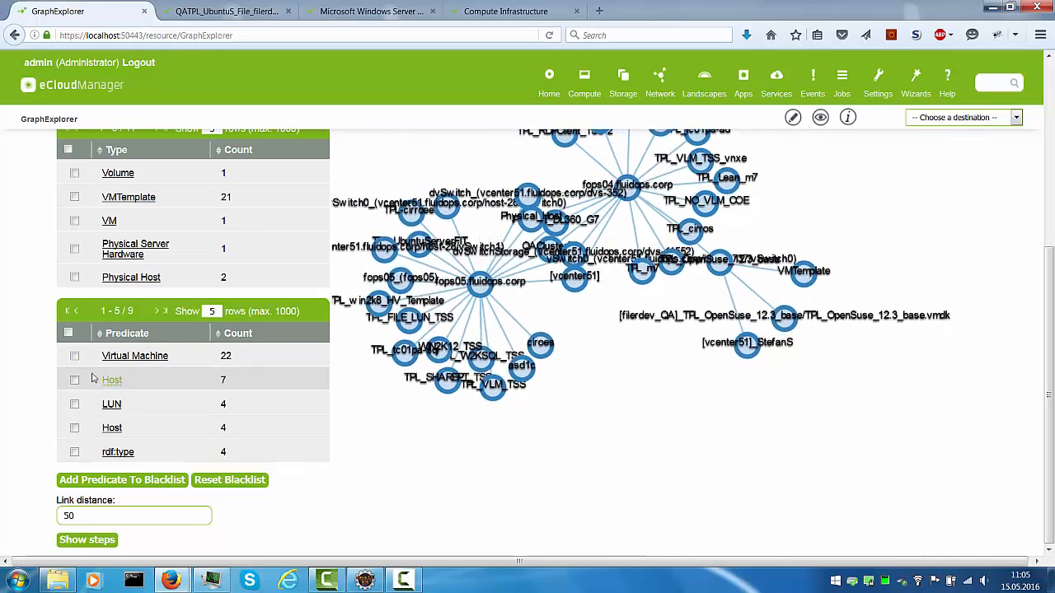
pyautogui.click(74, 356)
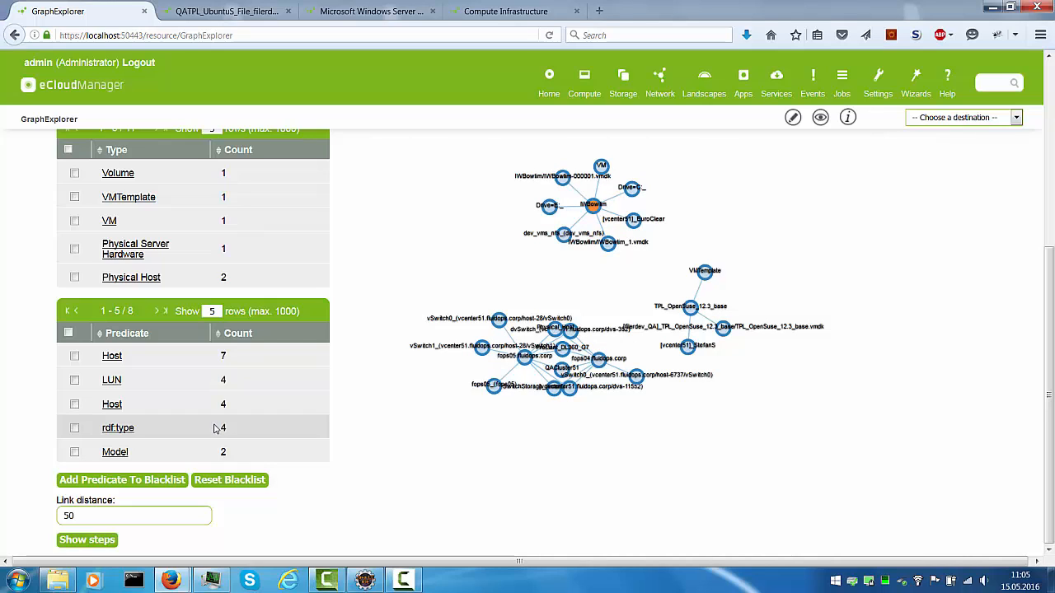
pyautogui.moveTo(196, 439)
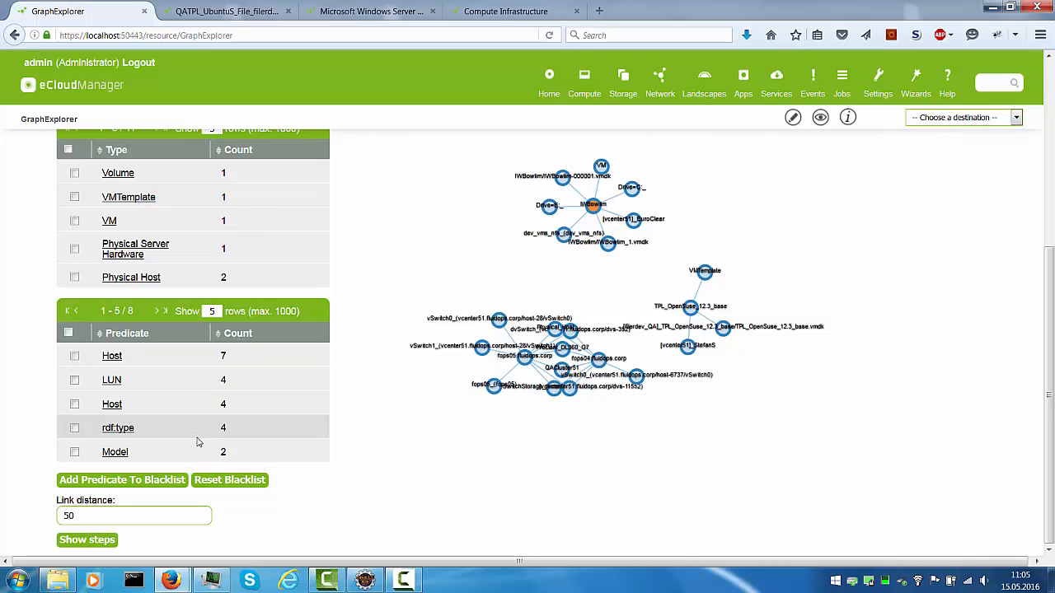
pyautogui.moveTo(184, 368)
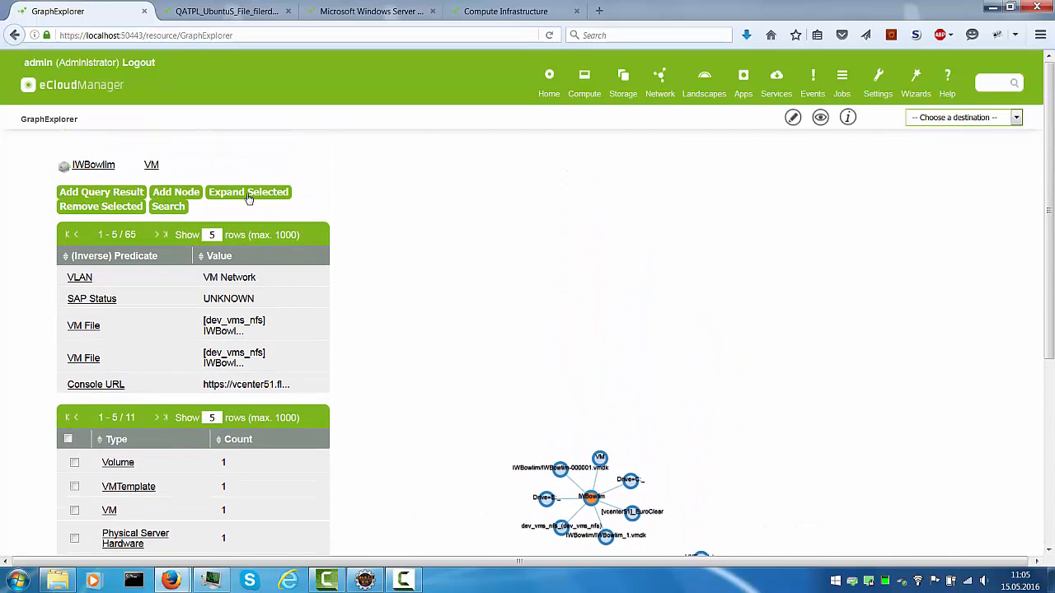
# Expand the IWBowlim node's neighbours and reset the predicate blacklist, confirming the reset message
pyautogui.click(248, 192)
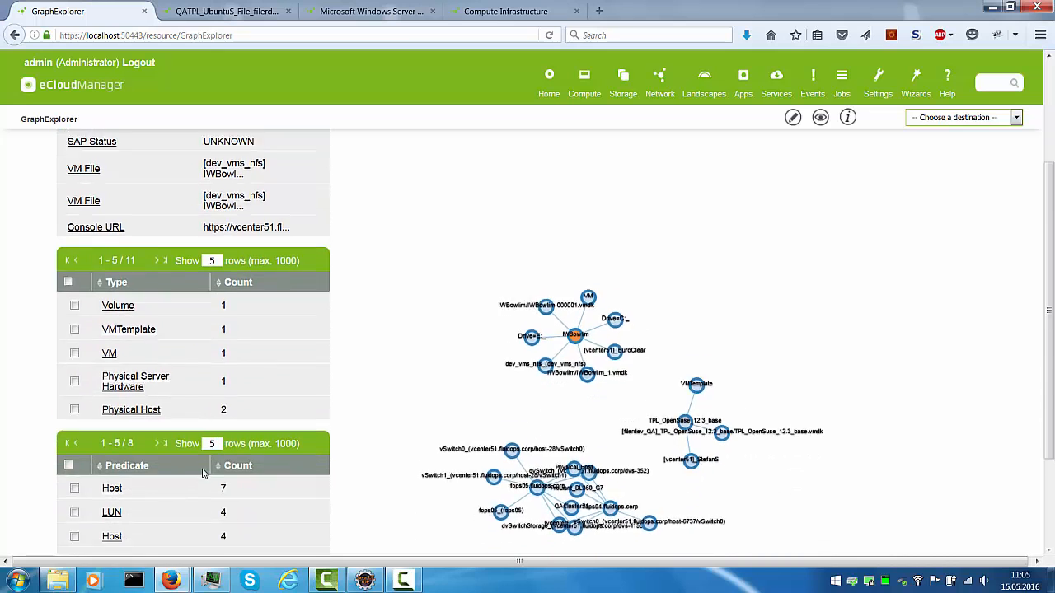
pyautogui.click(229, 481)
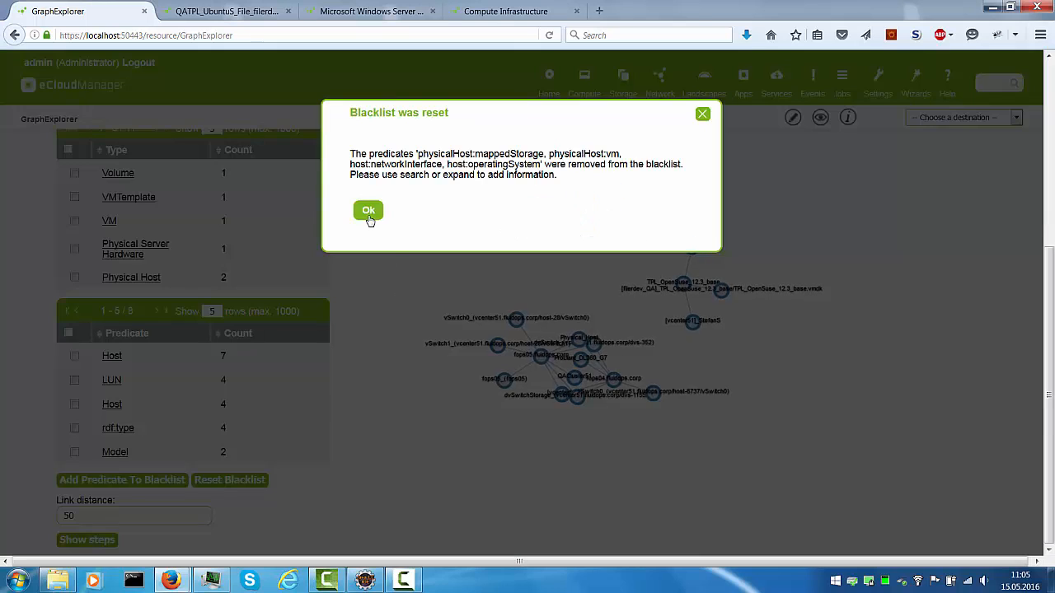
pyautogui.click(369, 210)
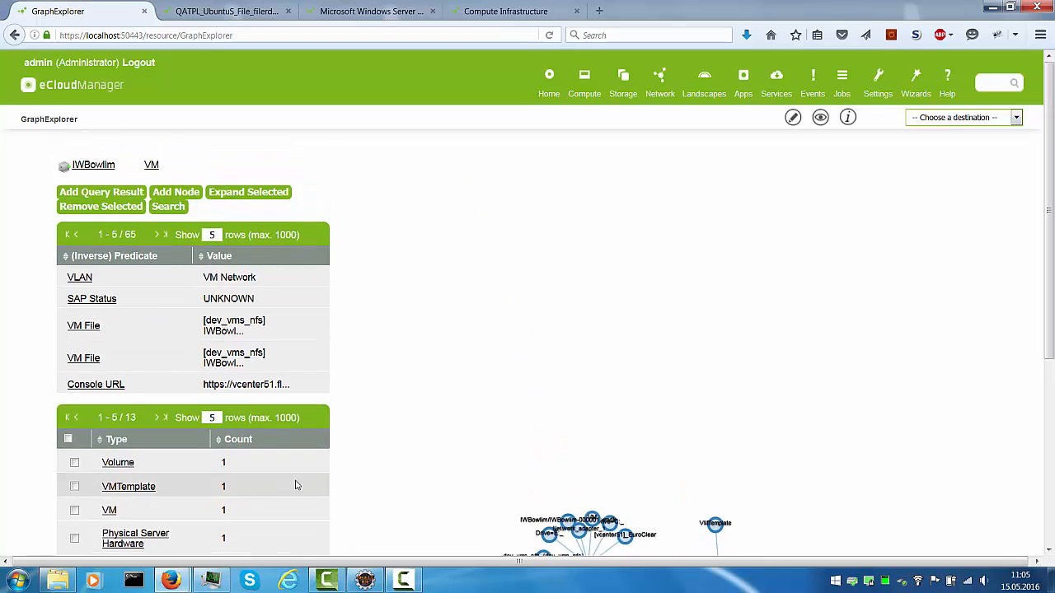
pyautogui.scroll(-3)
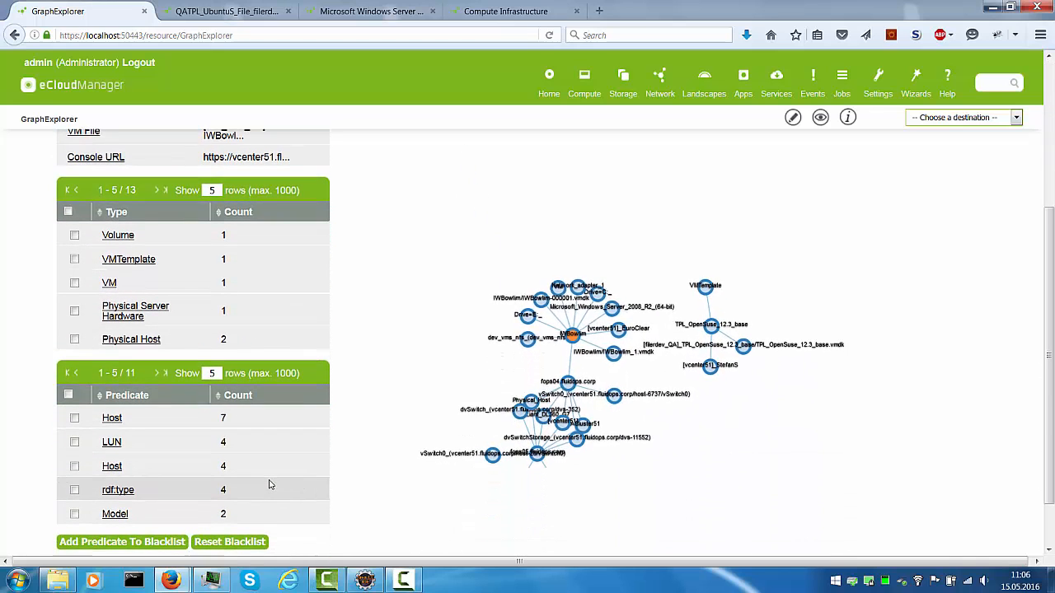
pyautogui.scroll(-3)
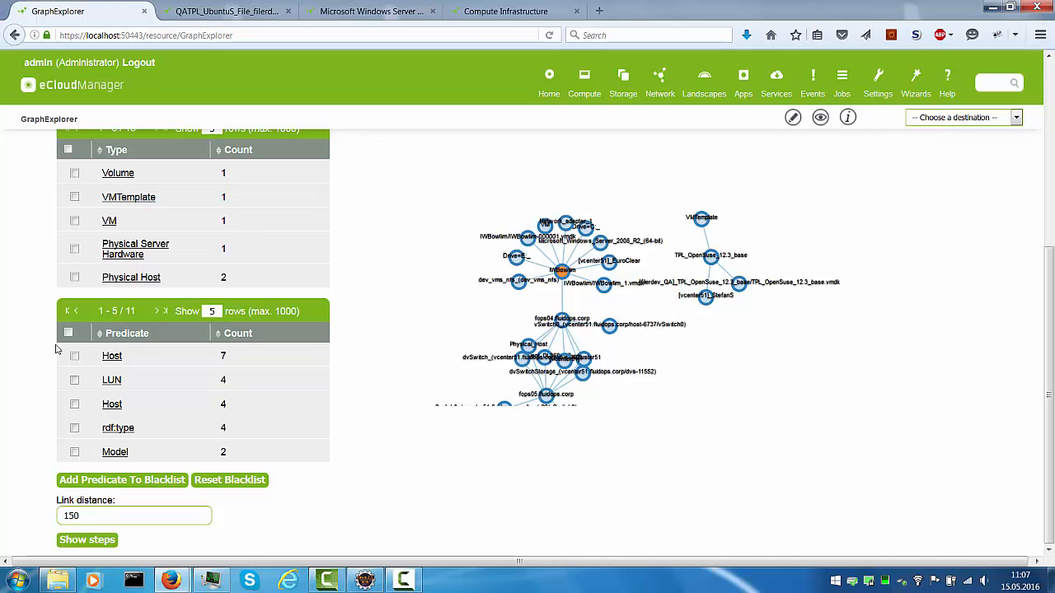
# Tick the VM type in the Type table
pyautogui.click(74, 220)
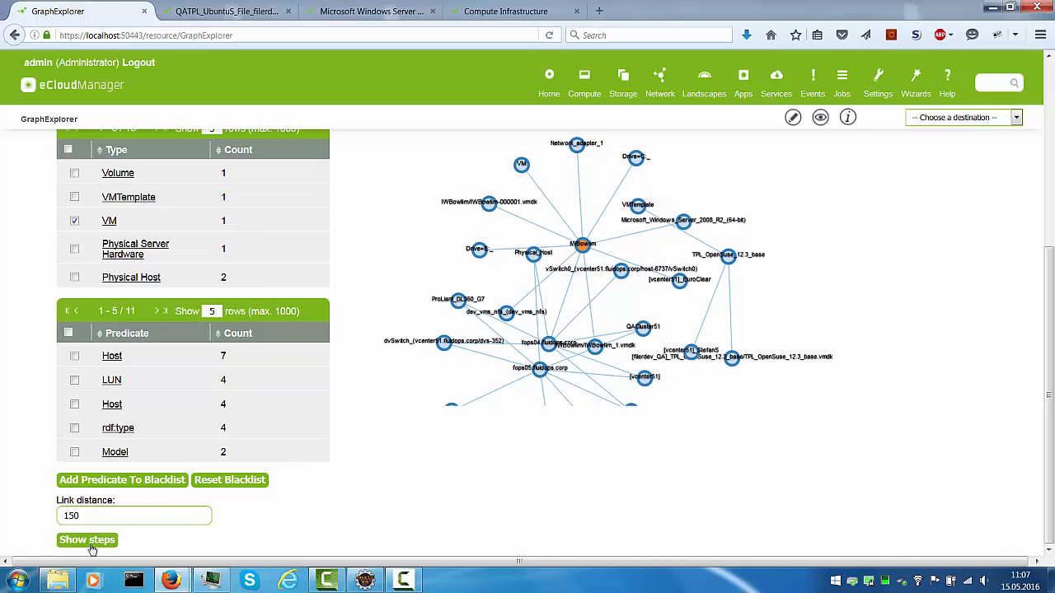
# Start Show steps to replay how the graph was built
pyautogui.click(86, 541)
pyautogui.write('https://localhost:50443/resource/Test')
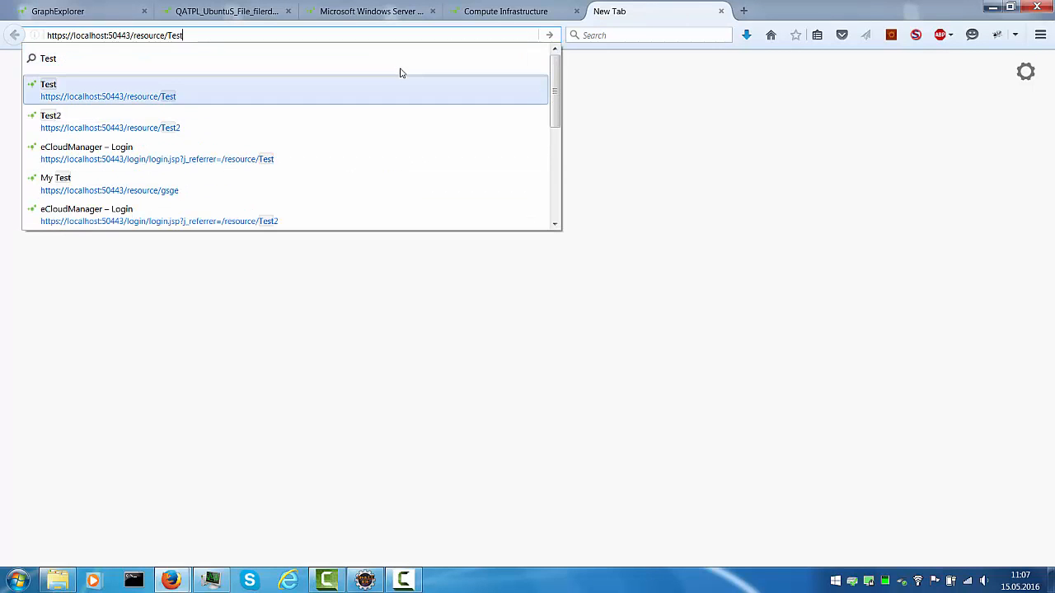
# Go to the Test6 resource page and switch it into edit mode
pyautogui.click(83, 88)
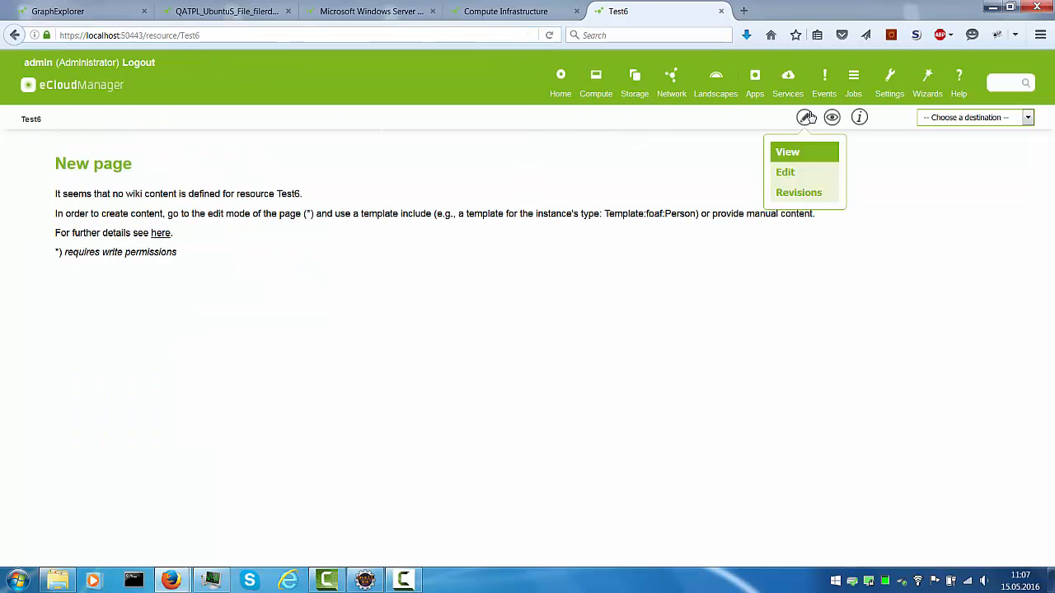
pyautogui.click(784, 172)
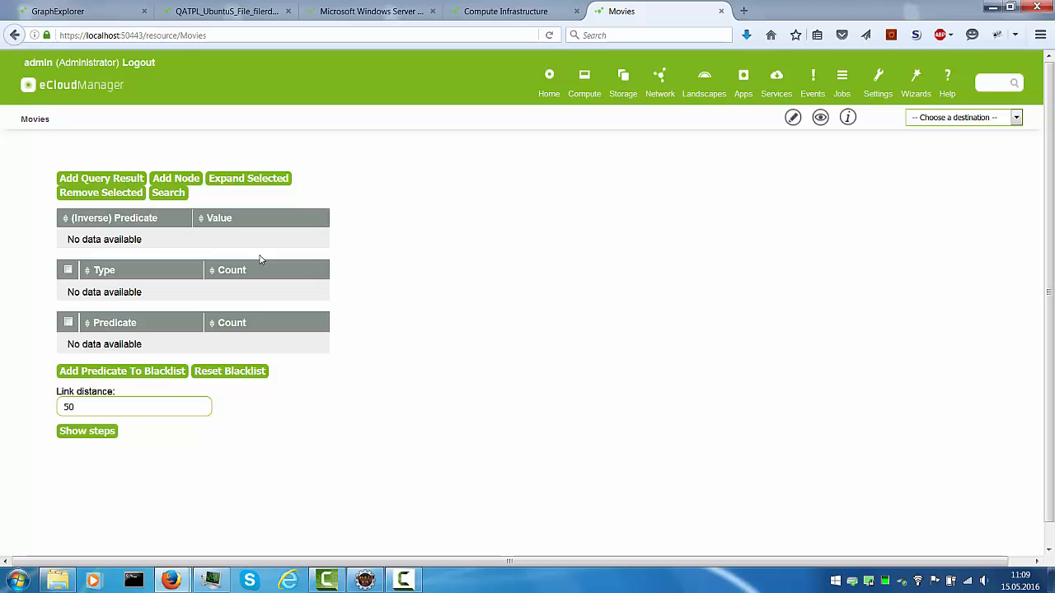
pyautogui.moveTo(189, 184)
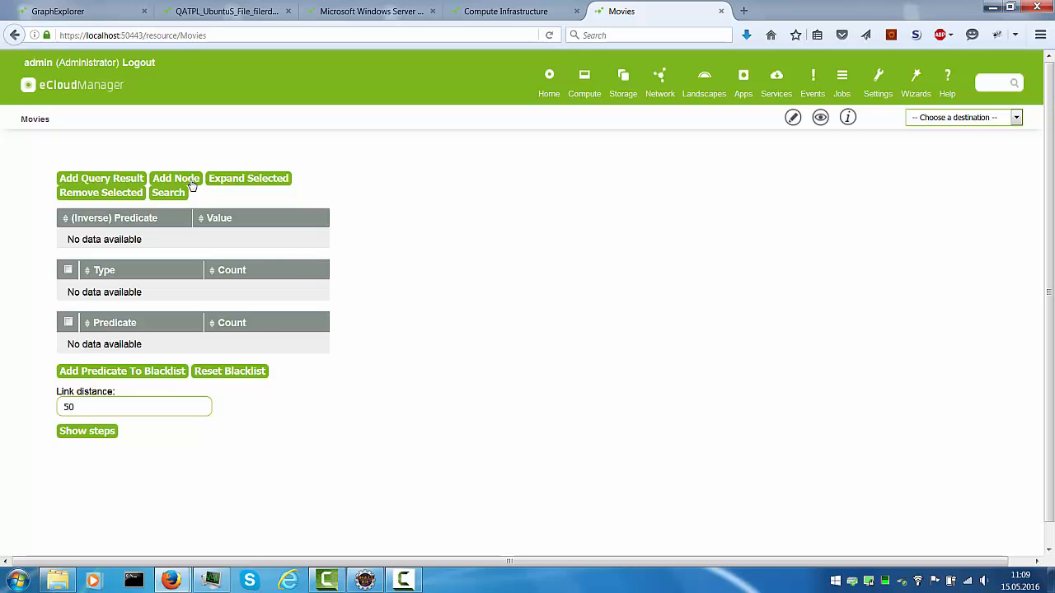
# Add Kevin Bacon (Actor) as a node via Add Node and confirm
pyautogui.click(175, 178)
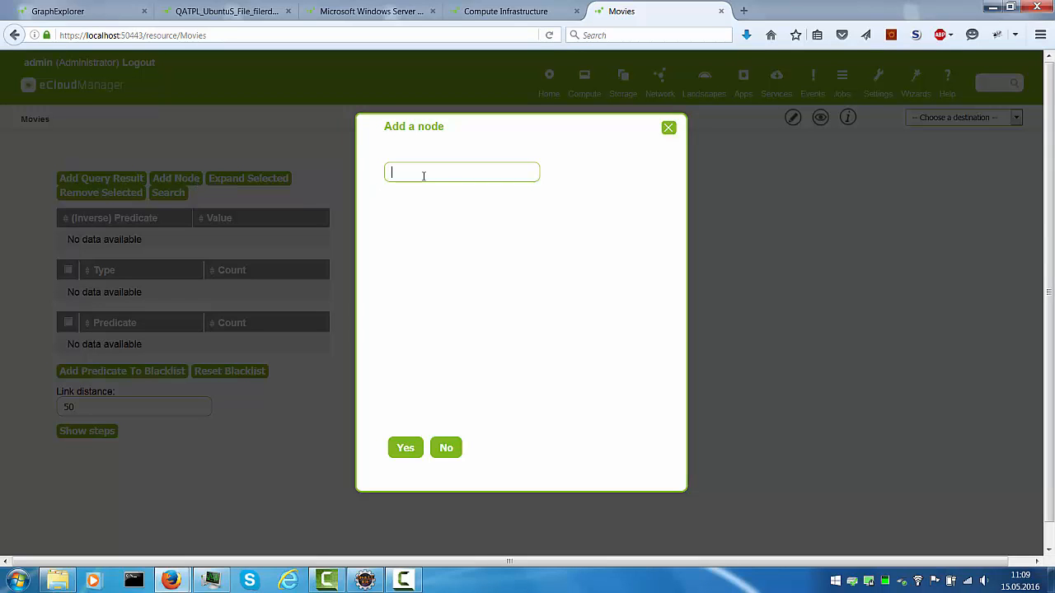
pyautogui.write('kevin bac')
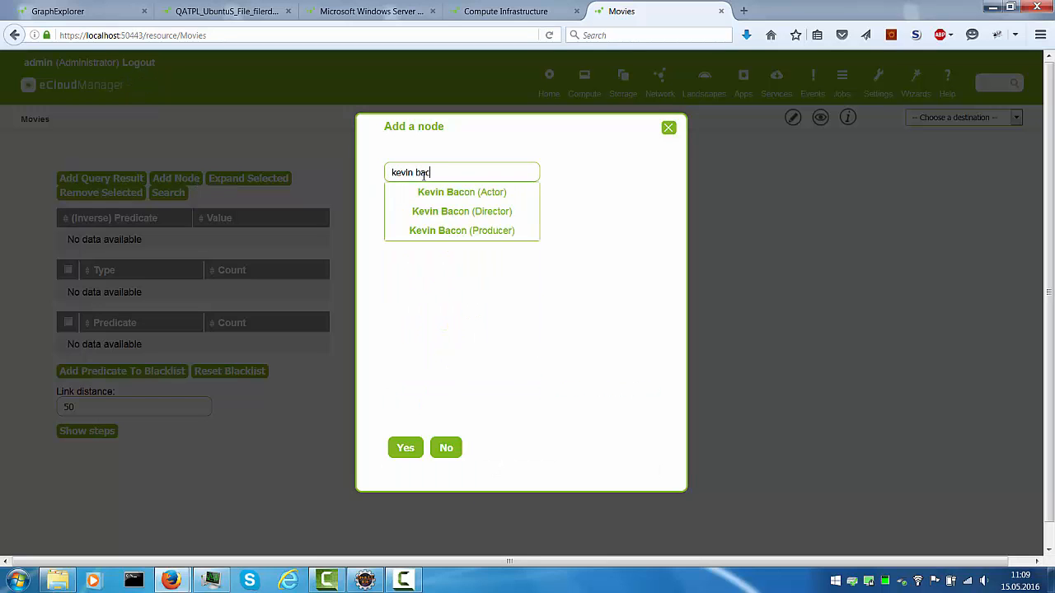
pyautogui.click(461, 192)
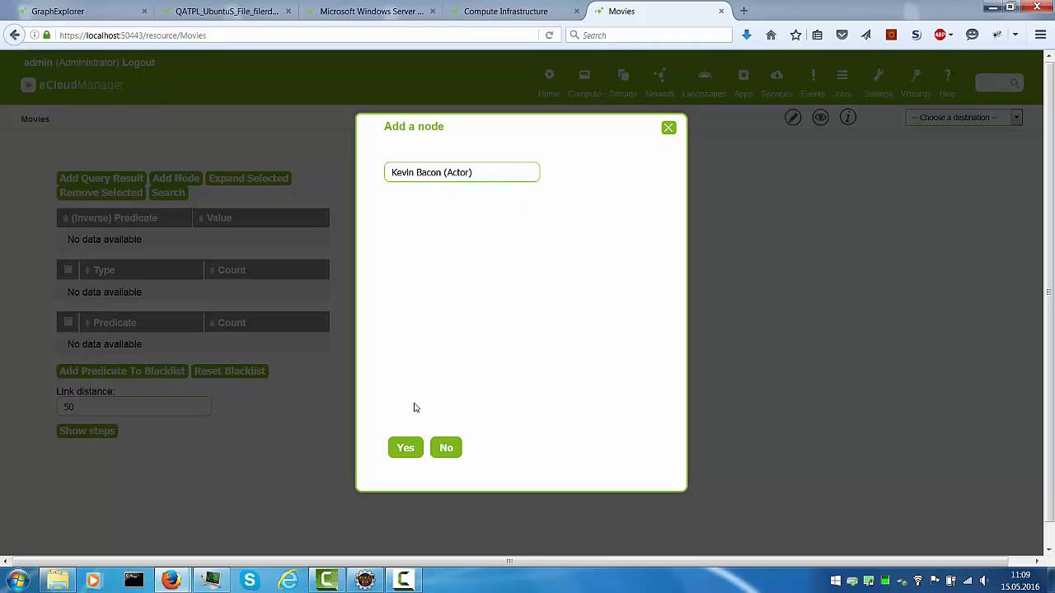
pyautogui.click(406, 448)
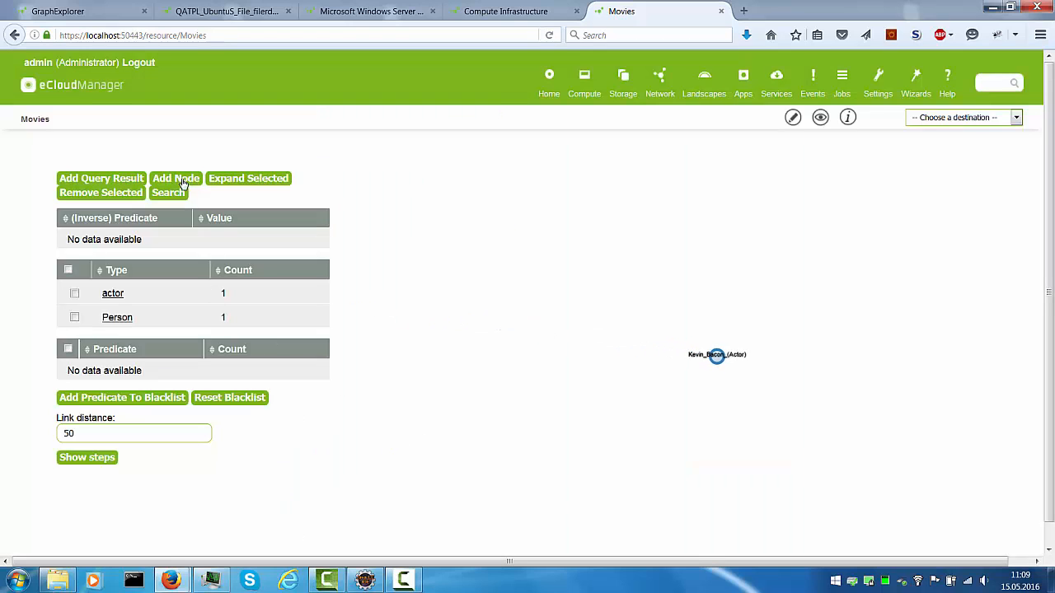
# Add a second node, searching for Arnold Schwarzenegger by name
pyautogui.click(175, 178)
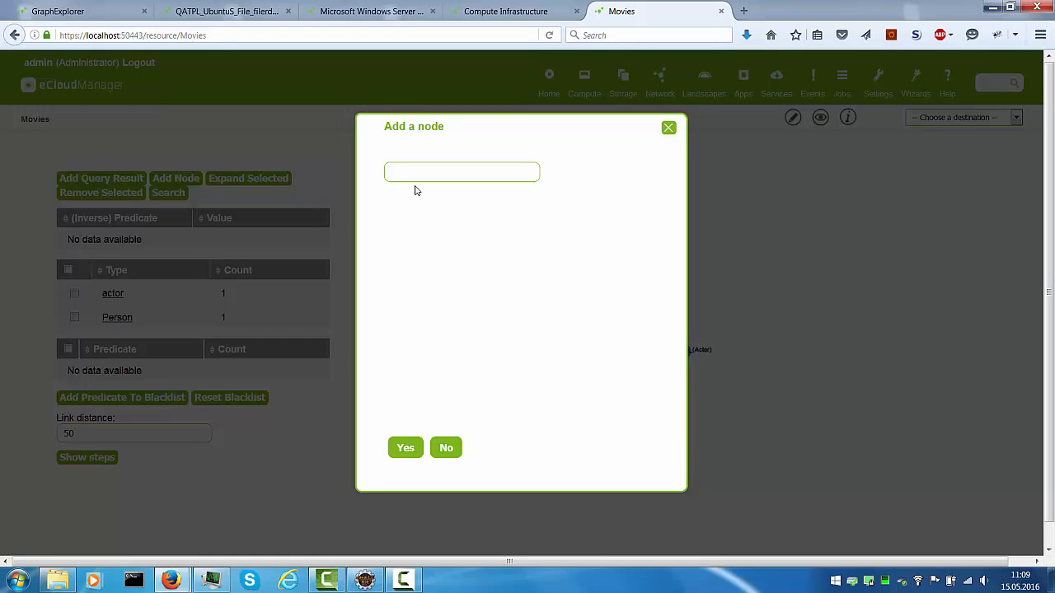
pyautogui.write('arnold schwaren')
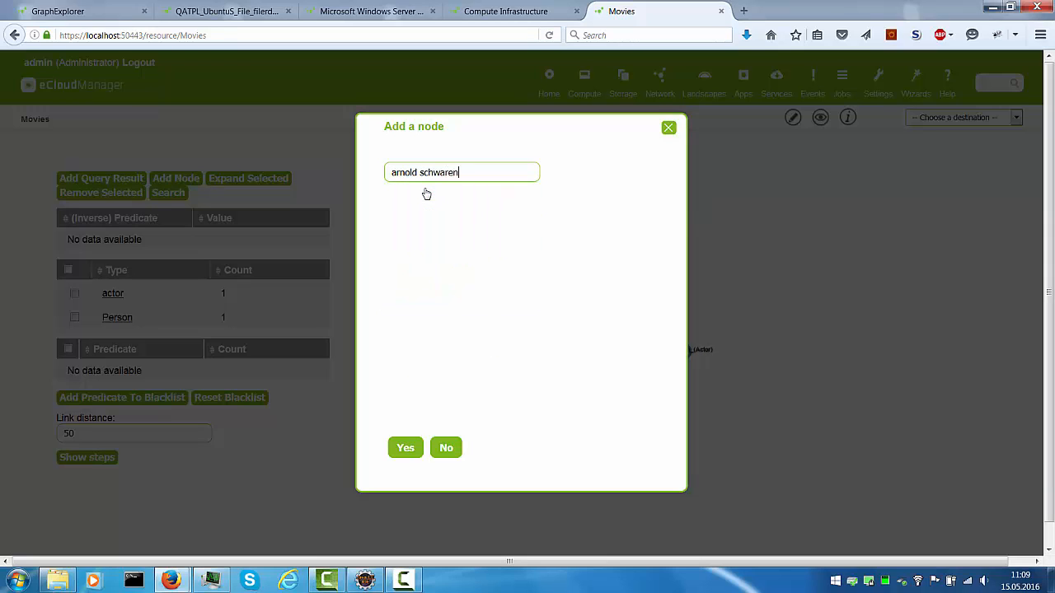
pyautogui.write('egger')
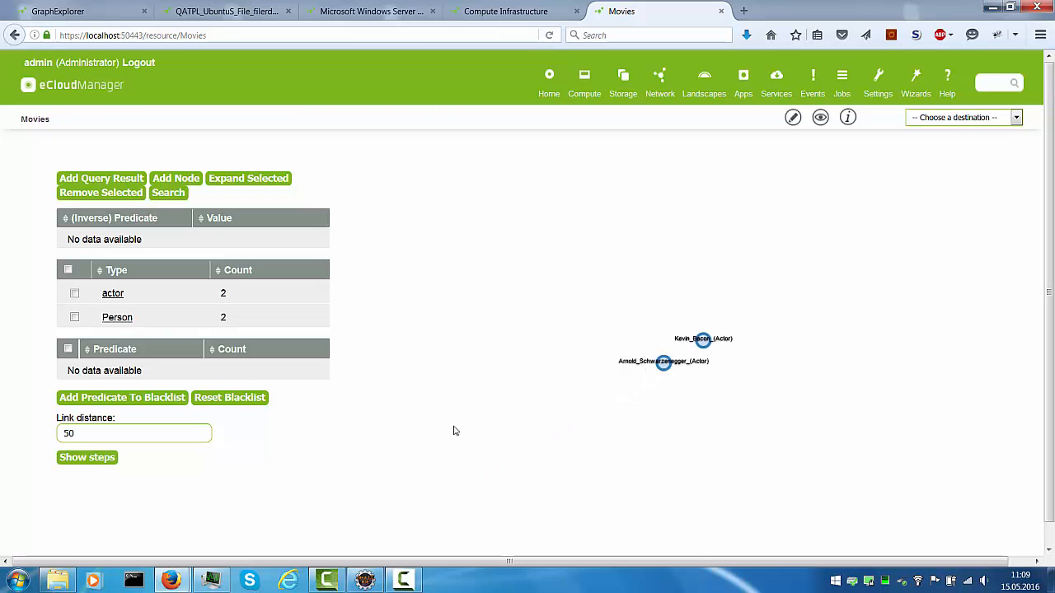
# Select both actor nodes and run 'Find arbitrary paths starting at selected nodes'
pyautogui.click(663, 361)
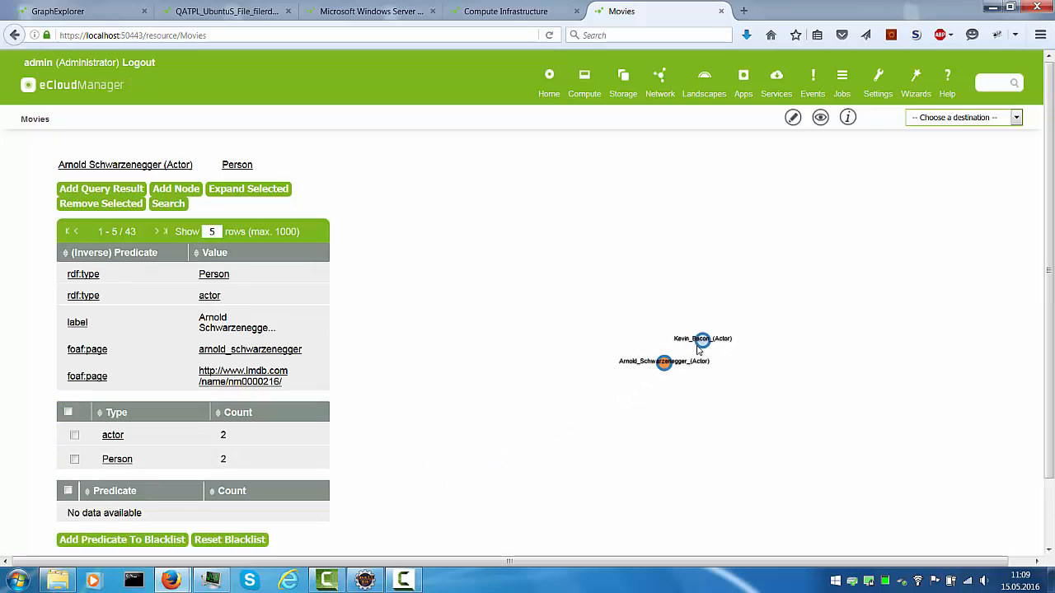
pyautogui.click(702, 338)
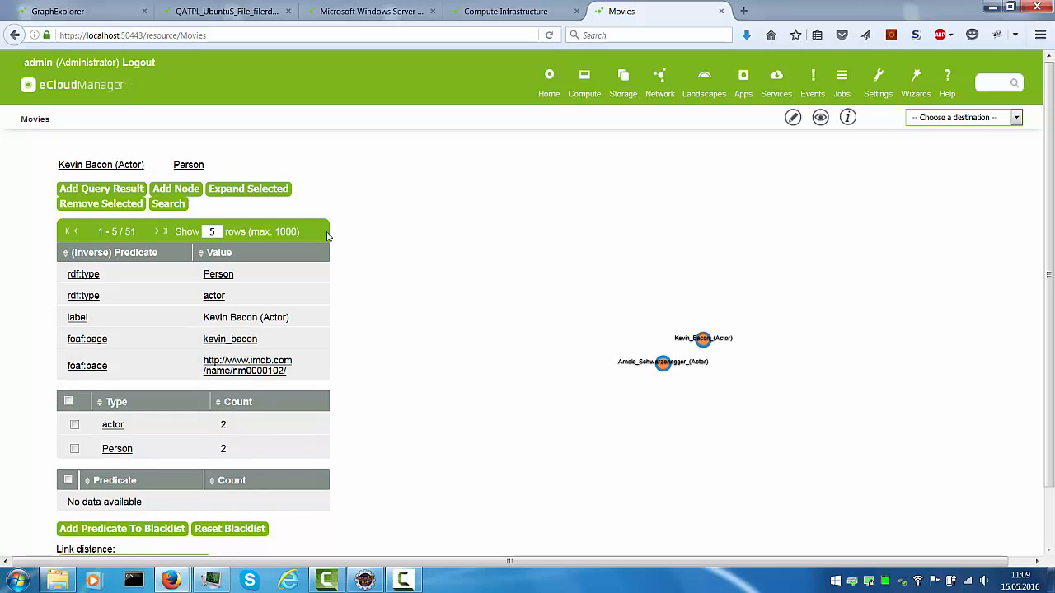
pyautogui.click(168, 203)
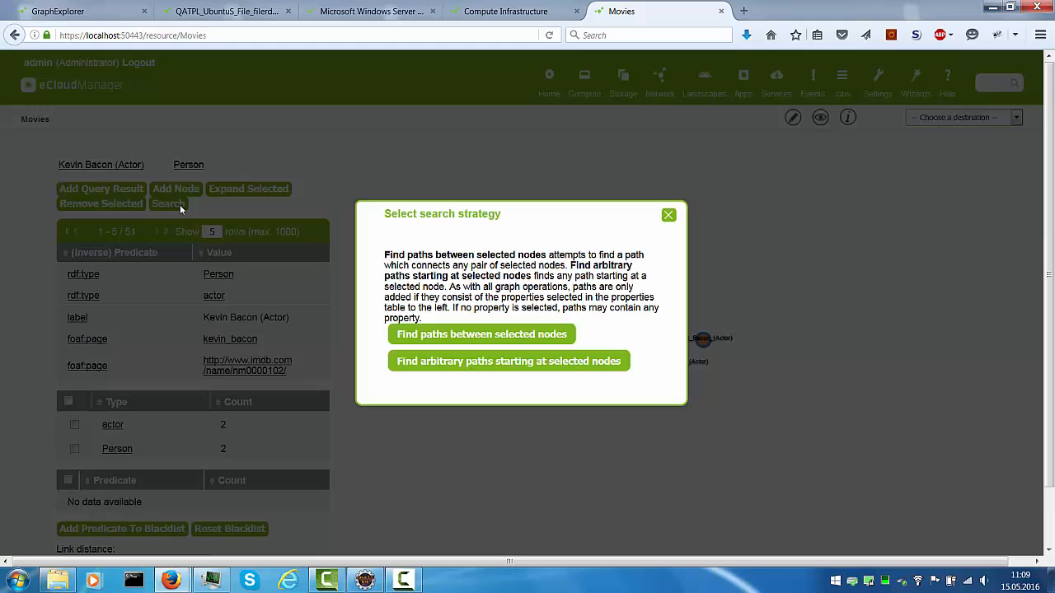
pyautogui.moveTo(425, 334)
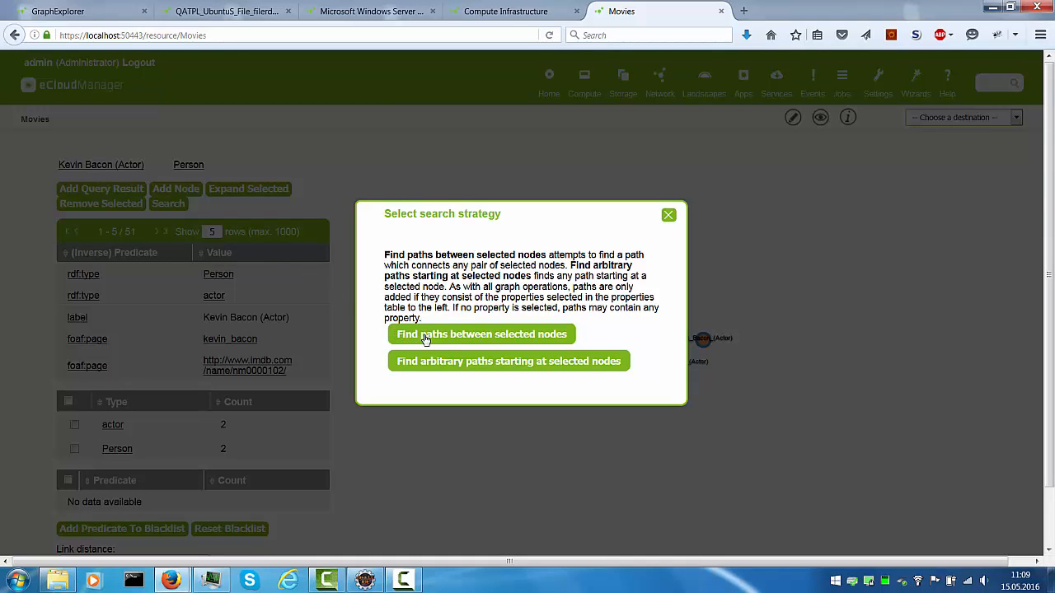
pyautogui.moveTo(463, 335)
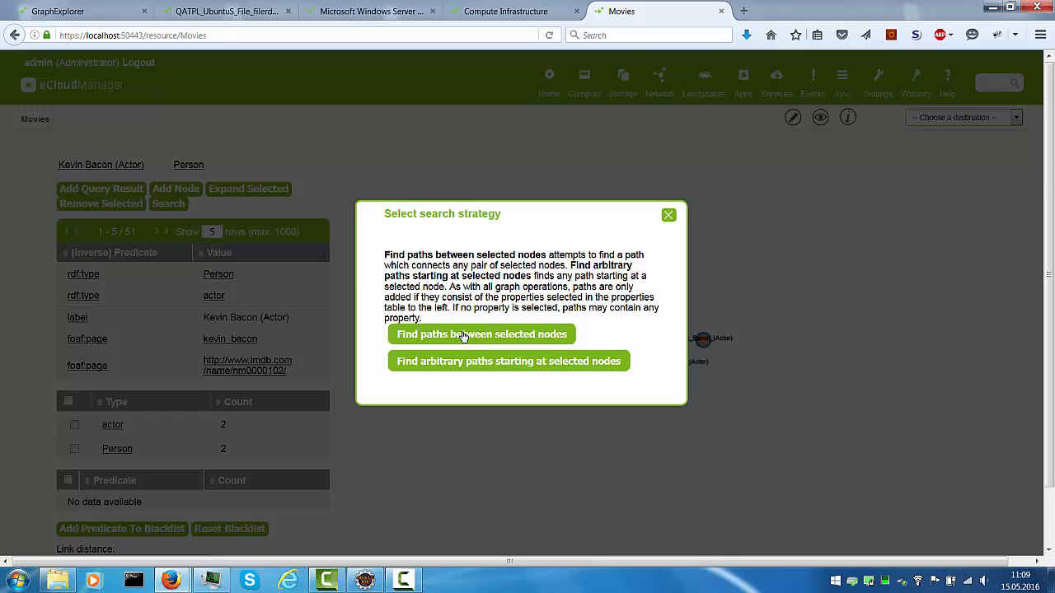
pyautogui.moveTo(463, 318)
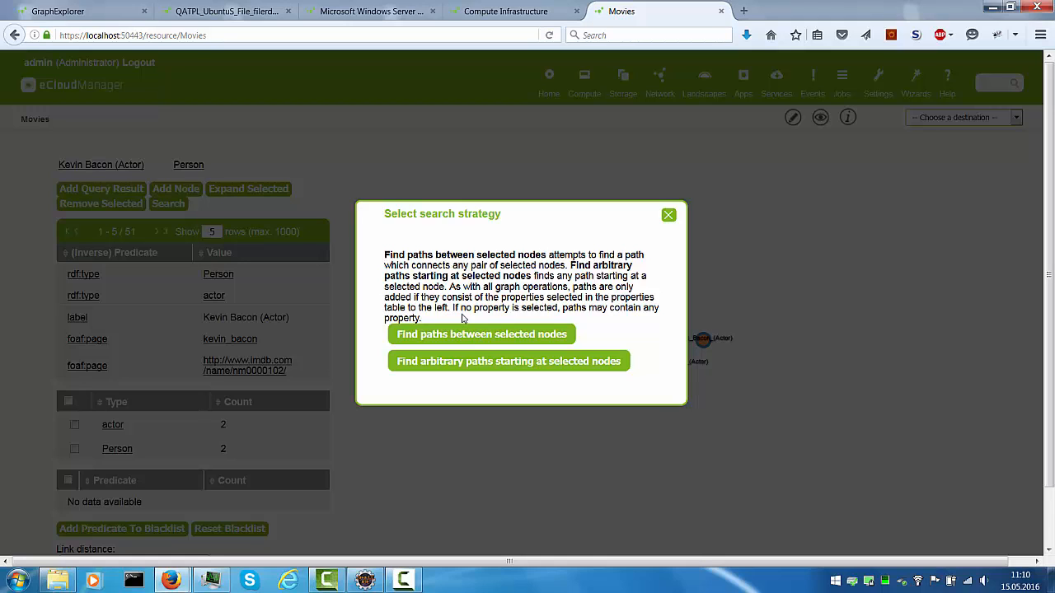
pyautogui.moveTo(422, 361)
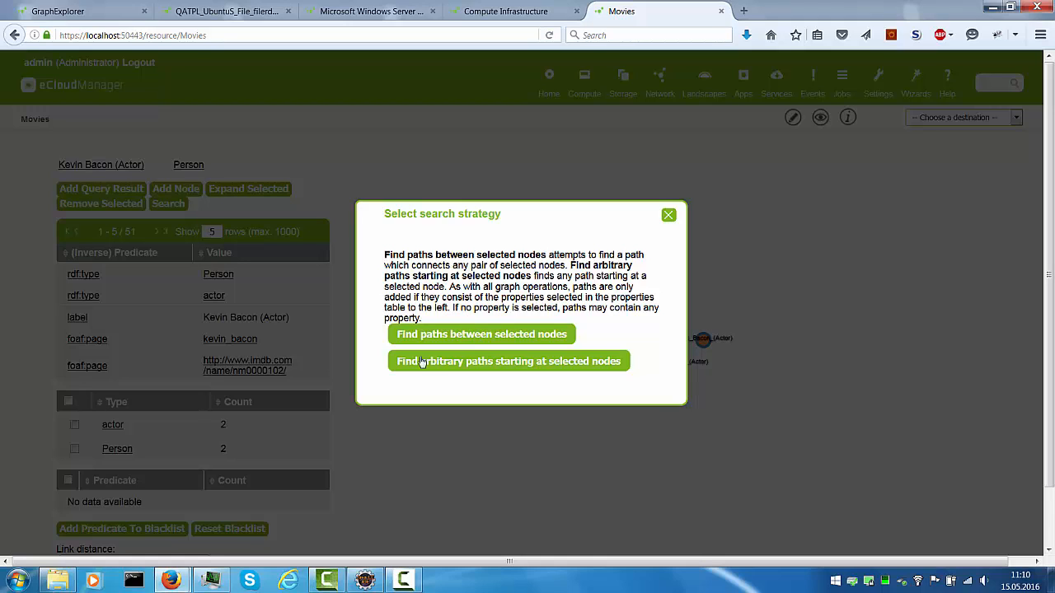
pyautogui.moveTo(515, 376)
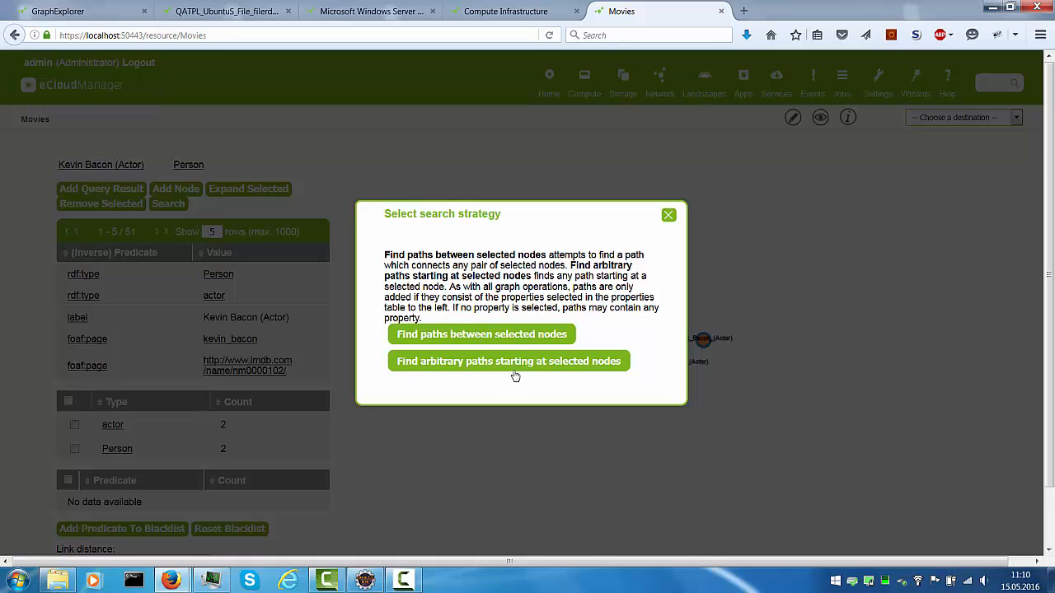
pyautogui.click(509, 360)
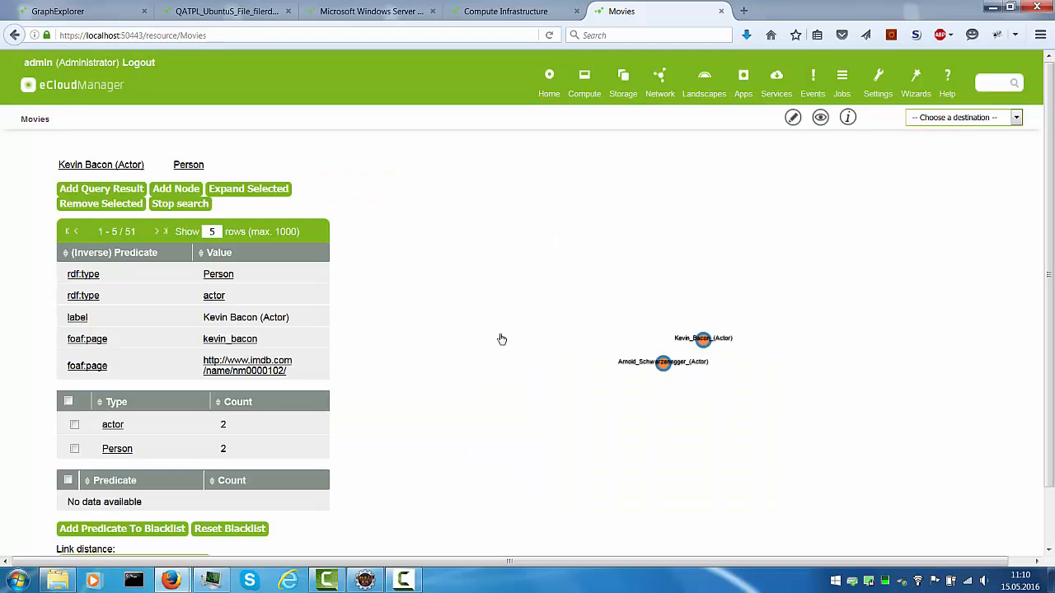
pyautogui.moveTo(581, 318)
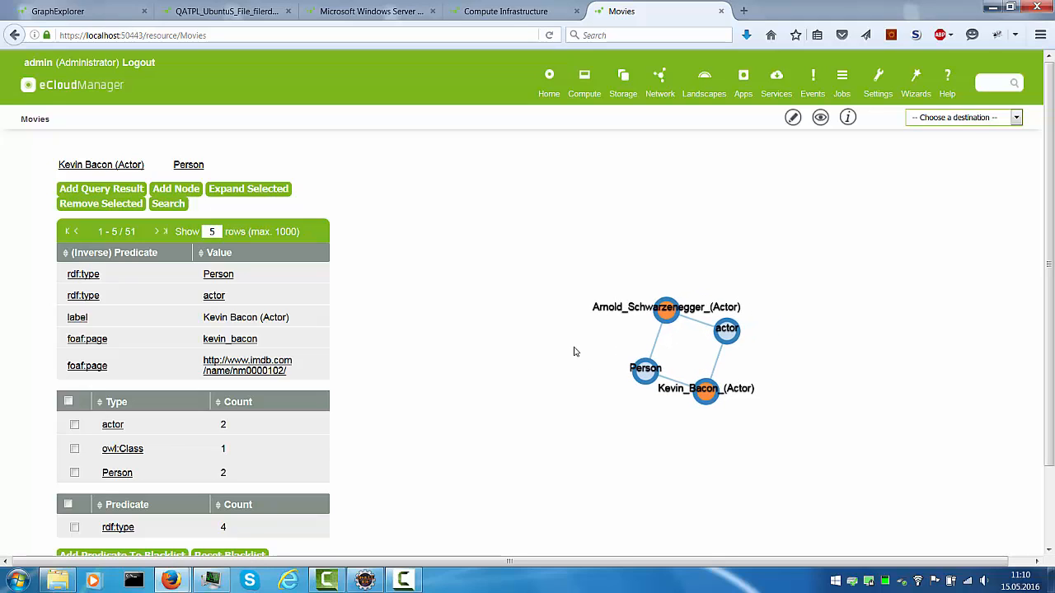
pyautogui.moveTo(627, 338)
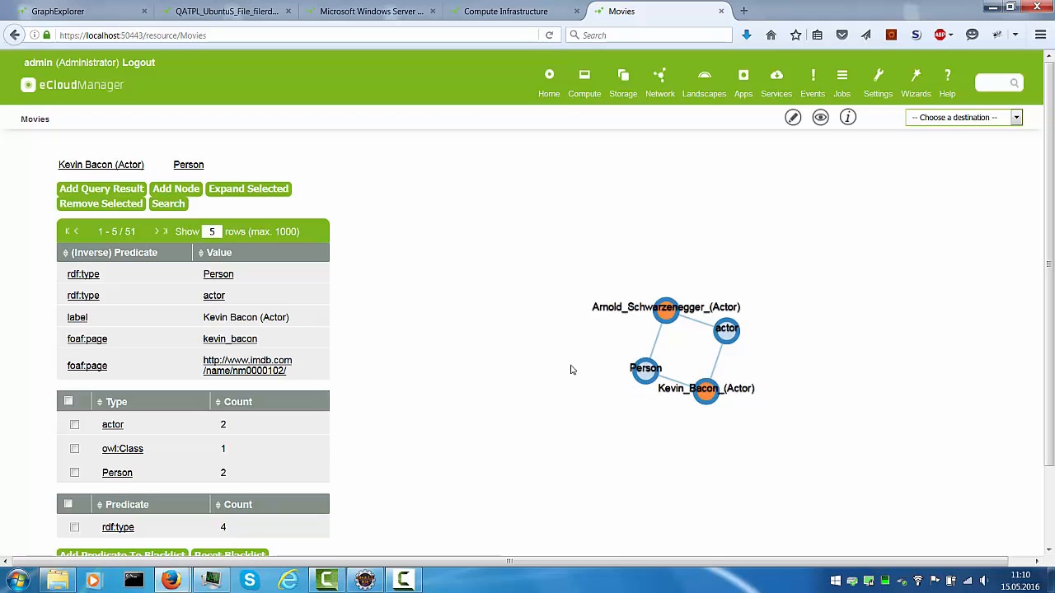
pyautogui.moveTo(592, 354)
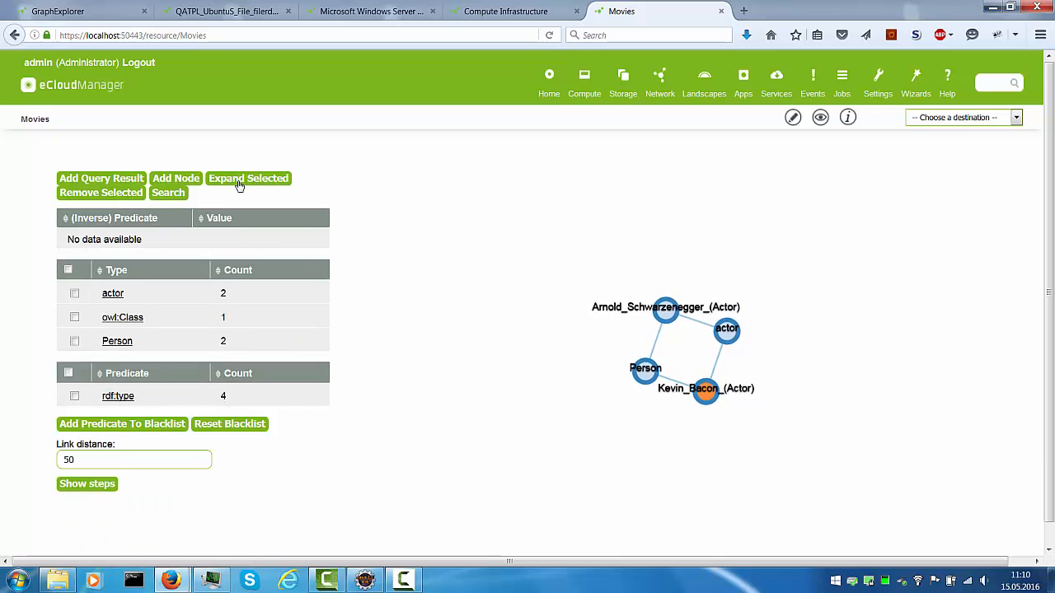
# Expand Kevin Bacon's node into its neighbours and tick the actor predicate for path searches
pyautogui.click(248, 178)
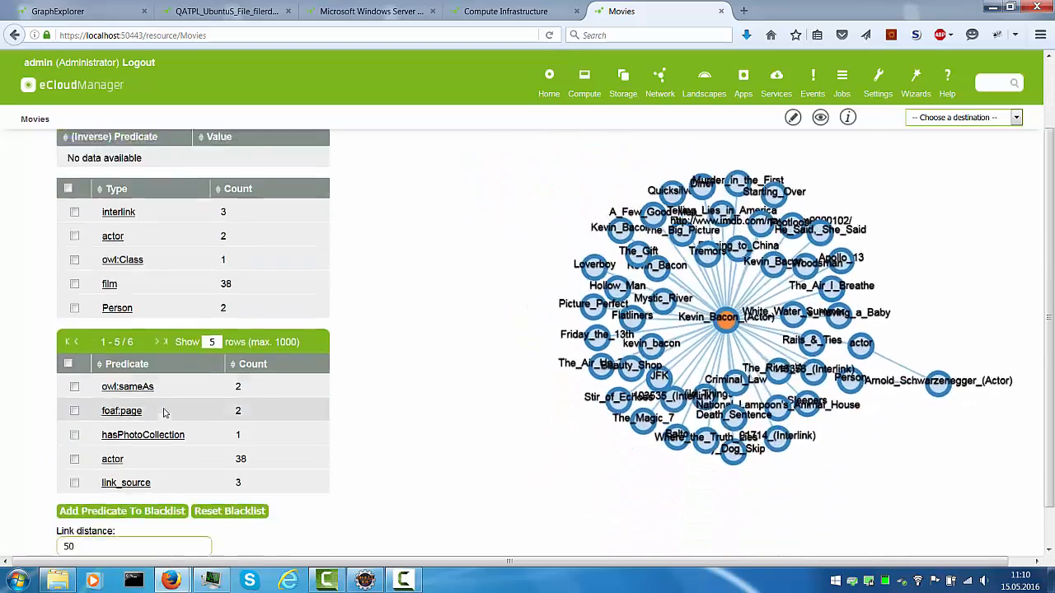
pyautogui.scroll(-3)
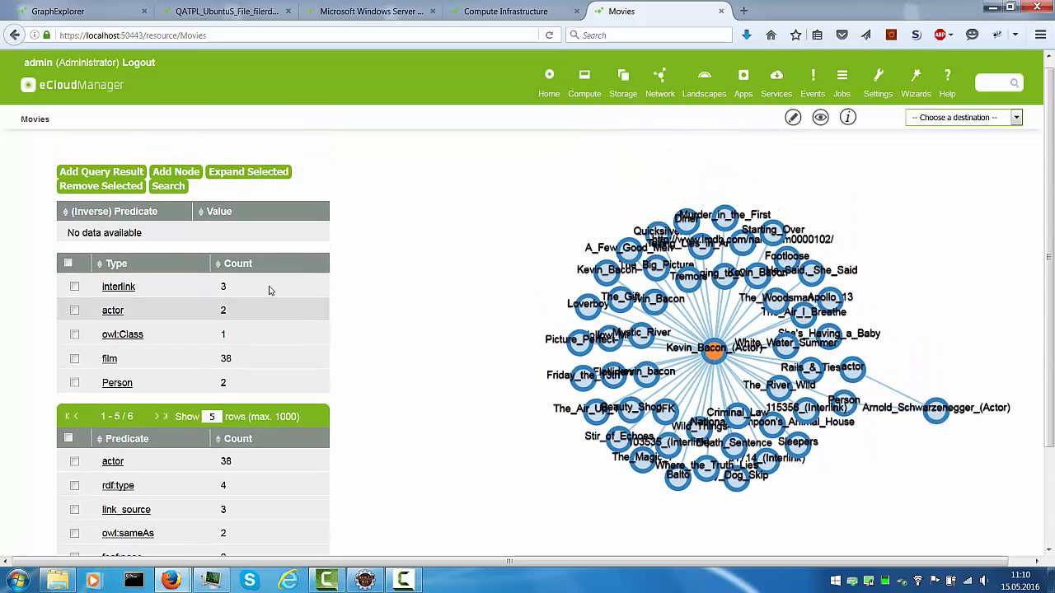
pyautogui.scroll(-3)
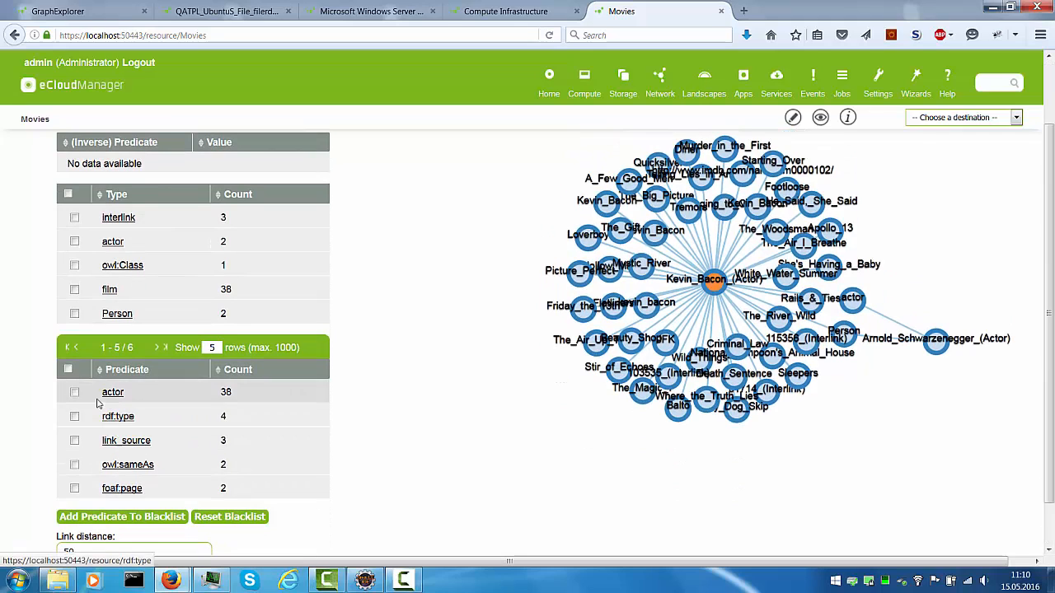
pyautogui.click(74, 392)
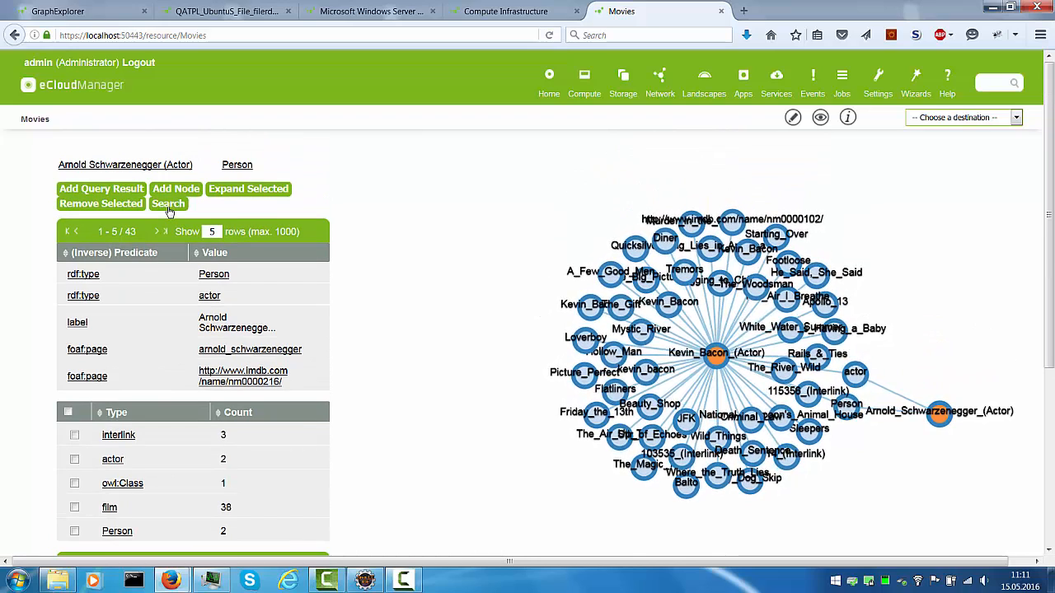
# Find paths between the selected actors, linking Arnold Schwarzenegger through Twins and Batman & Robin
pyautogui.click(168, 204)
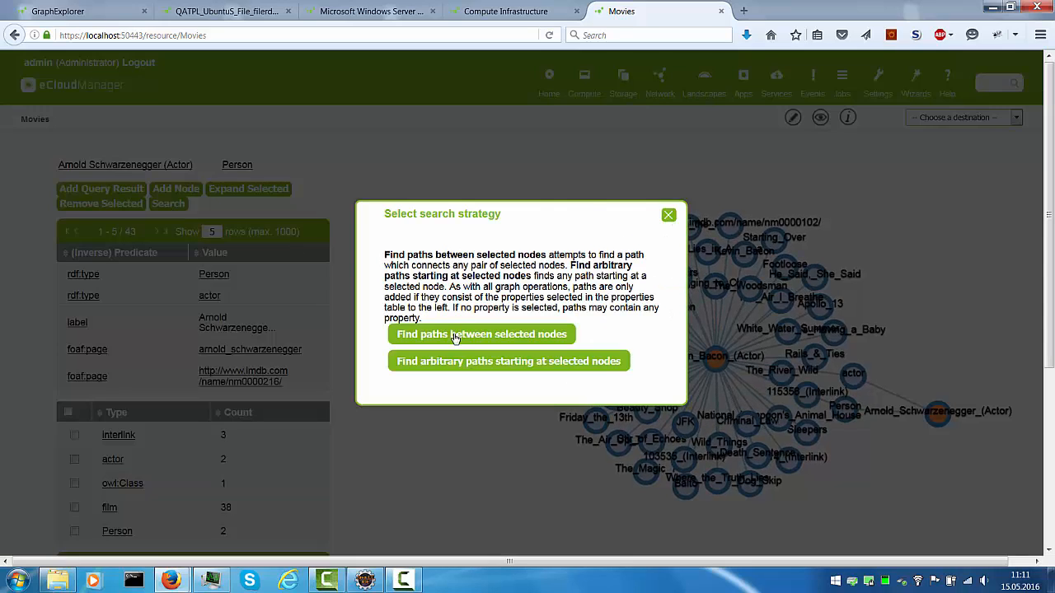
pyautogui.click(481, 334)
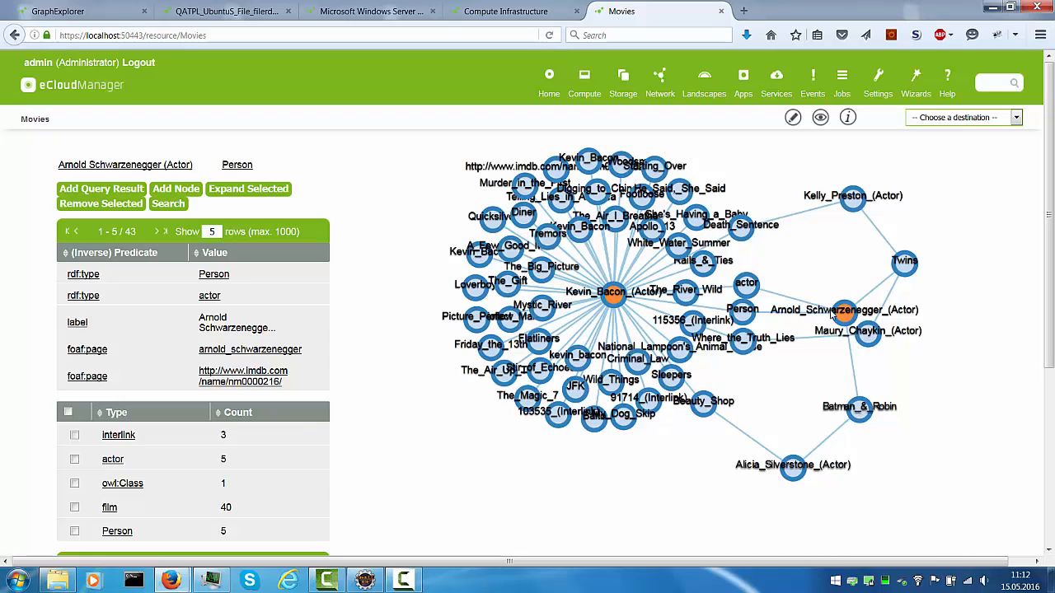
pyautogui.moveTo(867, 294)
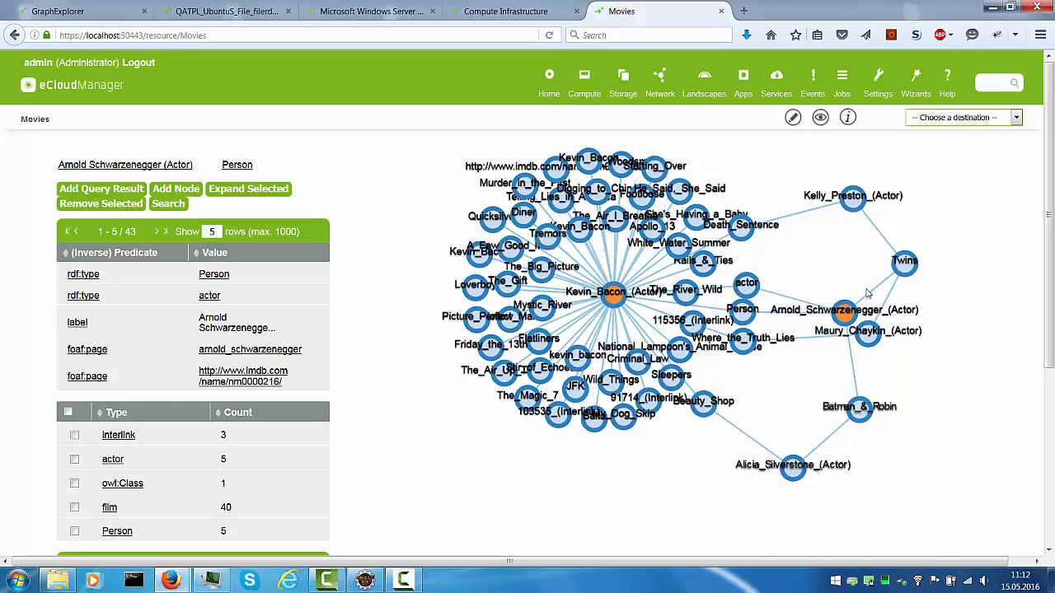
pyautogui.moveTo(727, 288)
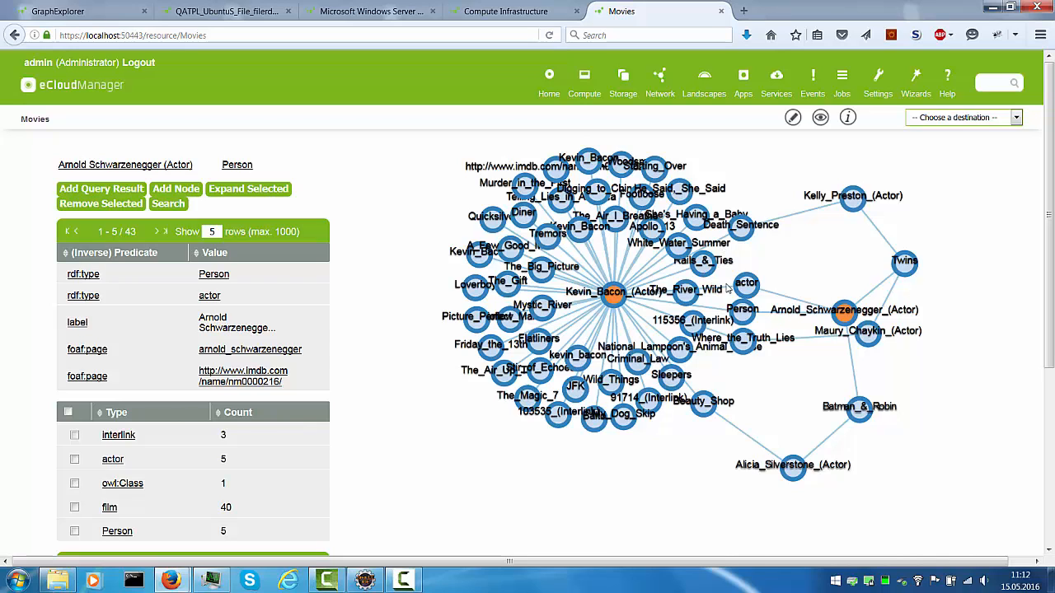
pyautogui.moveTo(705, 380)
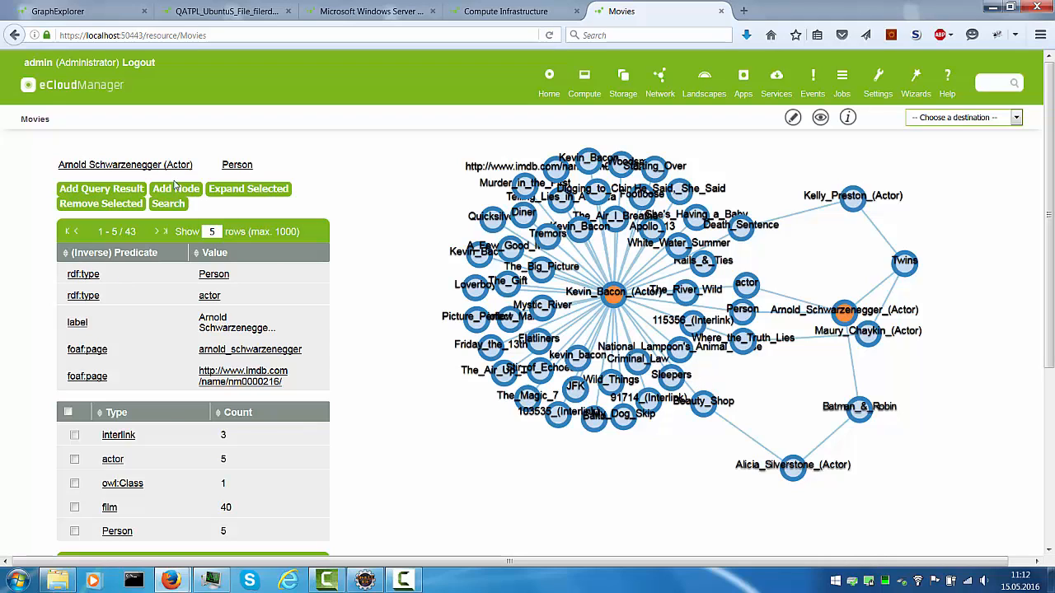
# Add Brad Pitt (Actor) as a node and select it
pyautogui.click(176, 189)
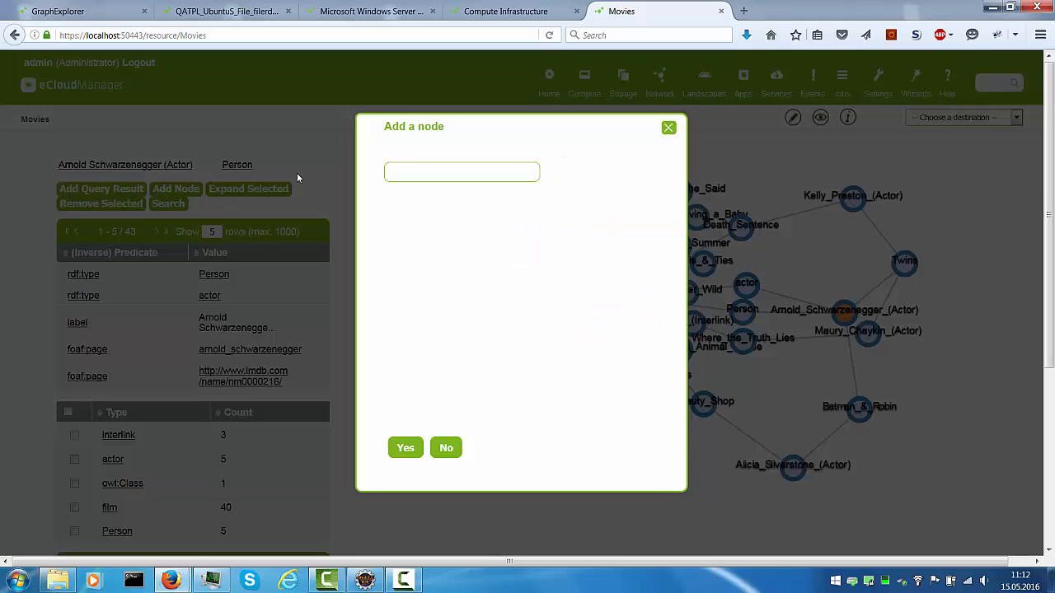
pyautogui.moveTo(365, 174)
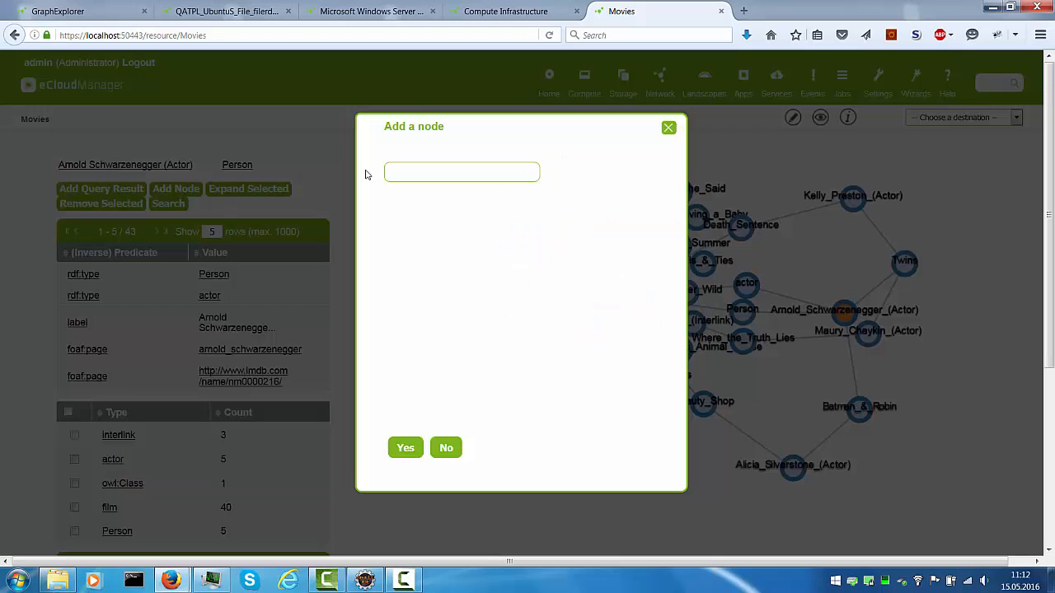
pyautogui.write('brad')
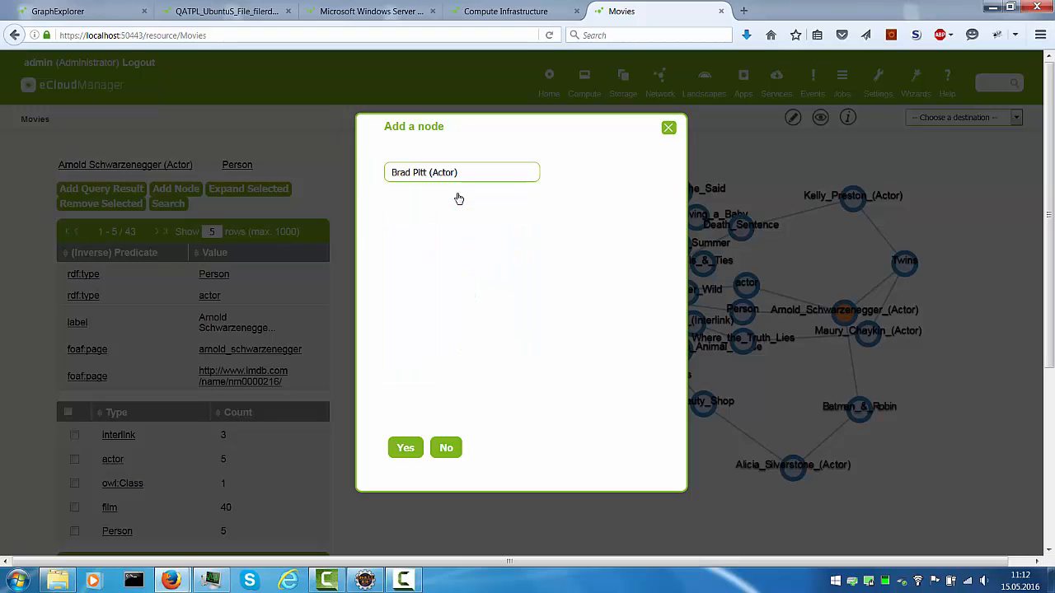
pyautogui.click(405, 447)
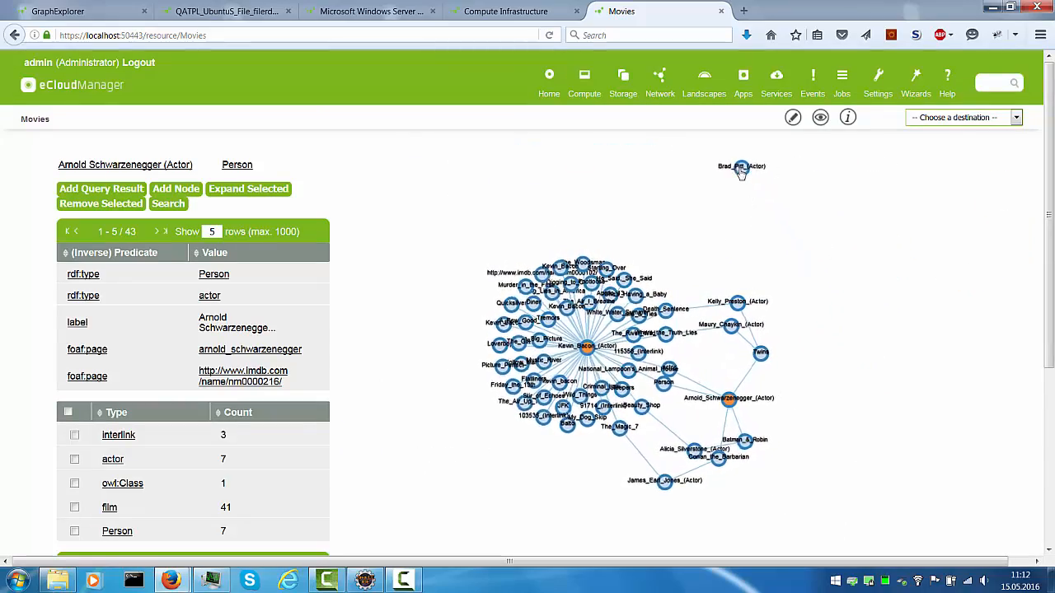
pyautogui.click(739, 169)
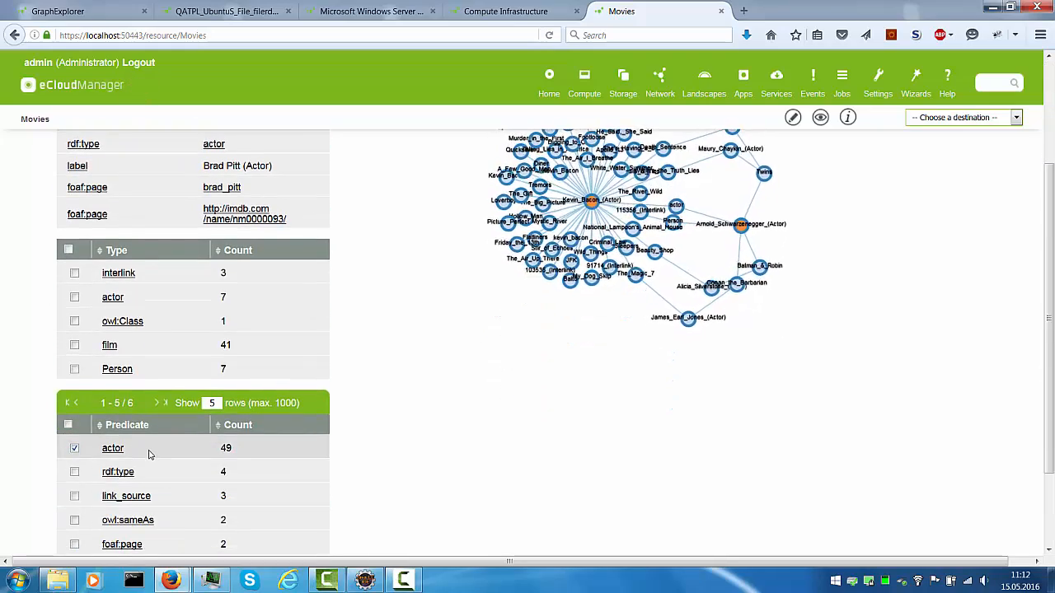
# Run a path search from Brad Pitt and stop it once links appear
pyautogui.click(168, 204)
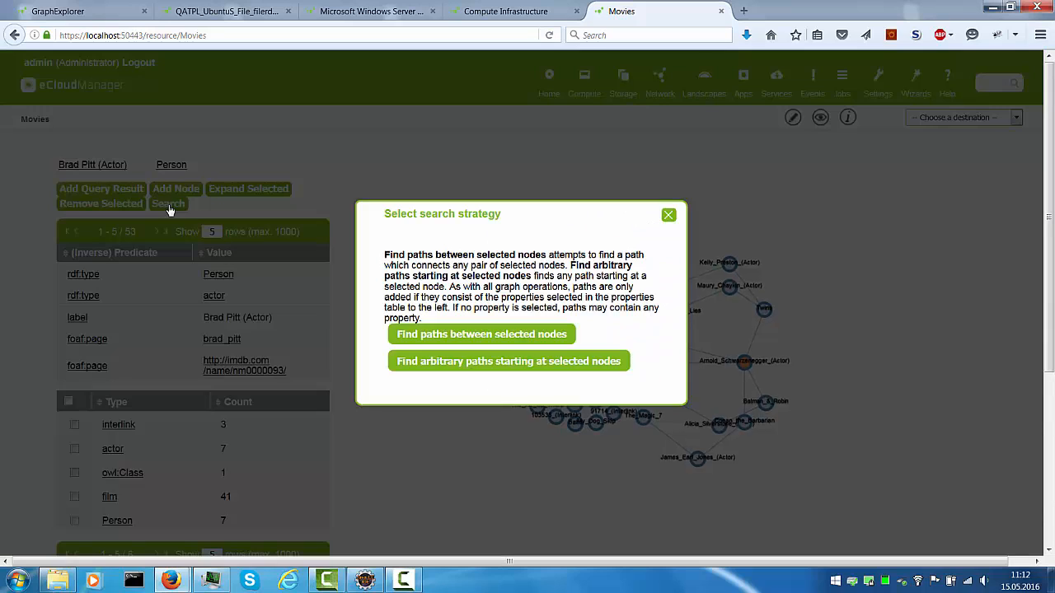
pyautogui.click(508, 361)
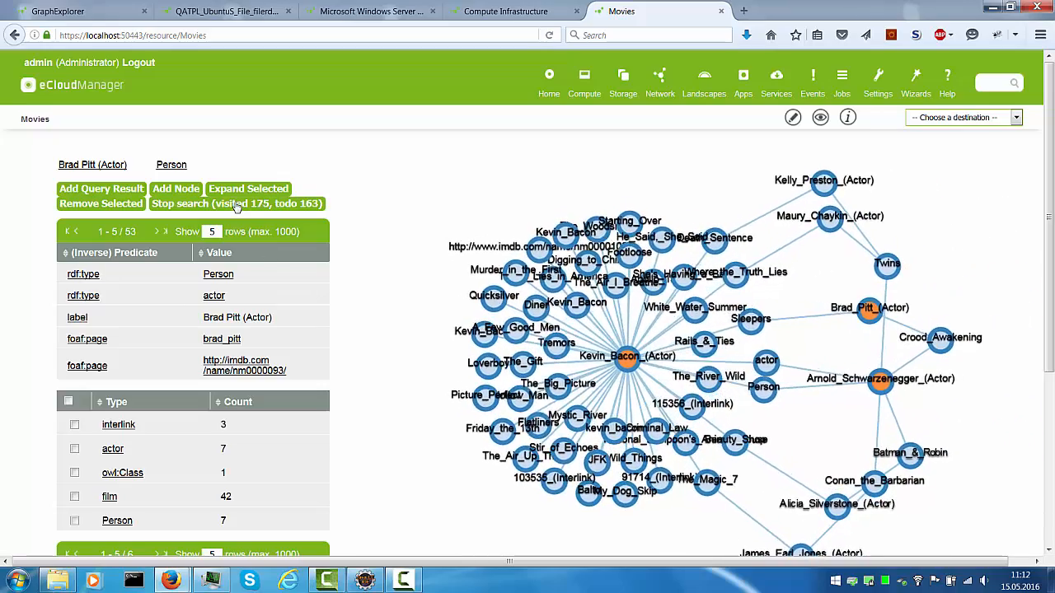
pyautogui.click(237, 204)
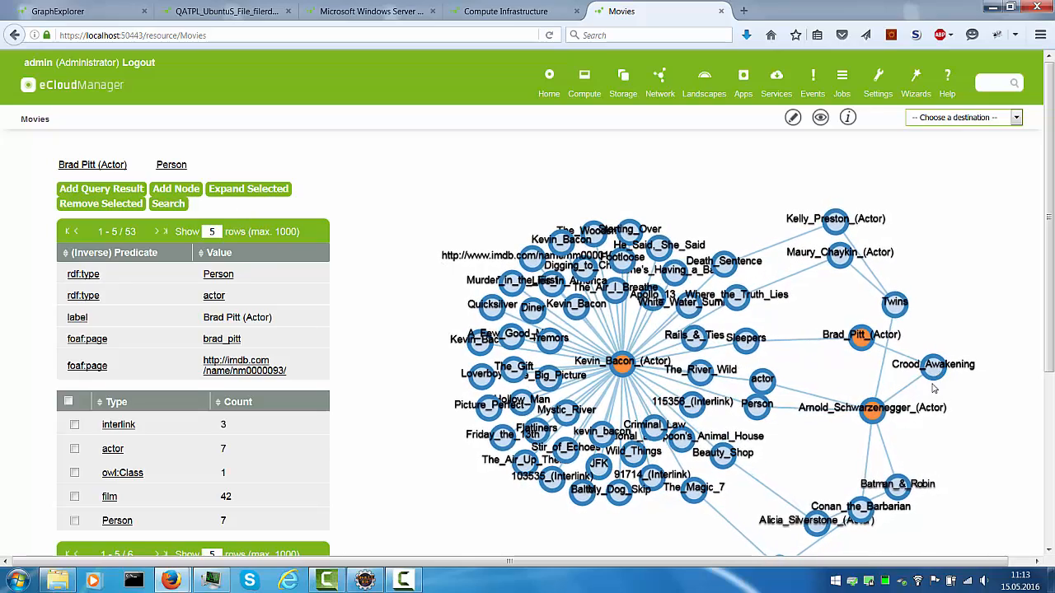
# Restart the graph with Arnold Schwarzenegger alone, centred and expanded into his 30 films
pyautogui.click(175, 189)
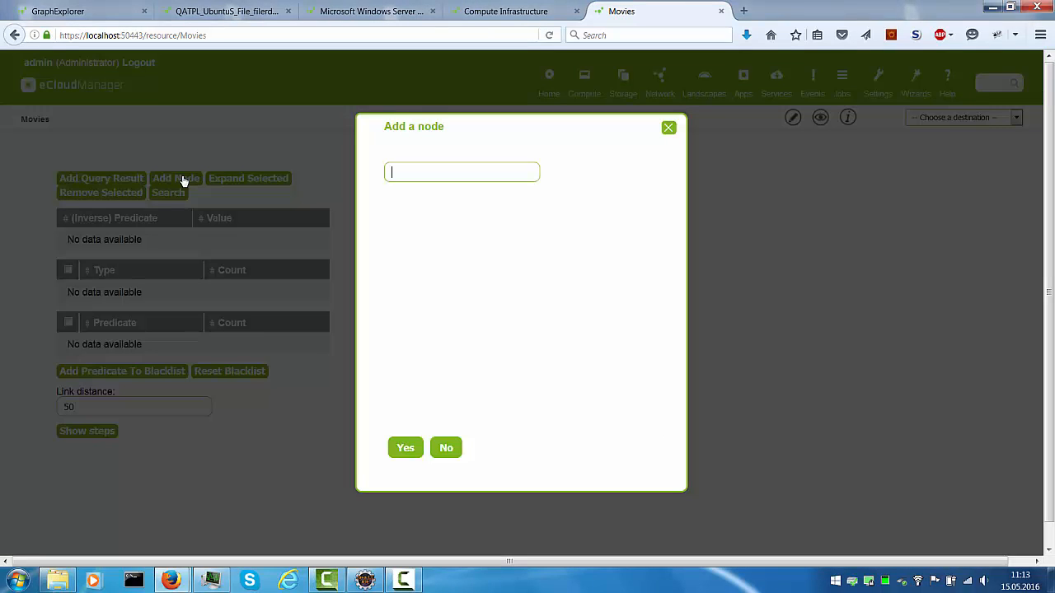
pyautogui.moveTo(330, 195)
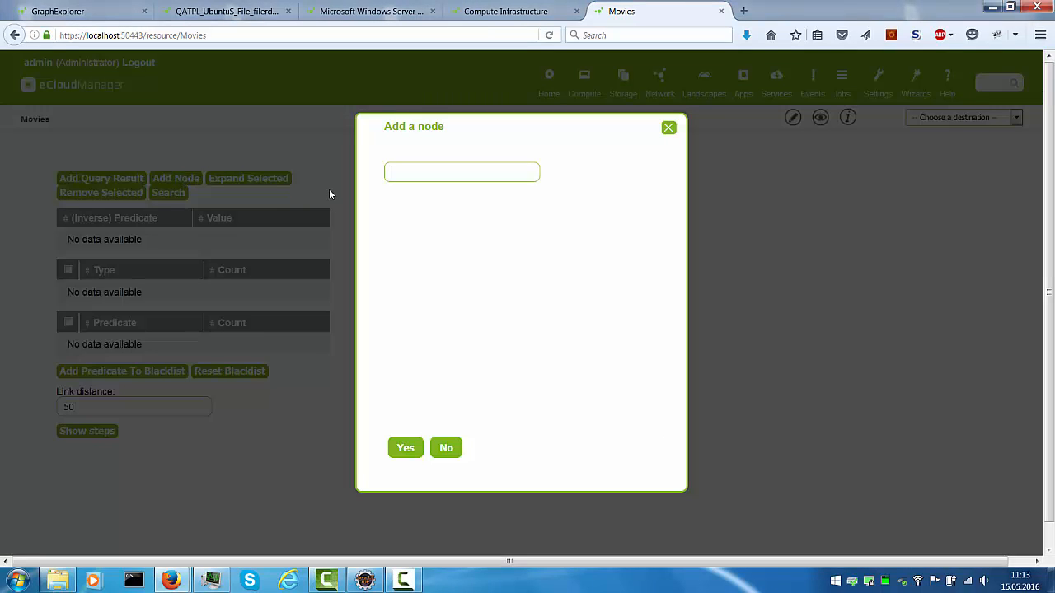
pyautogui.write('ar')
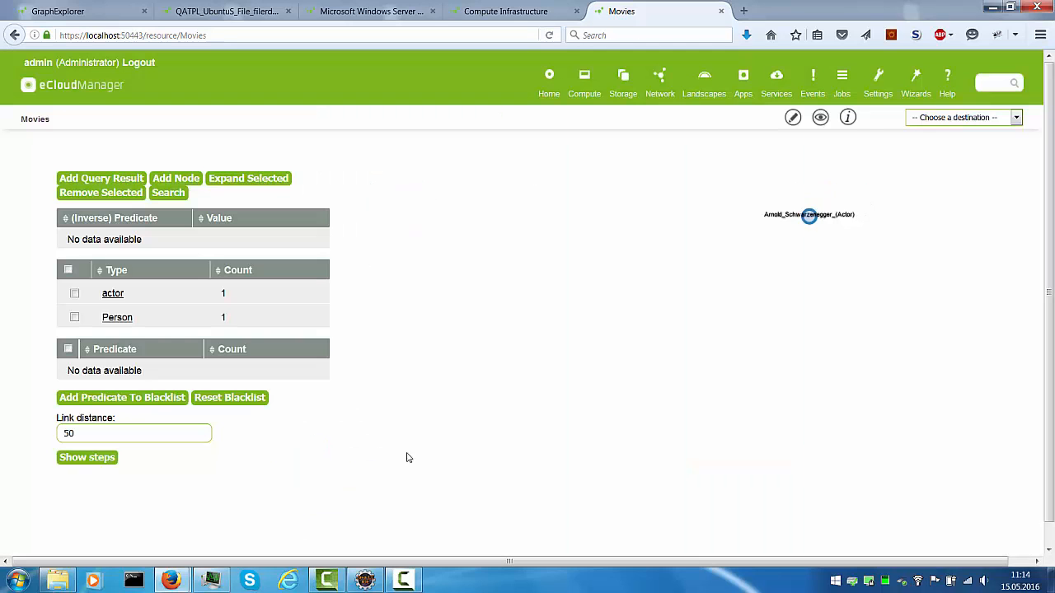
pyautogui.moveTo(809, 215); pyautogui.dragTo(670, 363)
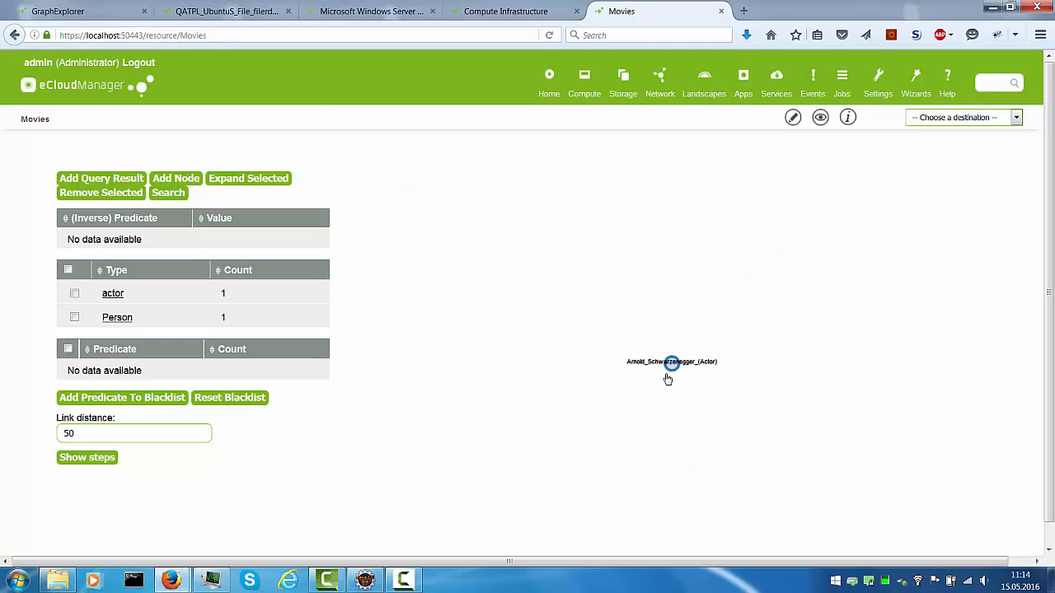
pyautogui.click(673, 361)
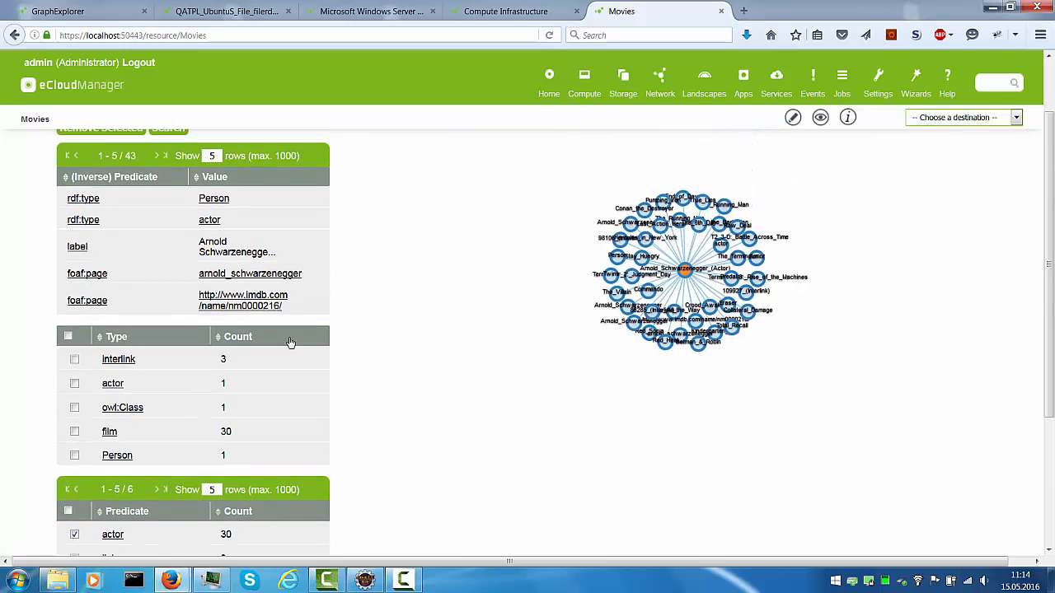
pyautogui.click(684, 267)
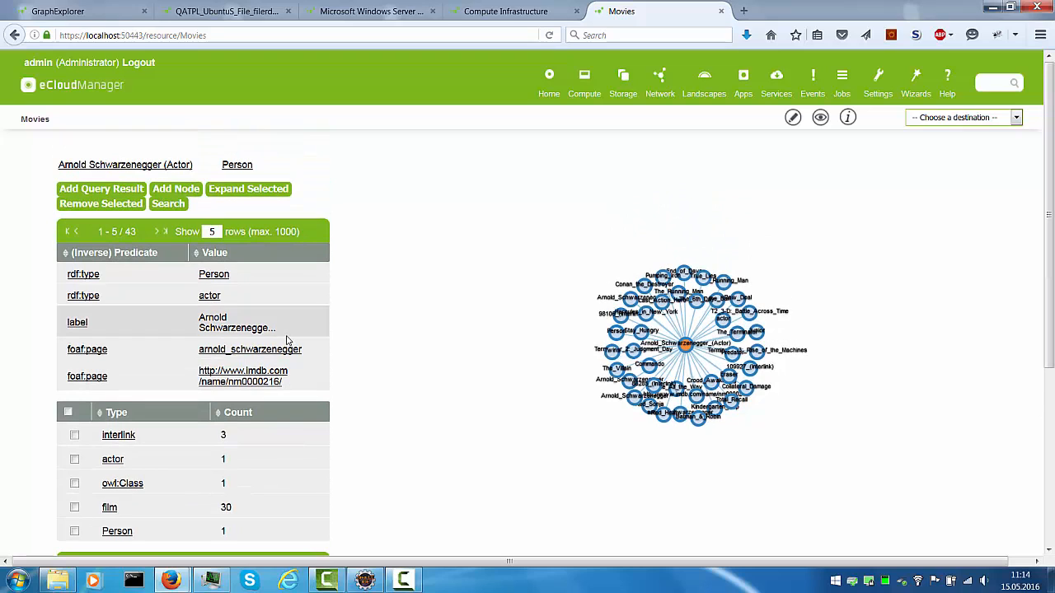
pyautogui.moveTo(280, 349)
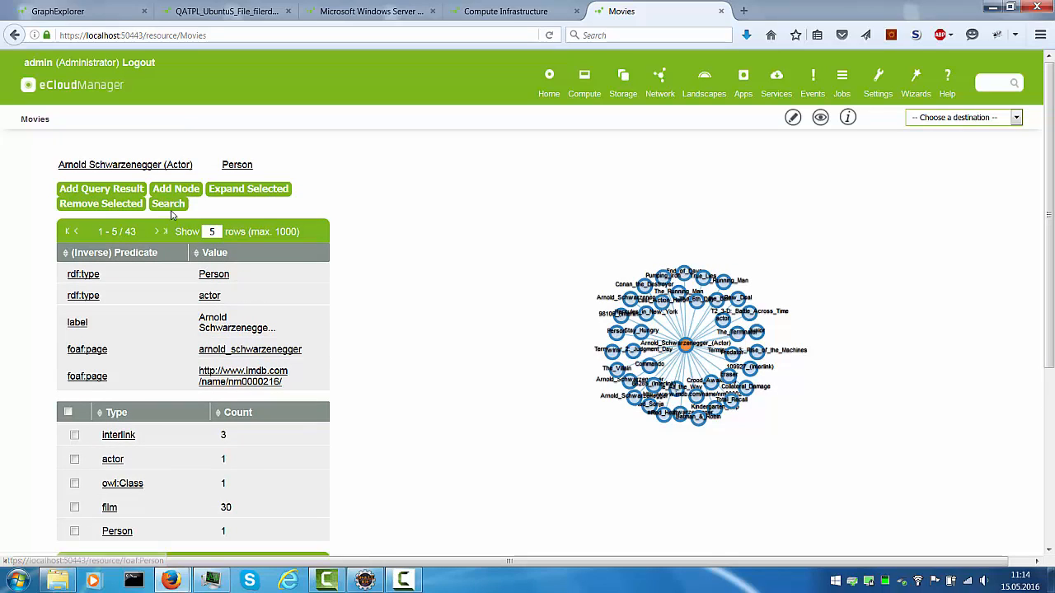
# Find arbitrary paths from Arnold Schwarzenegger until the graph holds 104 actors, then stop
pyautogui.click(168, 203)
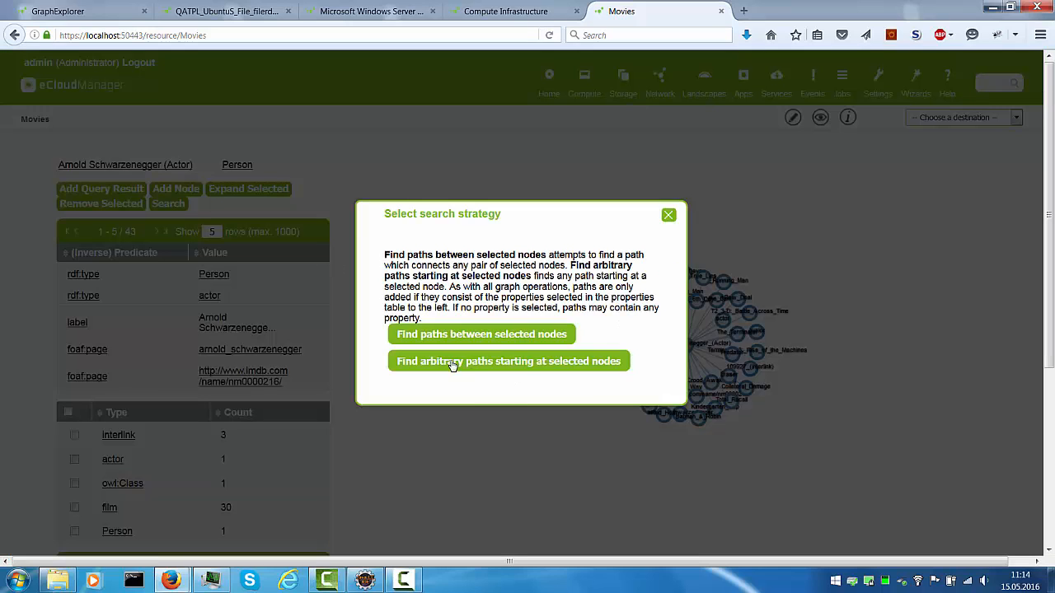
pyautogui.moveTo(495, 368)
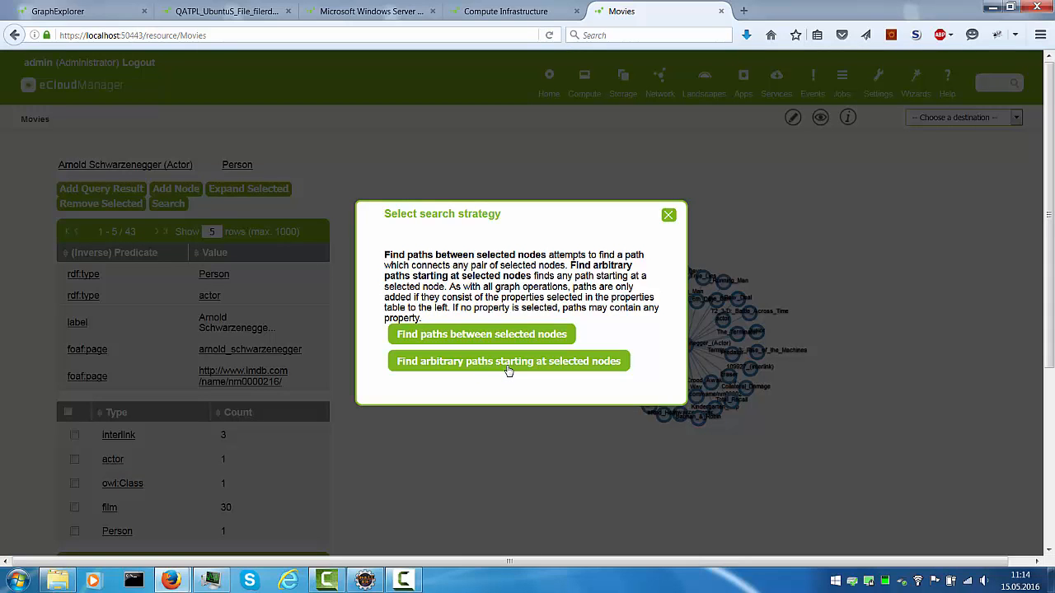
pyautogui.click(508, 360)
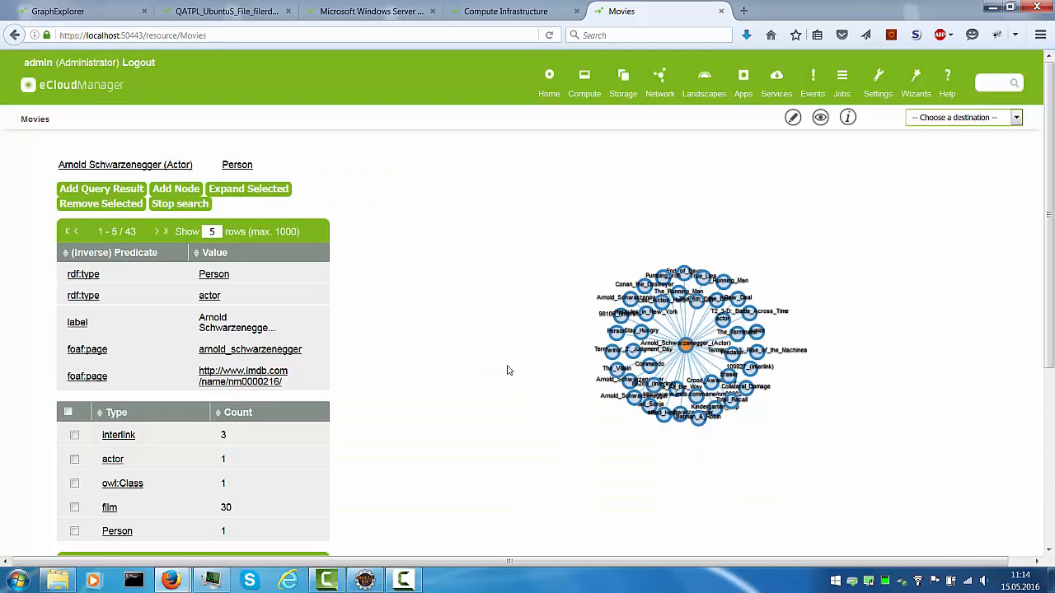
pyautogui.moveTo(564, 379)
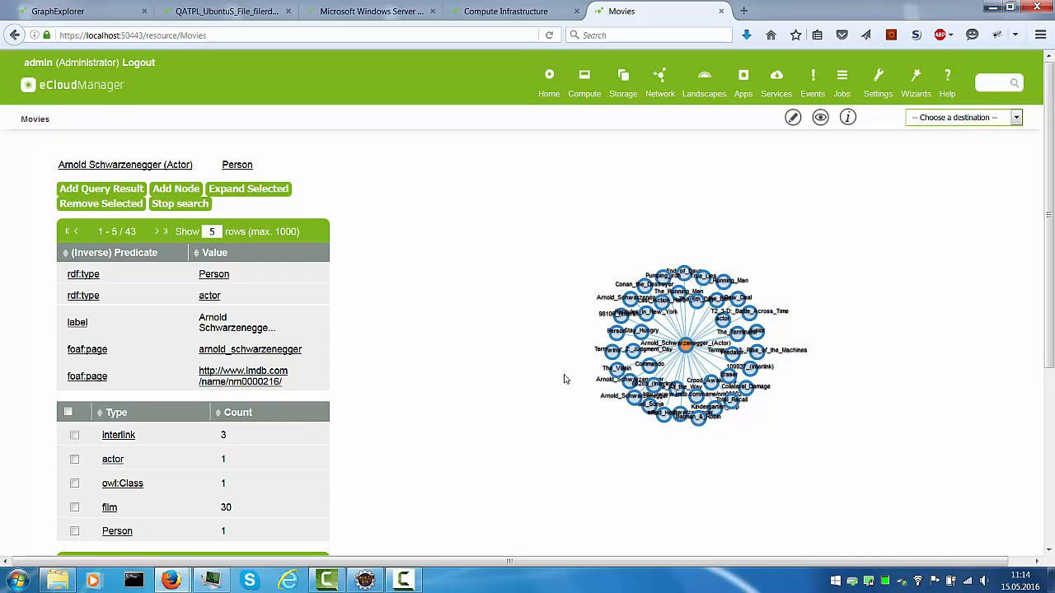
pyautogui.click(248, 188)
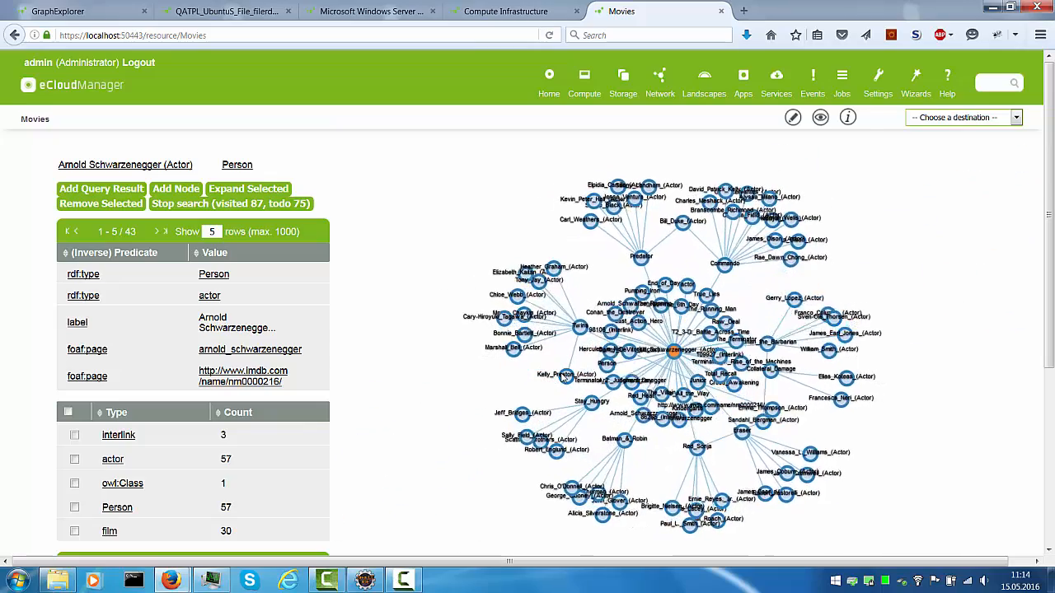
pyautogui.click(248, 188)
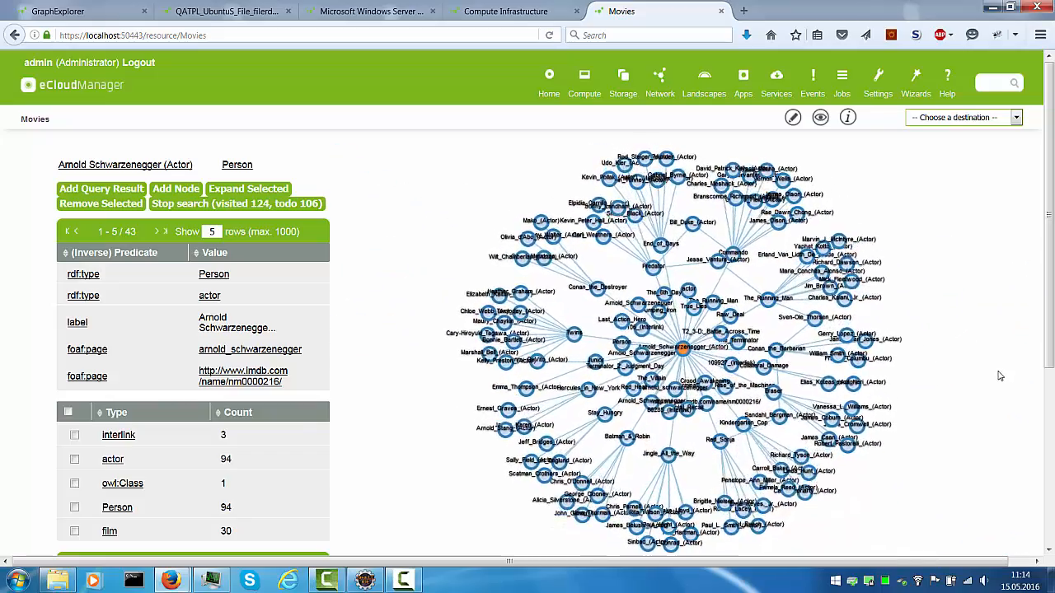
pyautogui.click(236, 203)
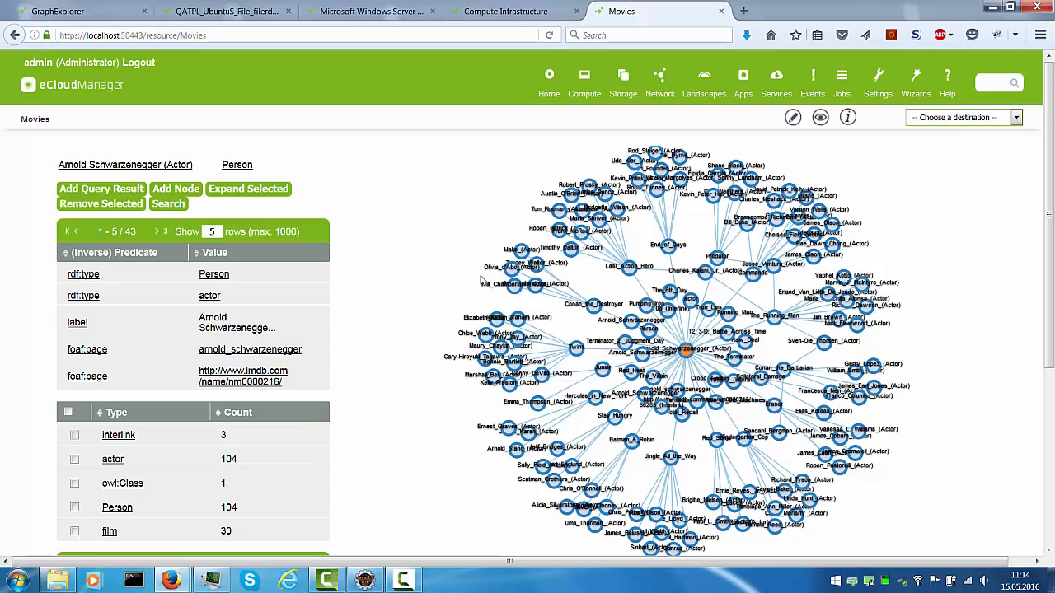
pyautogui.moveTo(164, 402)
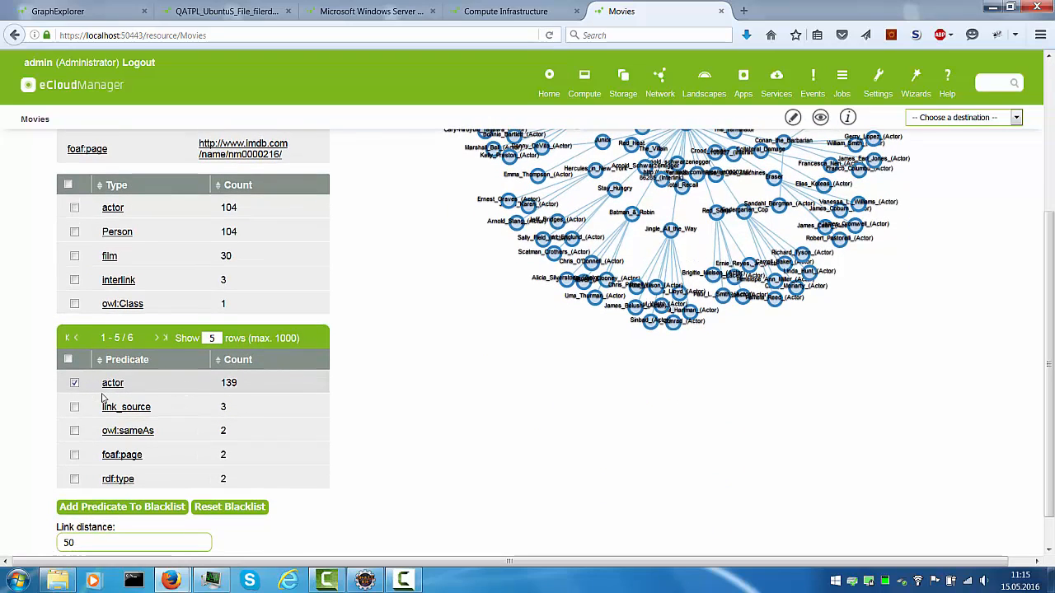
pyautogui.moveTo(124, 400)
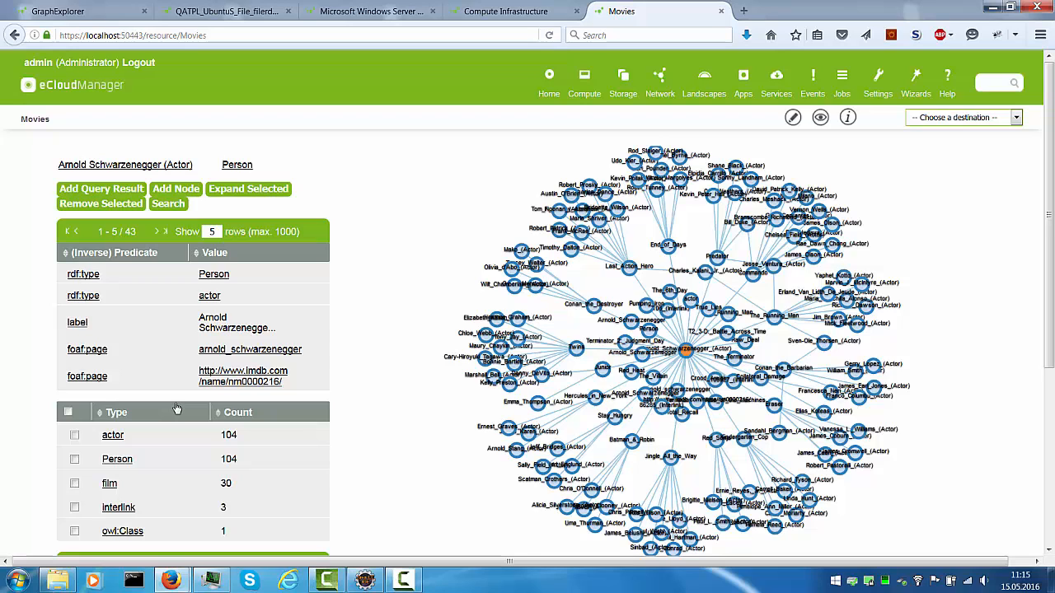
# Switch to the empty GraphExplorer page
pyautogui.click(792, 117)
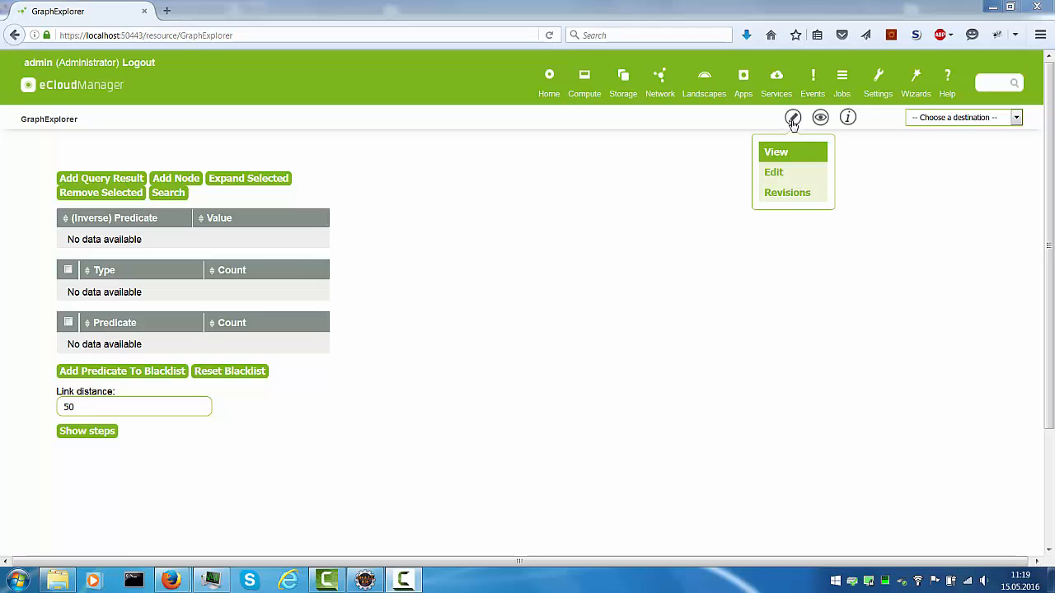
# Set the GraphExplorer widget's 3d option to true in the page source
pyautogui.click(772, 173)
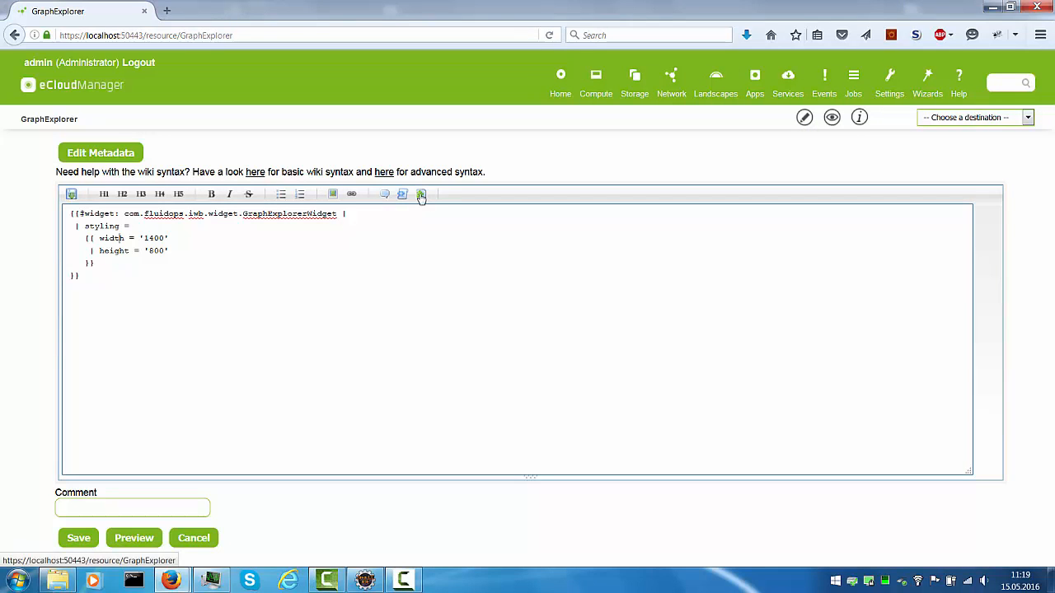
pyautogui.click(420, 194)
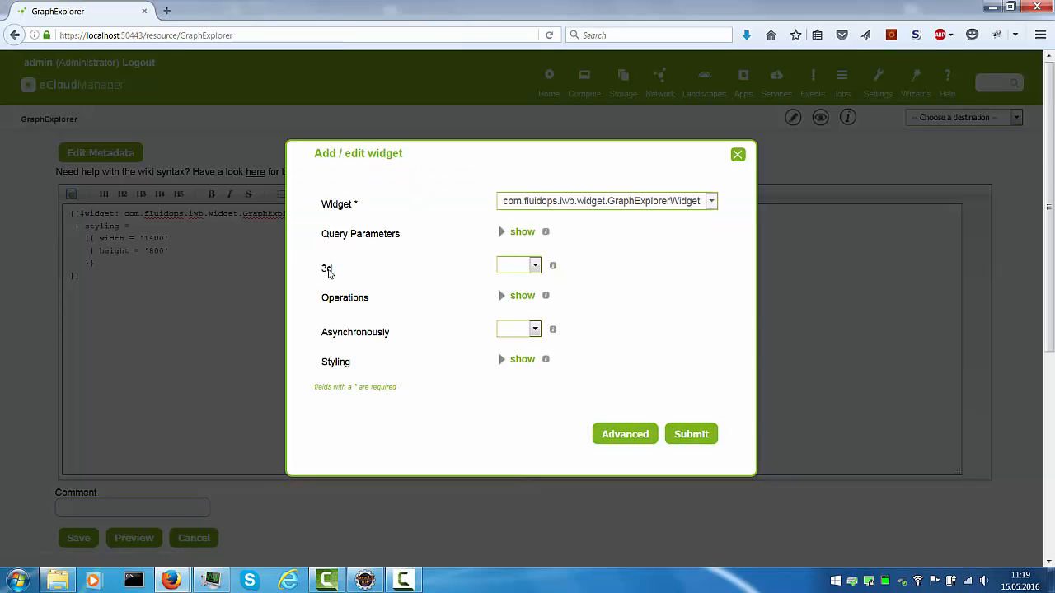
pyautogui.click(534, 265)
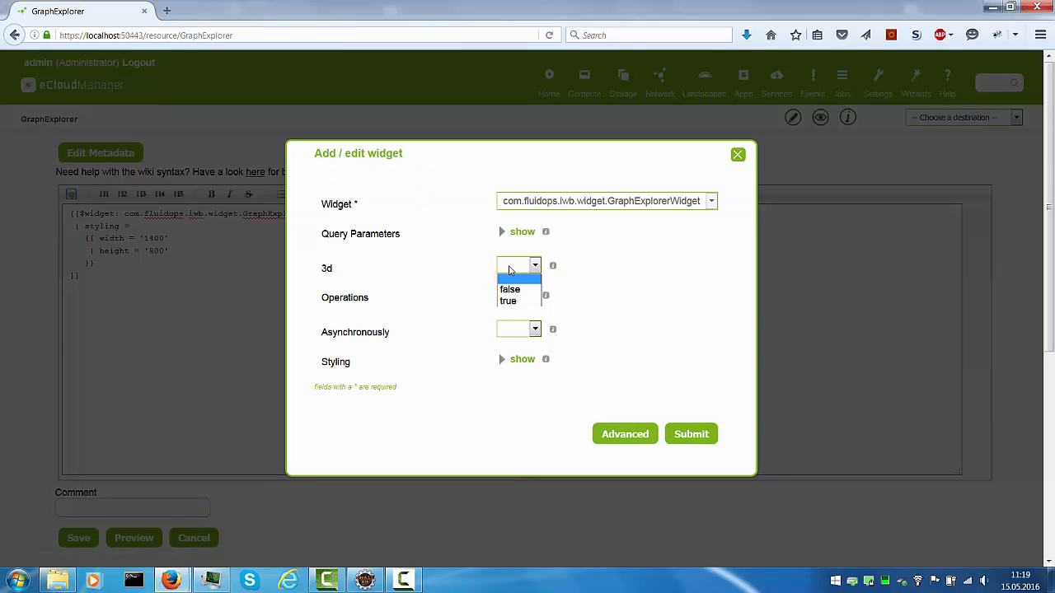
pyautogui.click(737, 154)
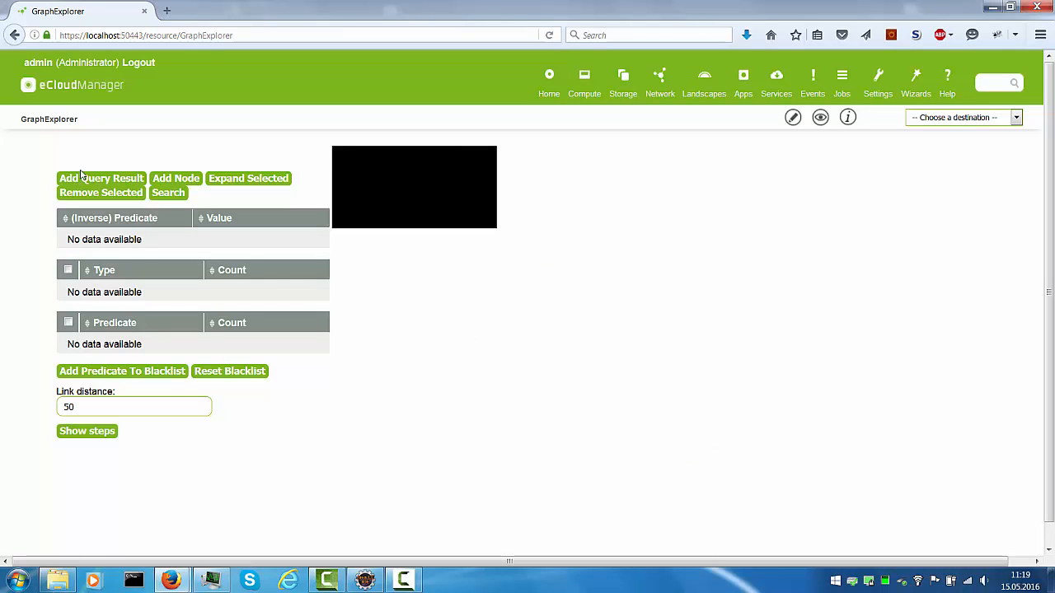
# Load nodes from a query with base type PhysicalHost, adding two Physical Host nodes
pyautogui.click(100, 178)
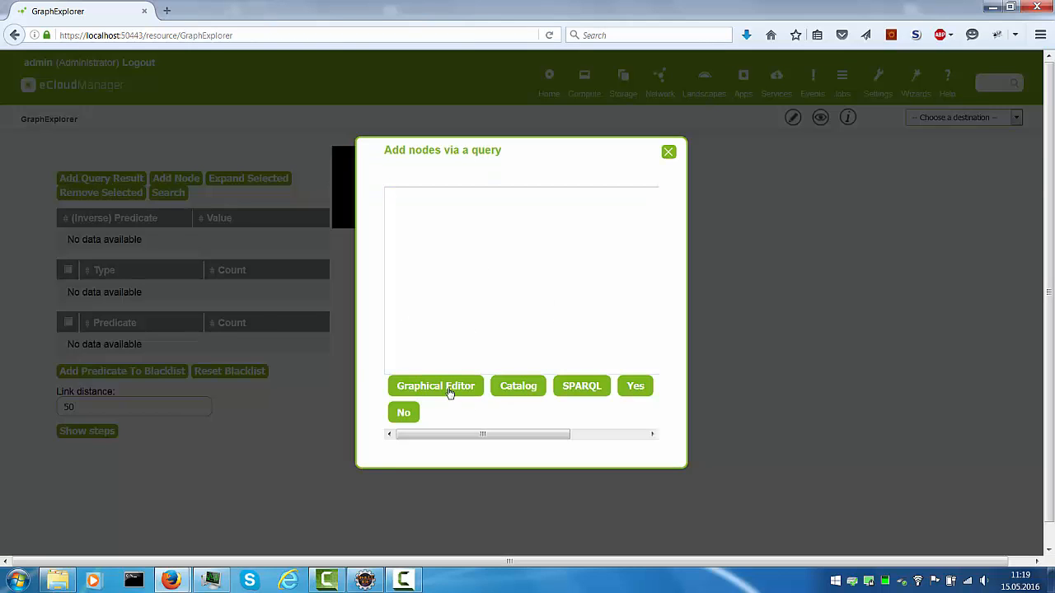
pyautogui.click(435, 386)
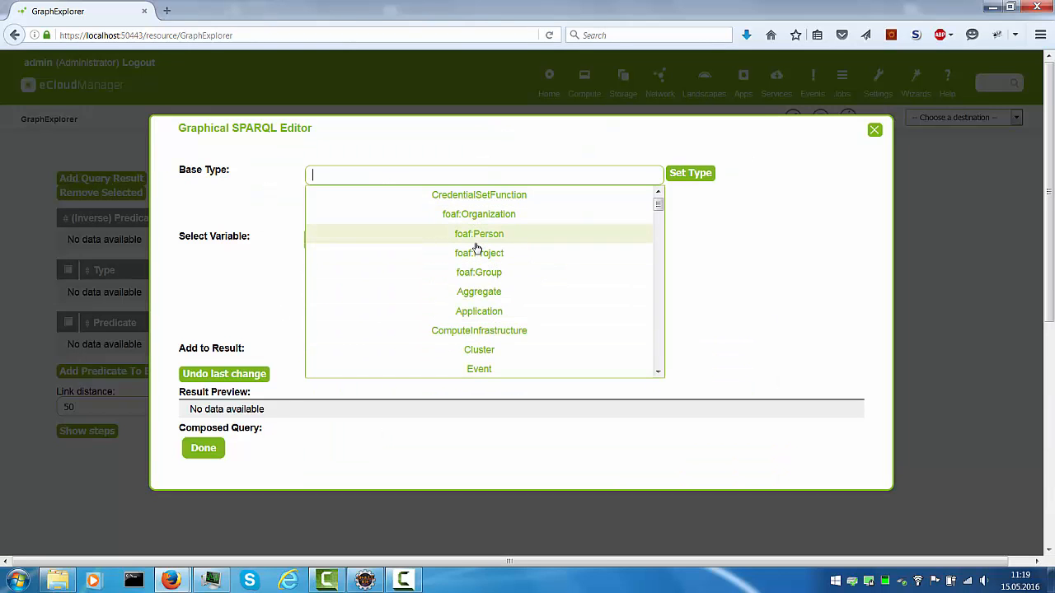
pyautogui.write('phys')
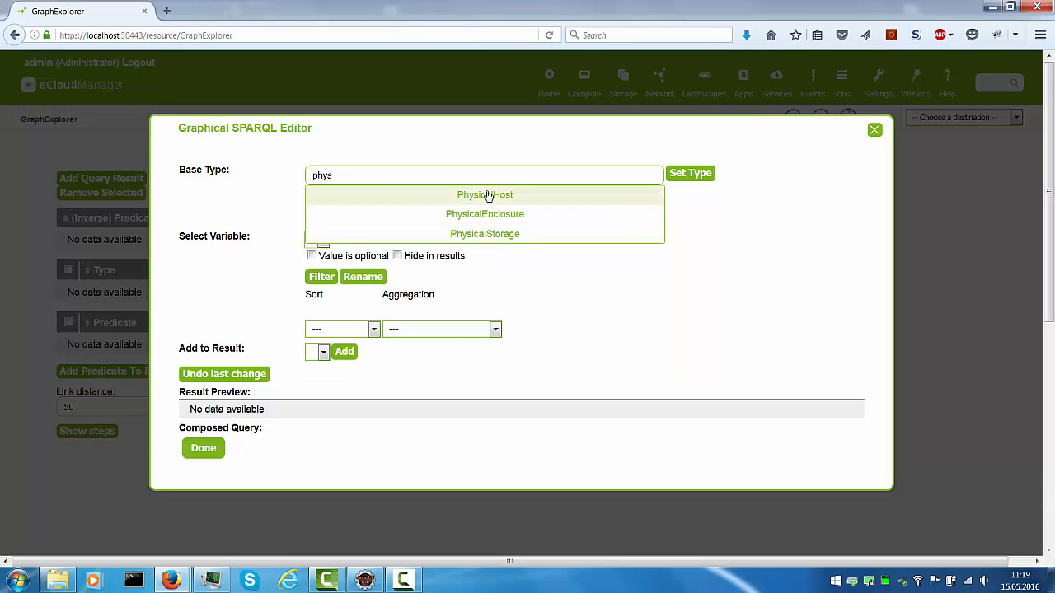
pyautogui.click(484, 195)
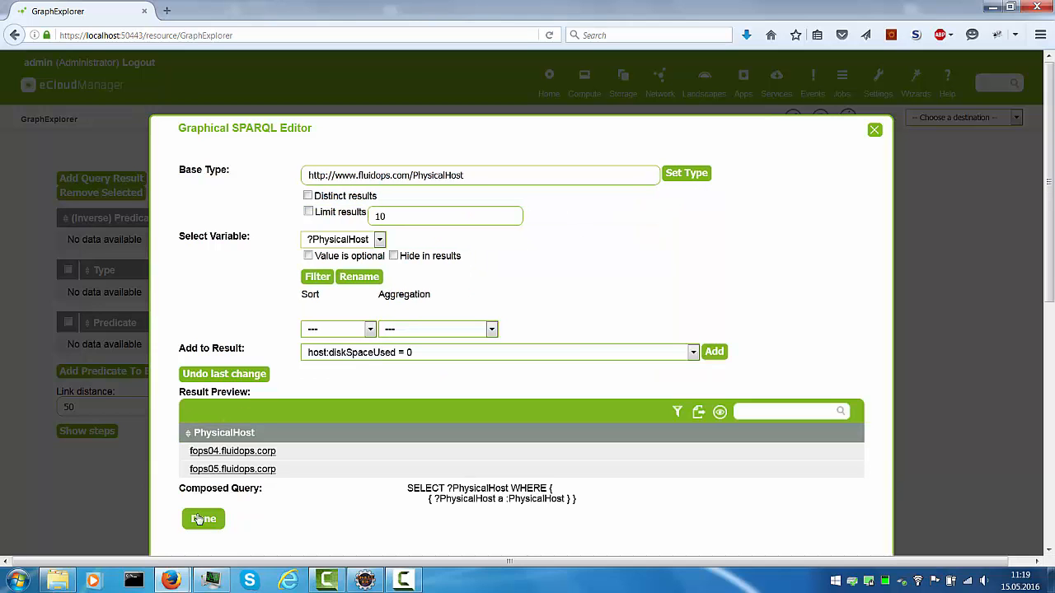
pyautogui.click(203, 518)
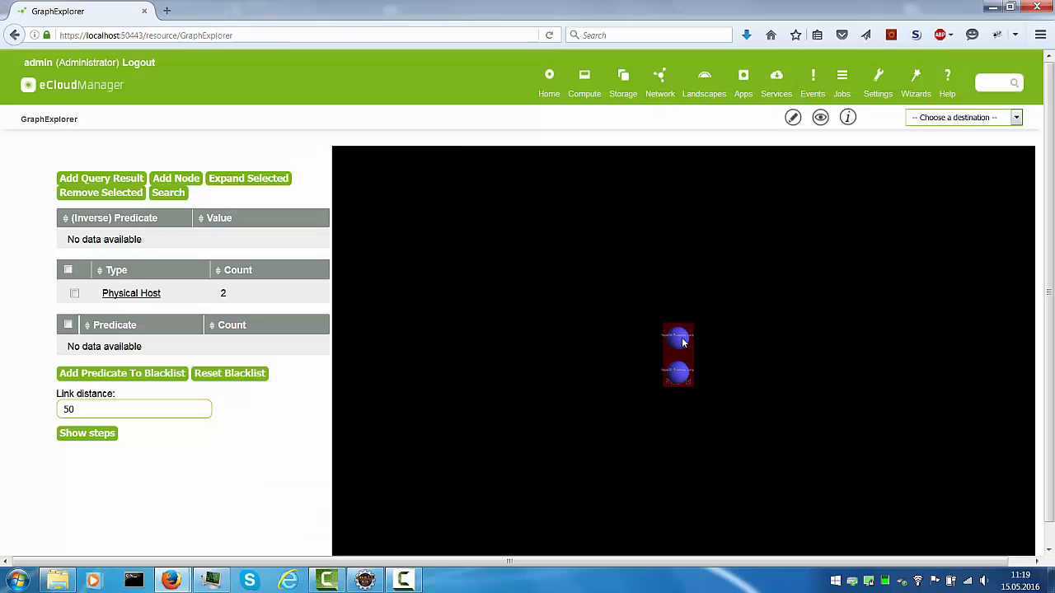
# Expand host fops04.fluidops.corp into its volumes and VMs and select VM KIVBF Client W10pro
pyautogui.click(678, 342)
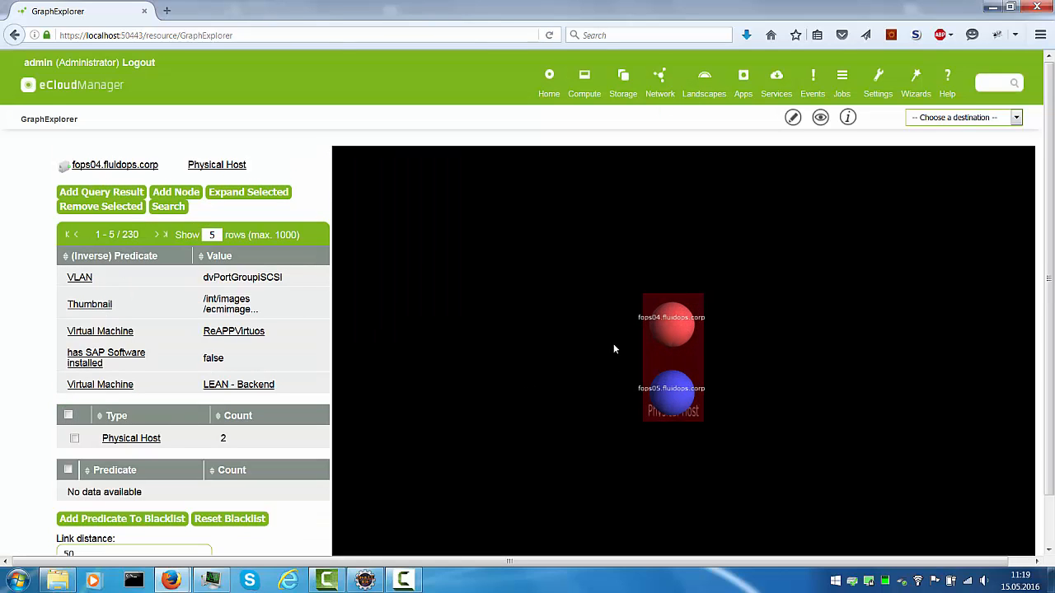
pyautogui.moveTo(131, 198)
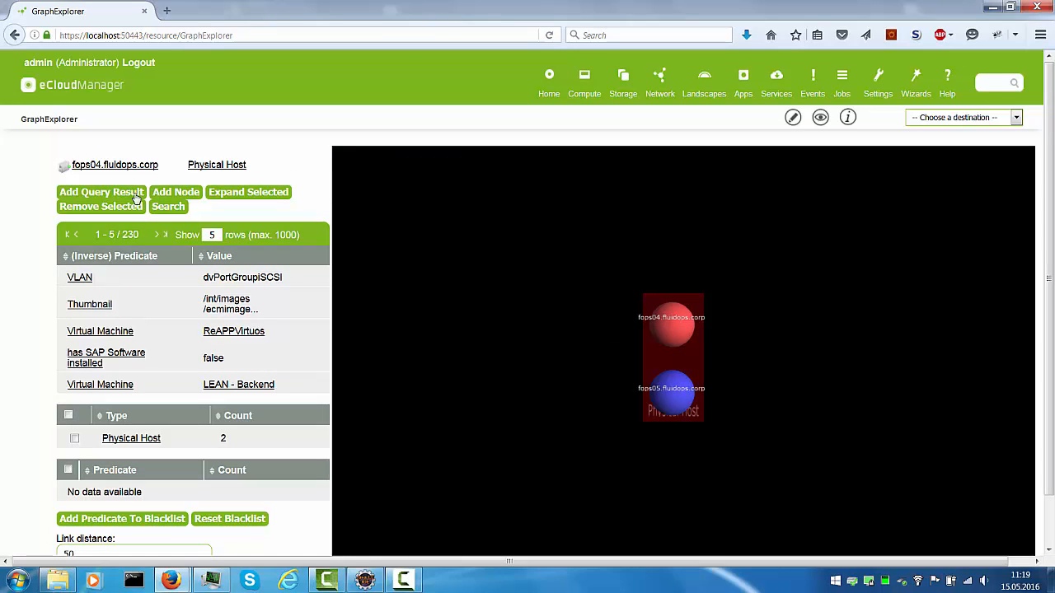
pyautogui.moveTo(114, 227)
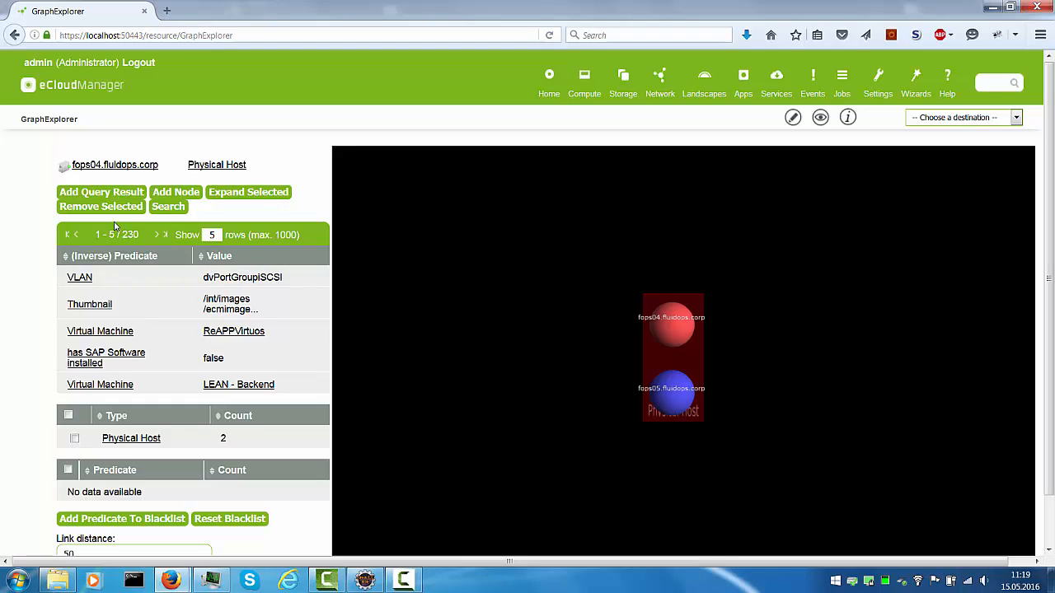
pyautogui.moveTo(232, 202)
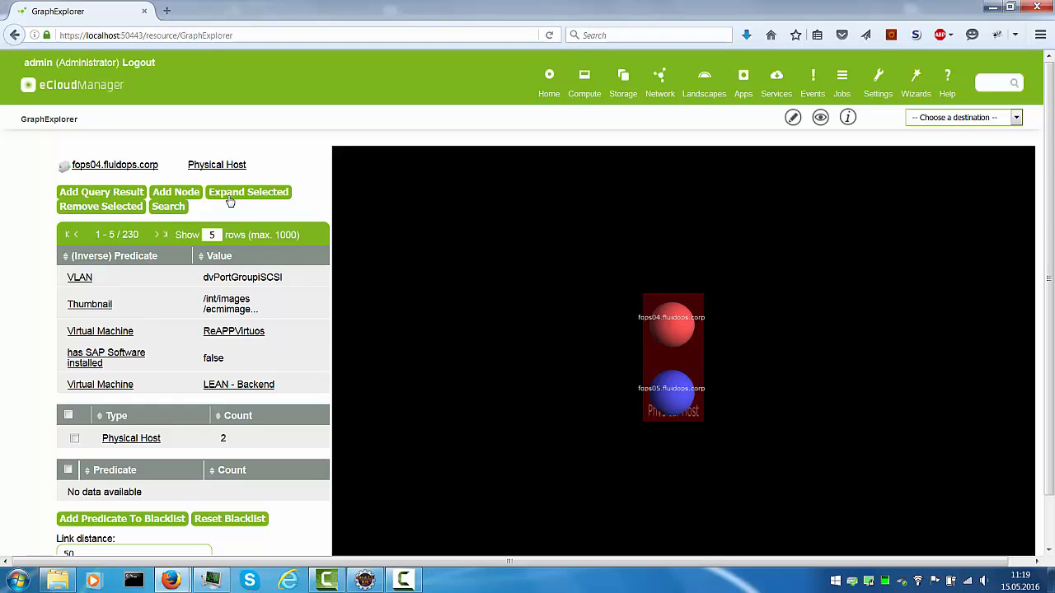
pyautogui.click(248, 192)
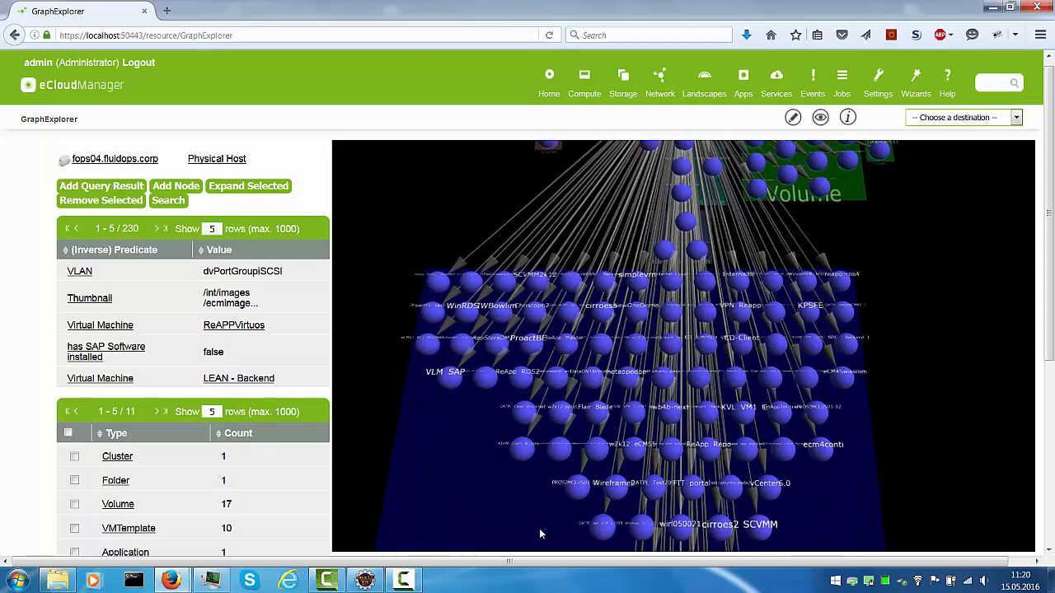
pyautogui.click(518, 448)
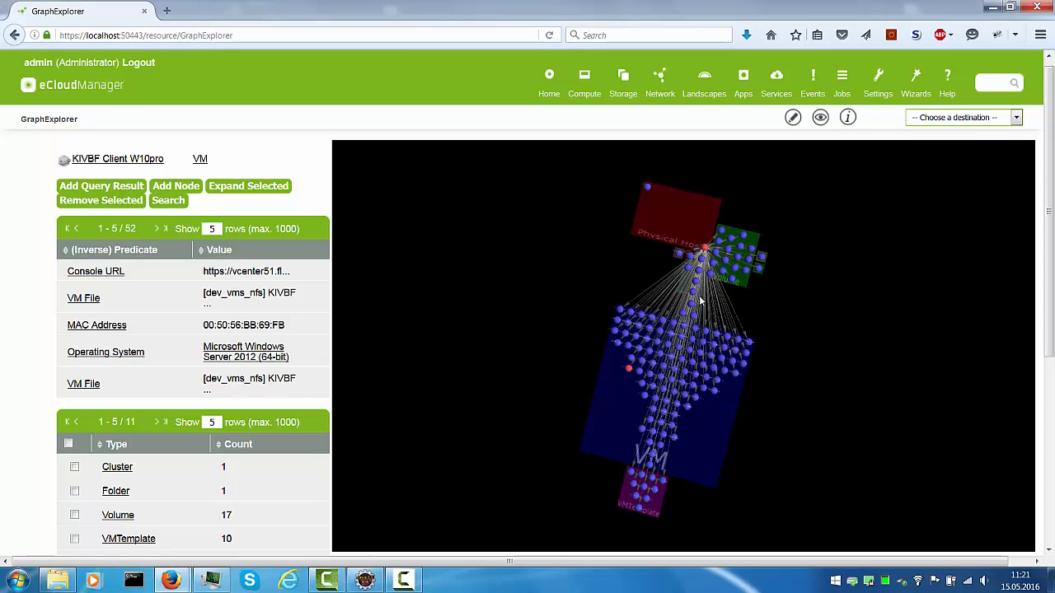
pyautogui.moveTo(623, 241)
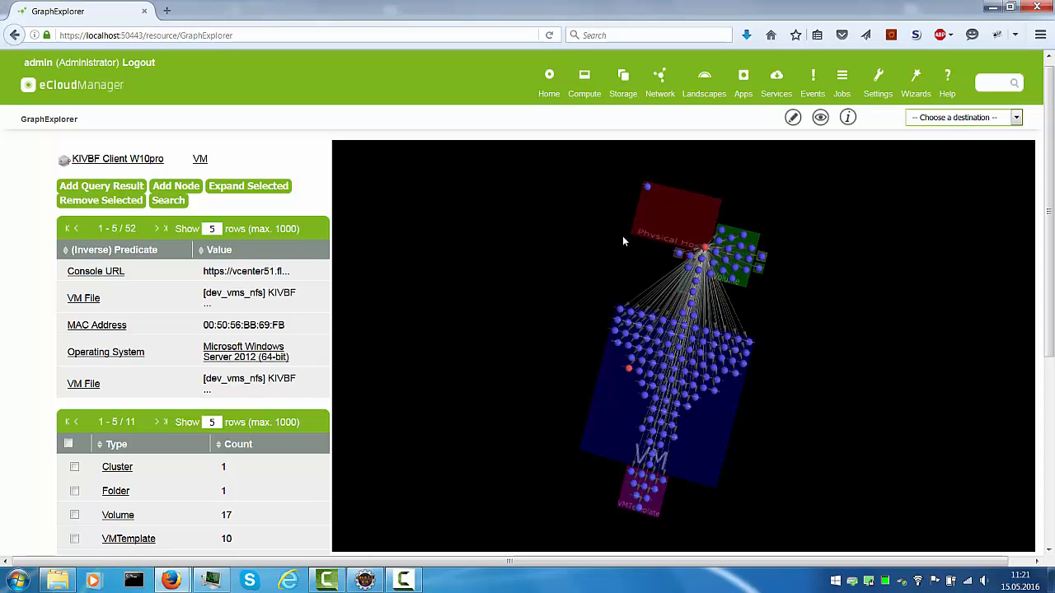